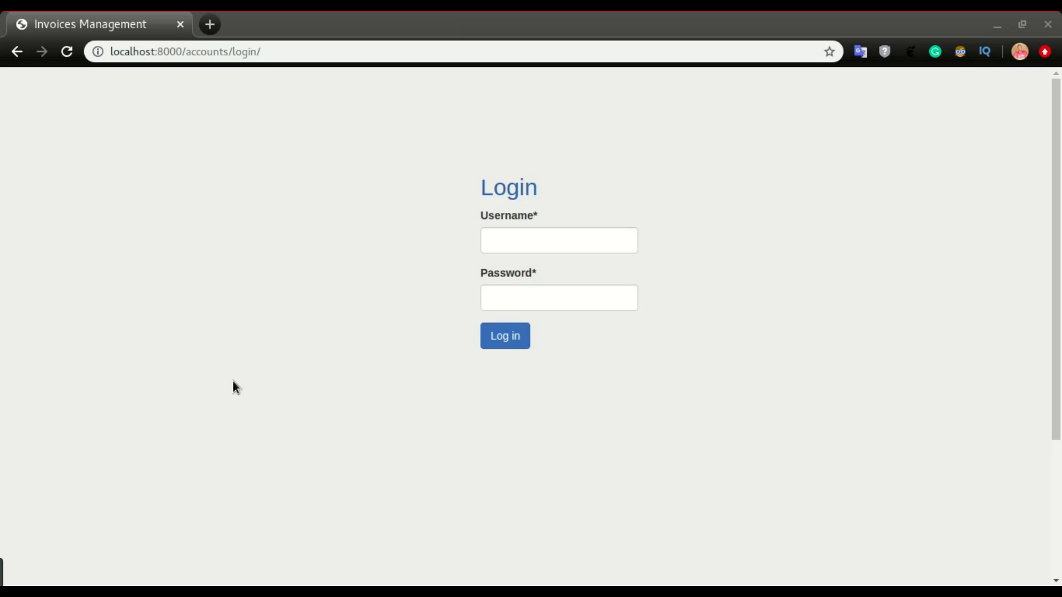
{"action": "mouse_move", "coordinate": [276, 350]}
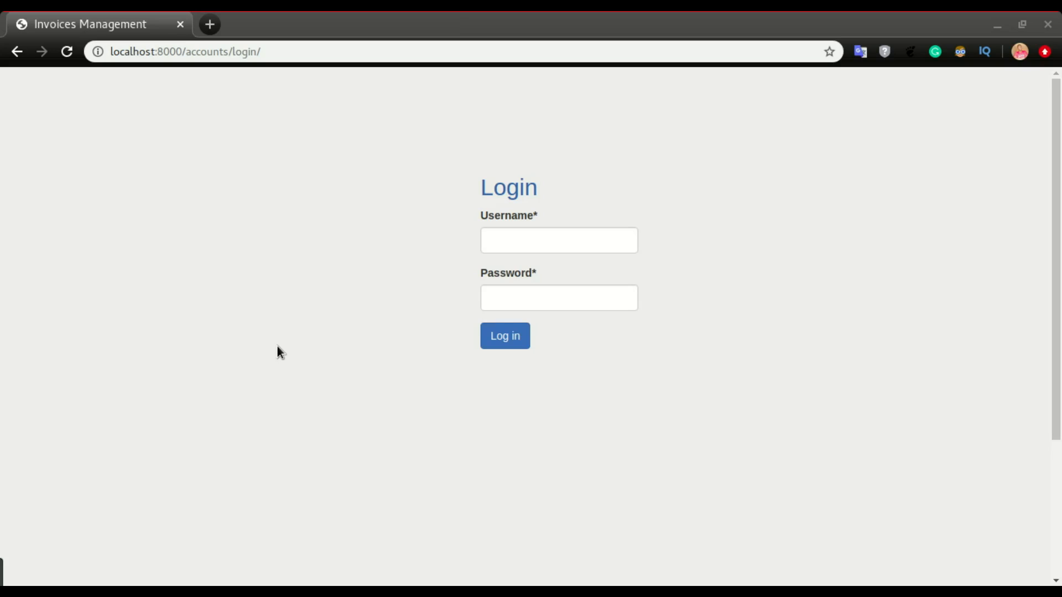
{"action": "left_click", "coordinate": [558, 240]}
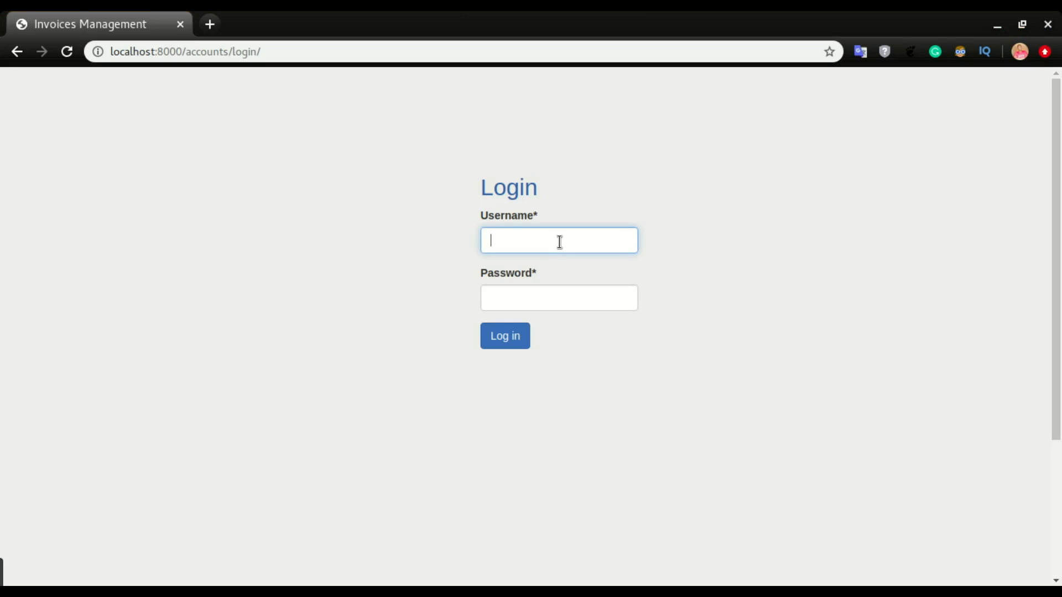
{"action": "type", "text": "arbadjie"}
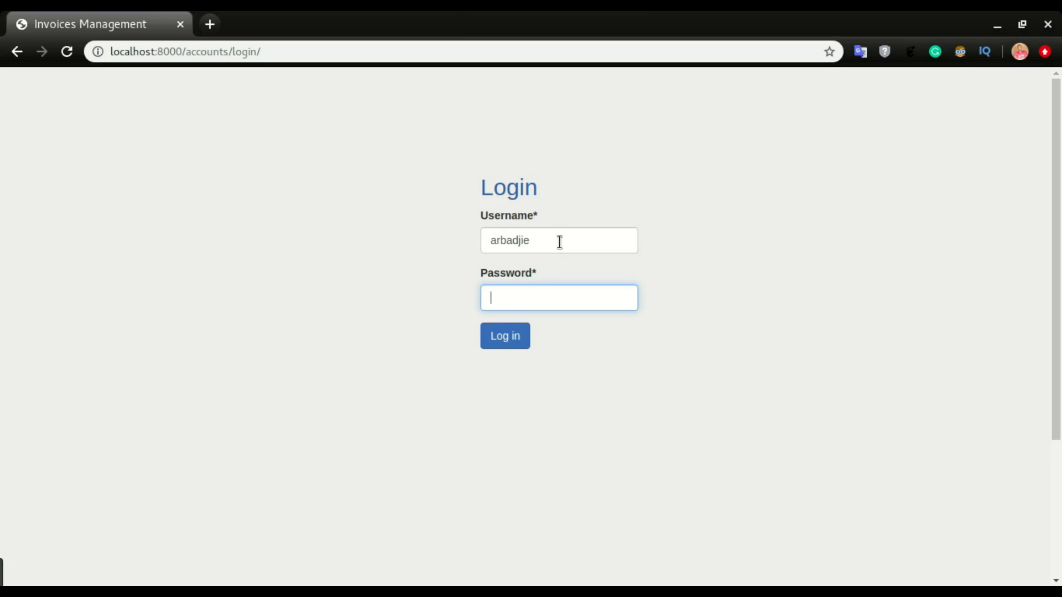
{"action": "type", "text": "password"}
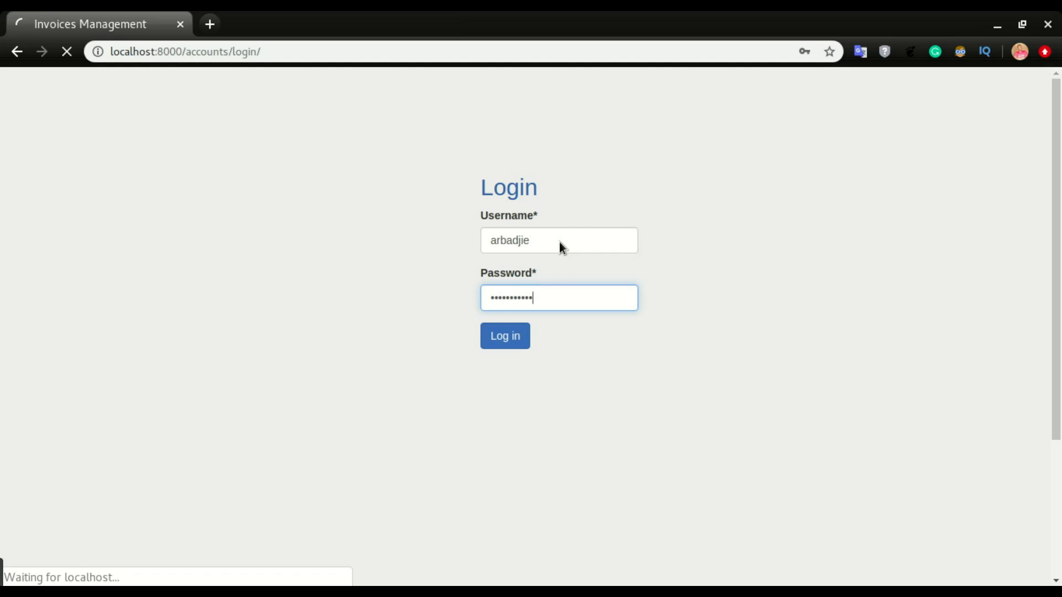
{"action": "left_click", "coordinate": [504, 336]}
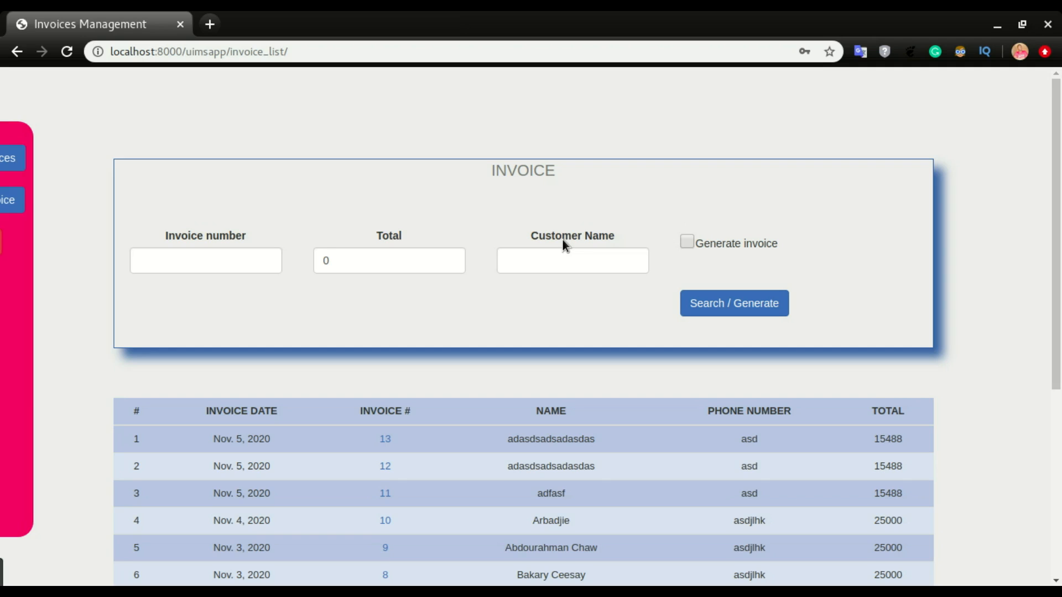
Filter the list to invoice number 5, then restore the full invoice list
{"action": "scroll", "scroll_direction": "down", "scroll_amount": 3}
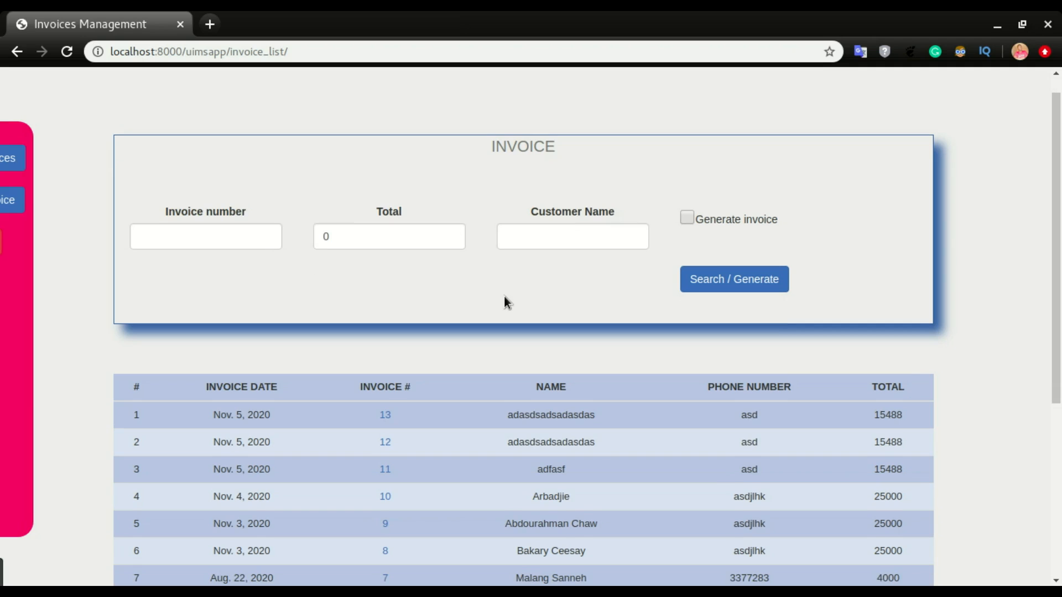
{"action": "left_click", "coordinate": [206, 236]}
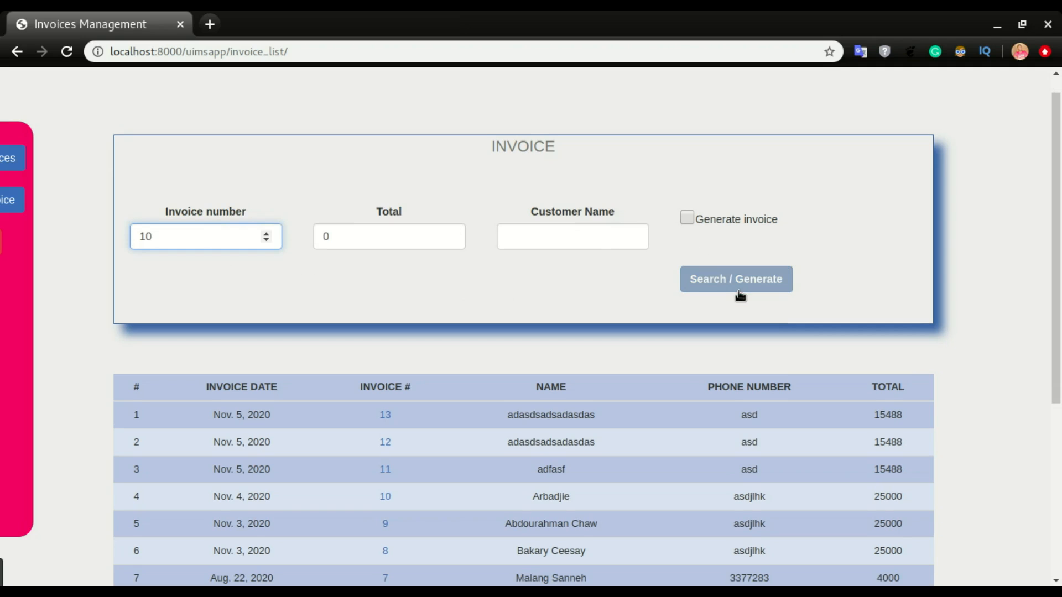
{"action": "left_click", "coordinate": [737, 278]}
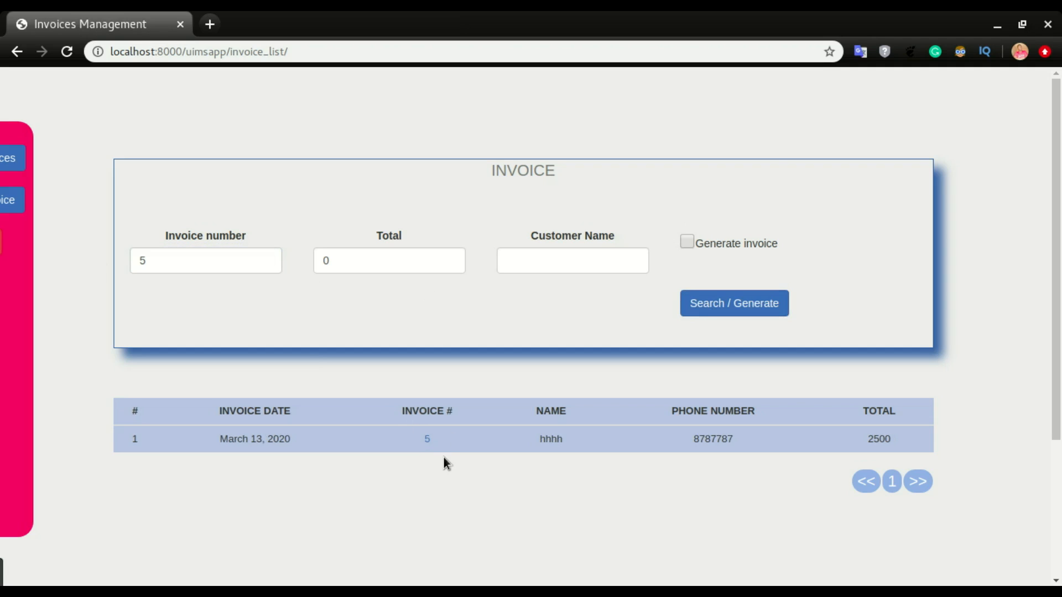
{"action": "left_click", "coordinate": [181, 260]}
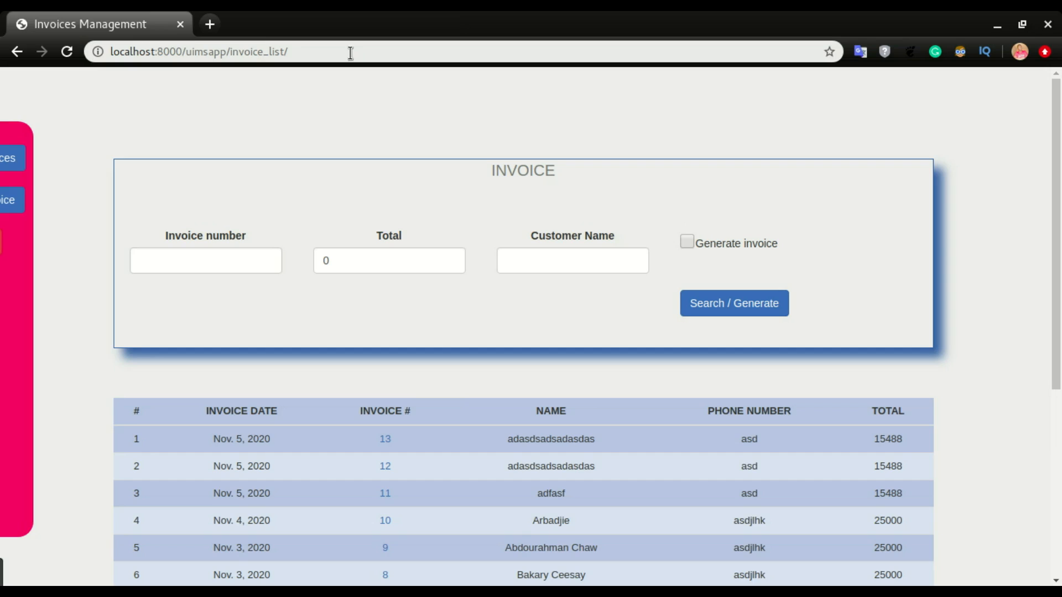
{"action": "mouse_move", "coordinate": [883, 536]}
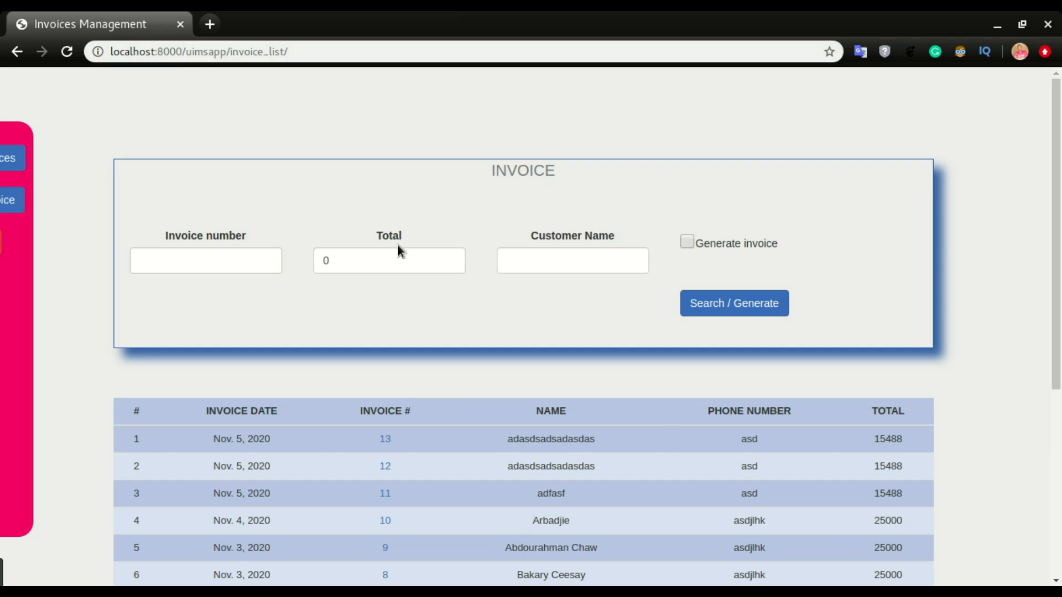
Filter by total 25000 to list invoices 10, 9 and 8, then restore the full list
{"action": "type", "text": "25000"}
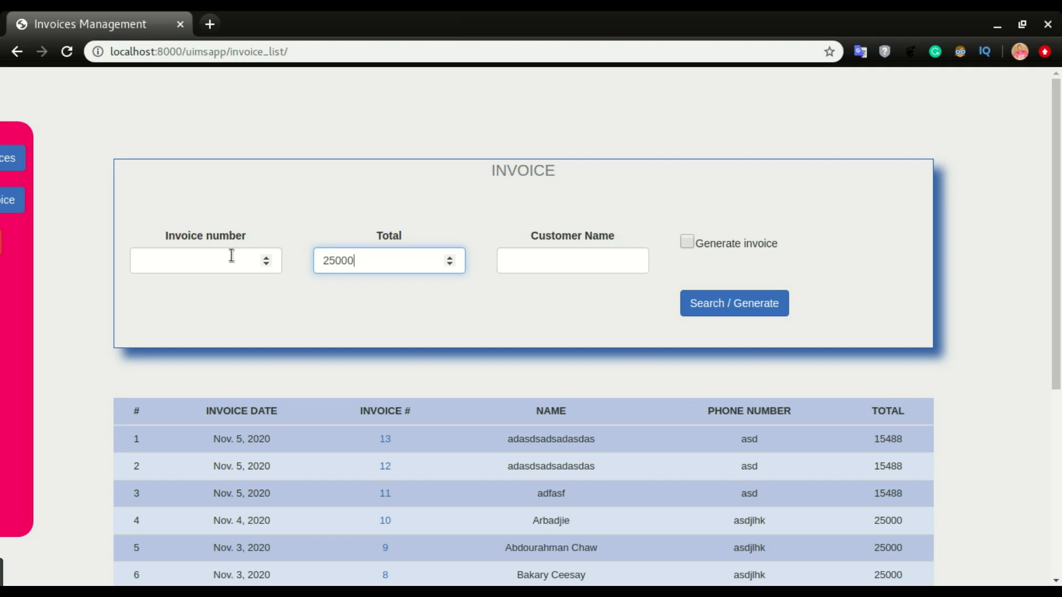
{"action": "left_click", "coordinate": [734, 303]}
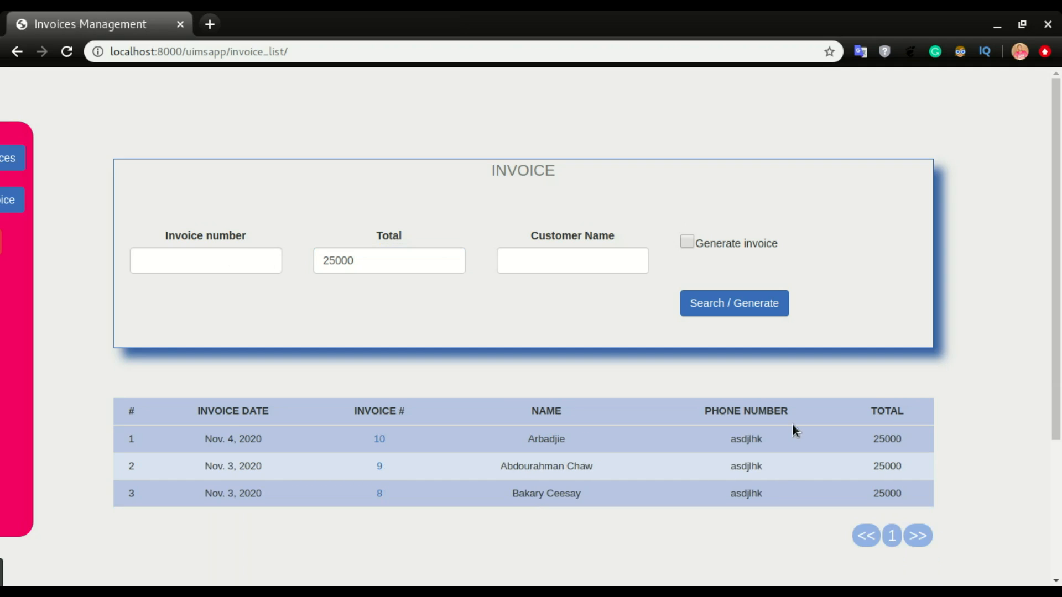
{"action": "mouse_move", "coordinate": [866, 503]}
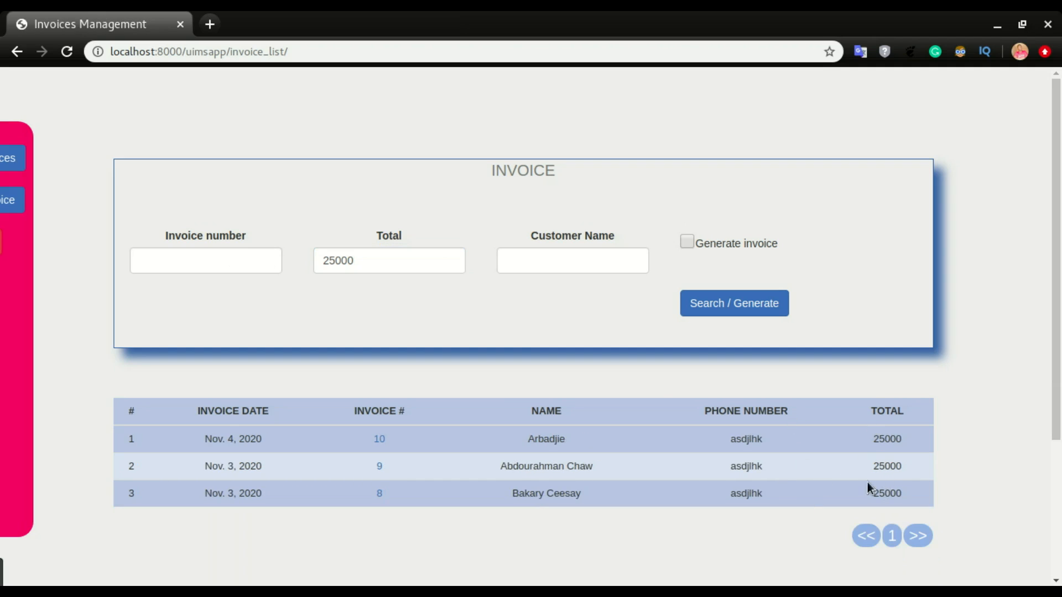
{"action": "left_click", "coordinate": [388, 260]}
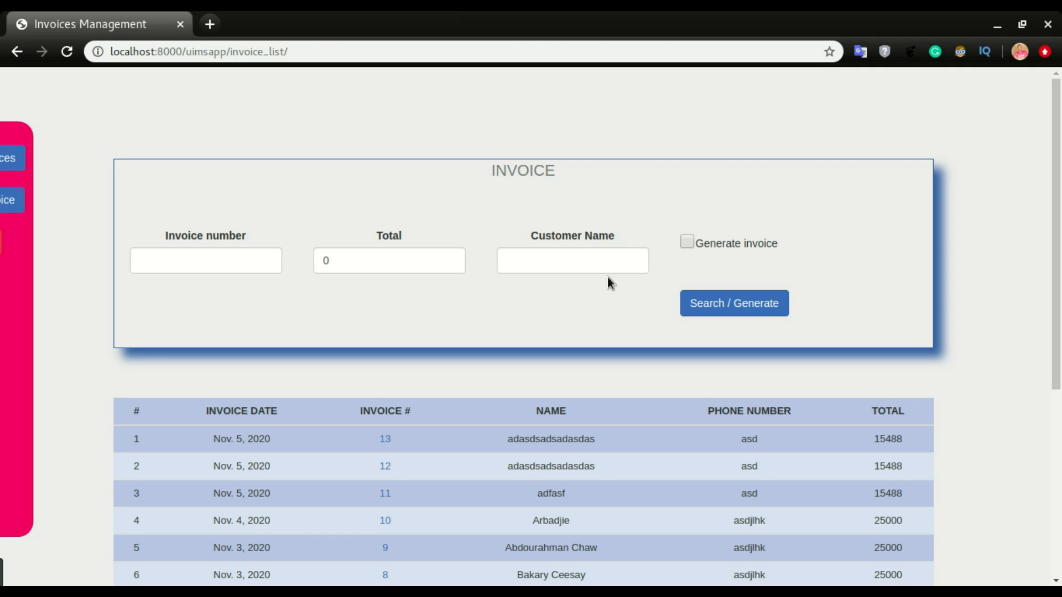
Filter by customer name 'arbadjie' so only invoice 10 remains
{"action": "type", "text": "arbadji"}
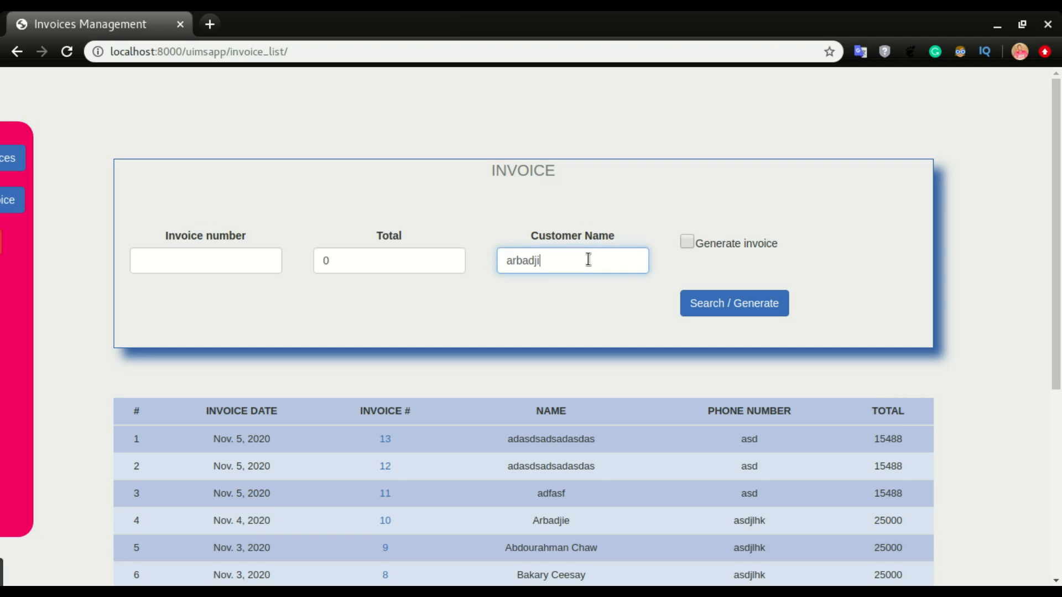
{"action": "left_click", "coordinate": [734, 303]}
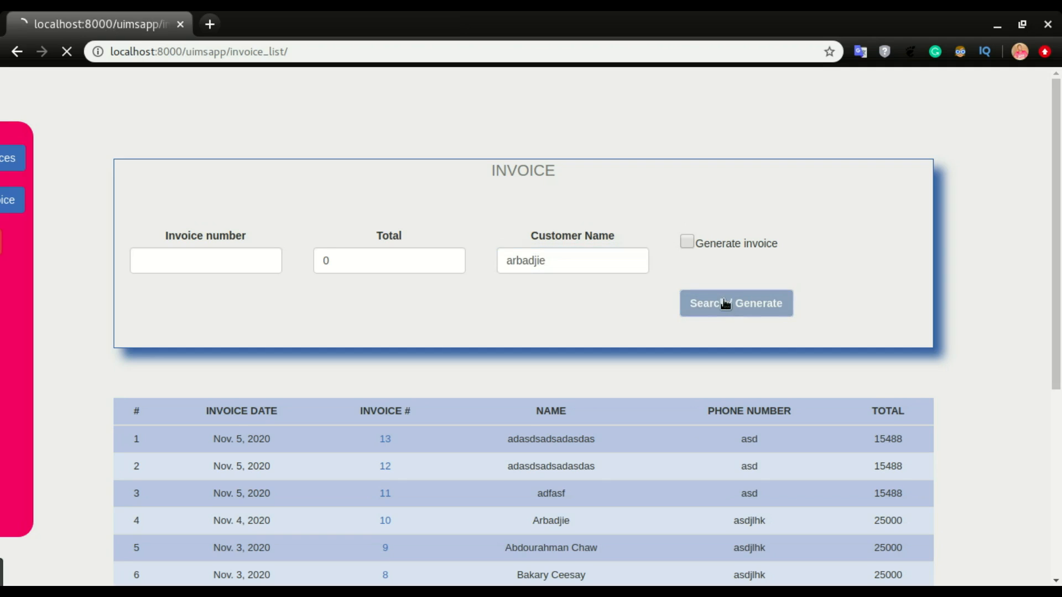
{"action": "left_click", "coordinate": [737, 303]}
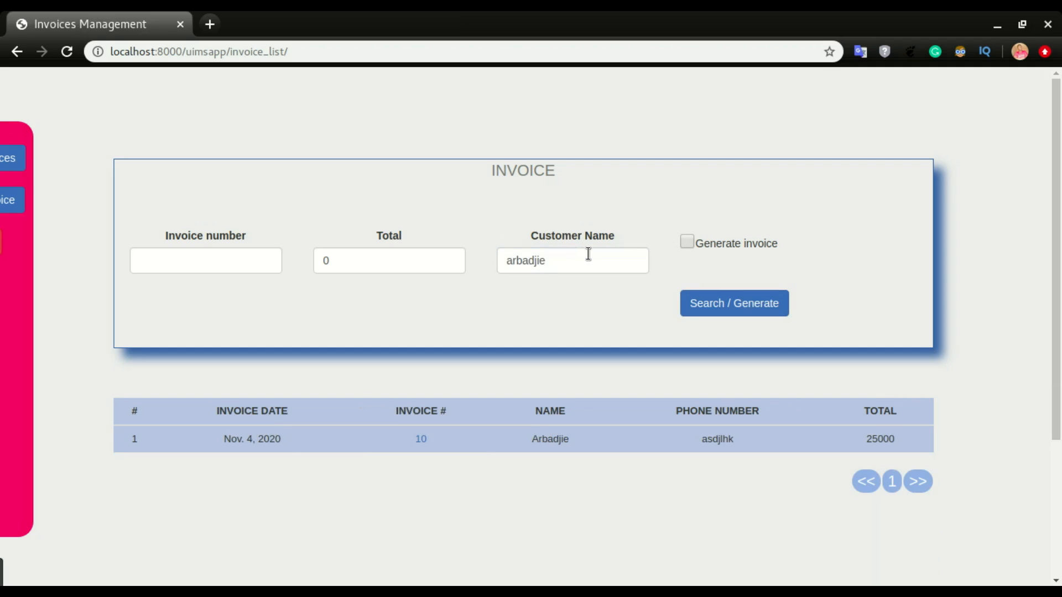
{"action": "double_click", "coordinate": [524, 260]}
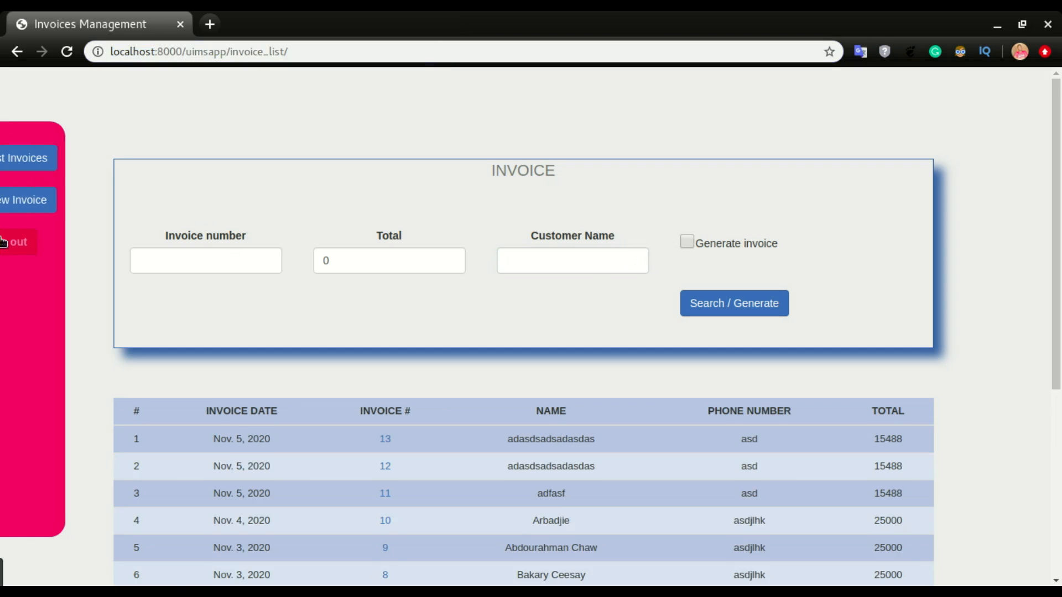
{"action": "mouse_move", "coordinate": [46, 202]}
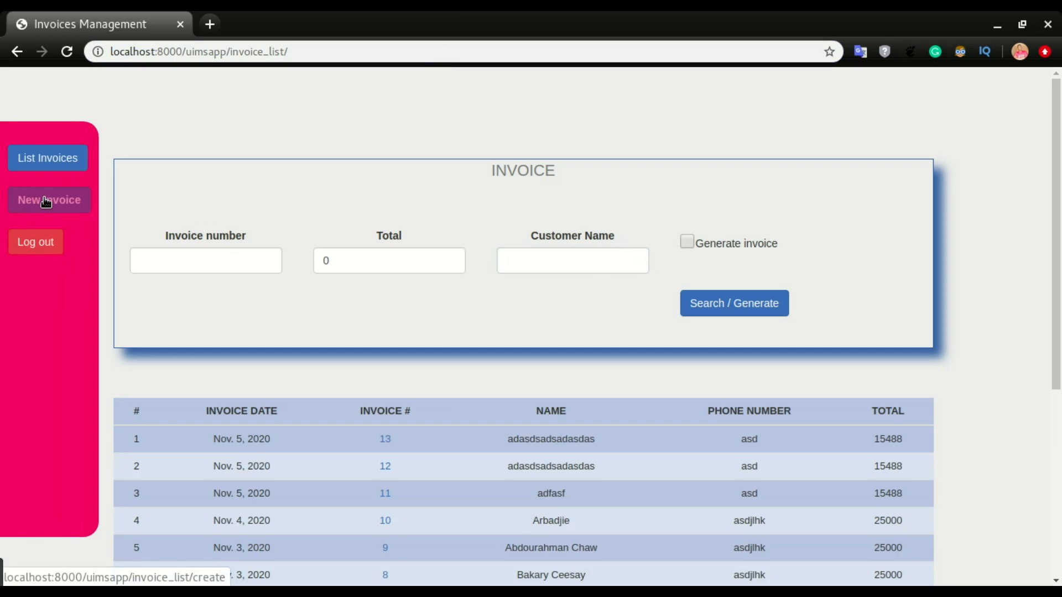
{"action": "left_click", "coordinate": [48, 199]}
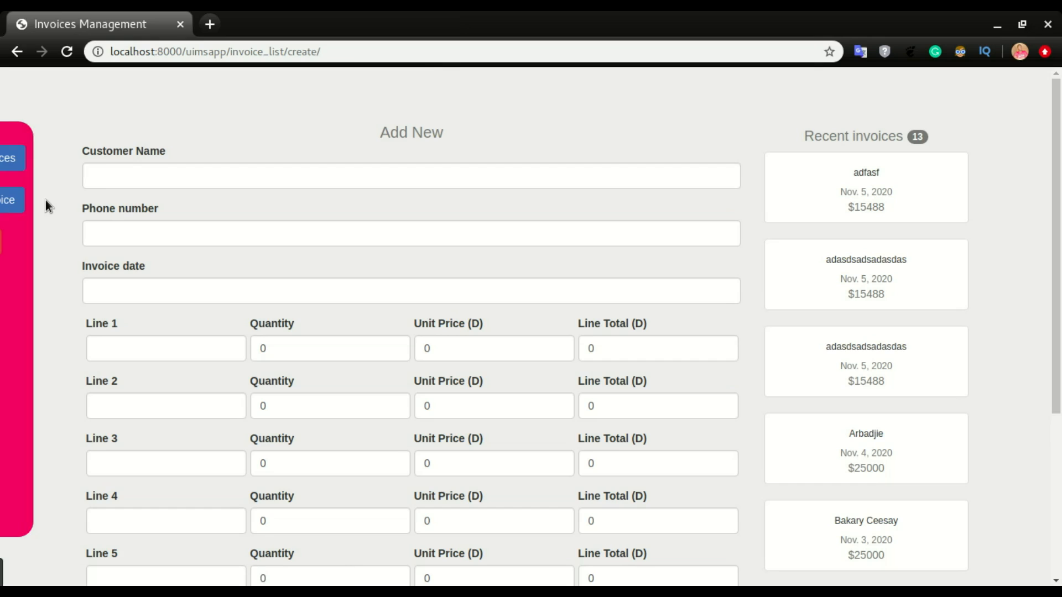
{"action": "left_click", "coordinate": [9, 159]}
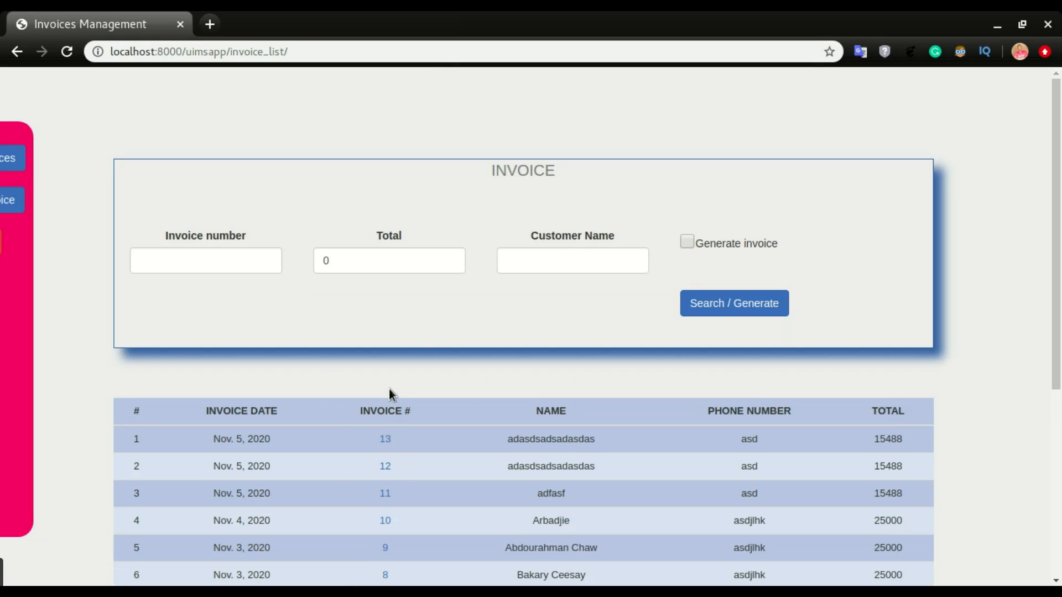
{"action": "mouse_move", "coordinate": [398, 387]}
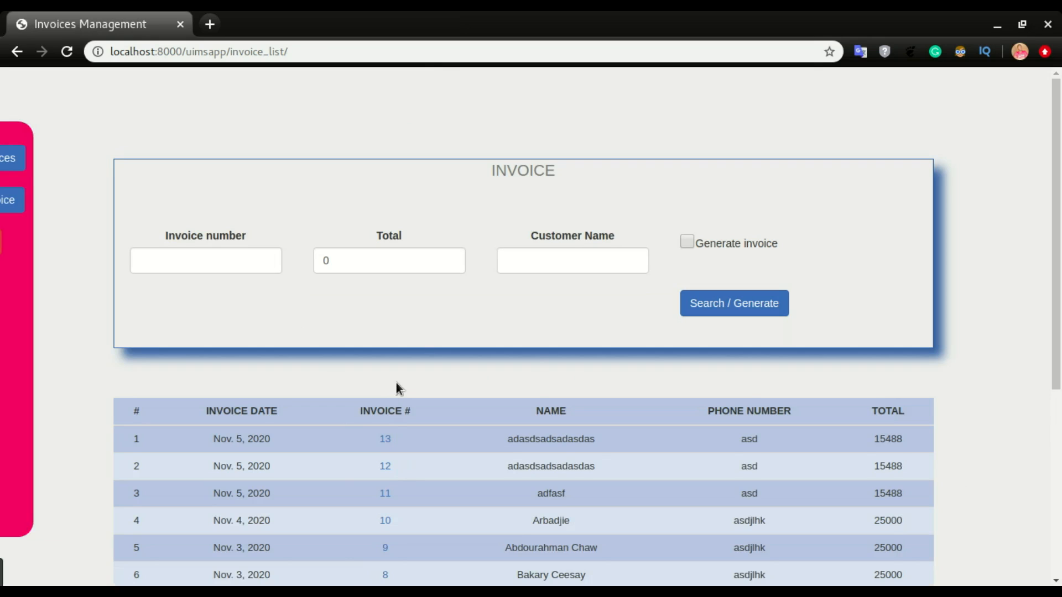
{"action": "mouse_move", "coordinate": [506, 493]}
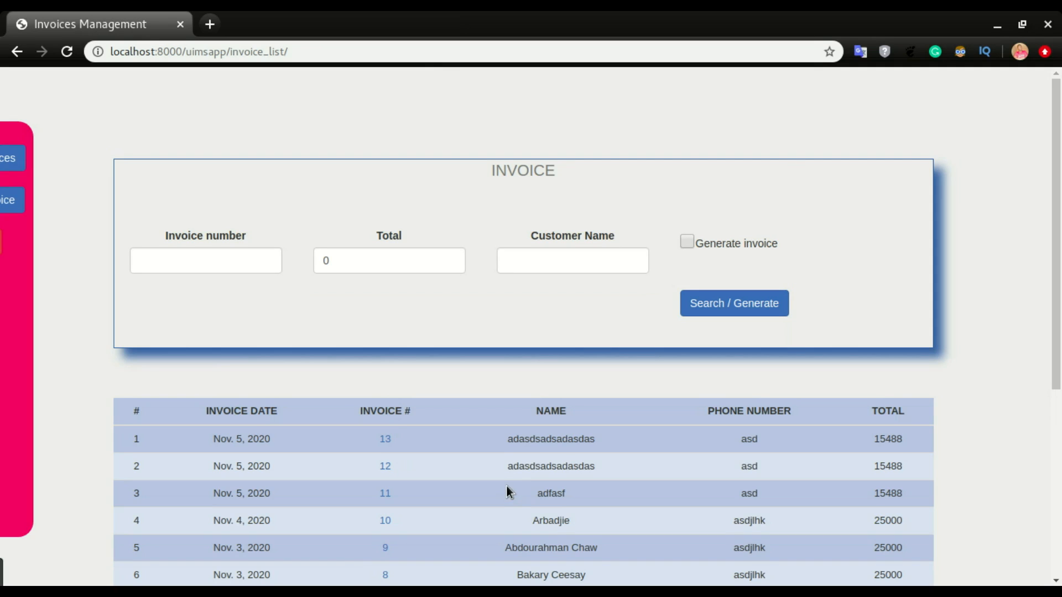
{"action": "mouse_move", "coordinate": [483, 484]}
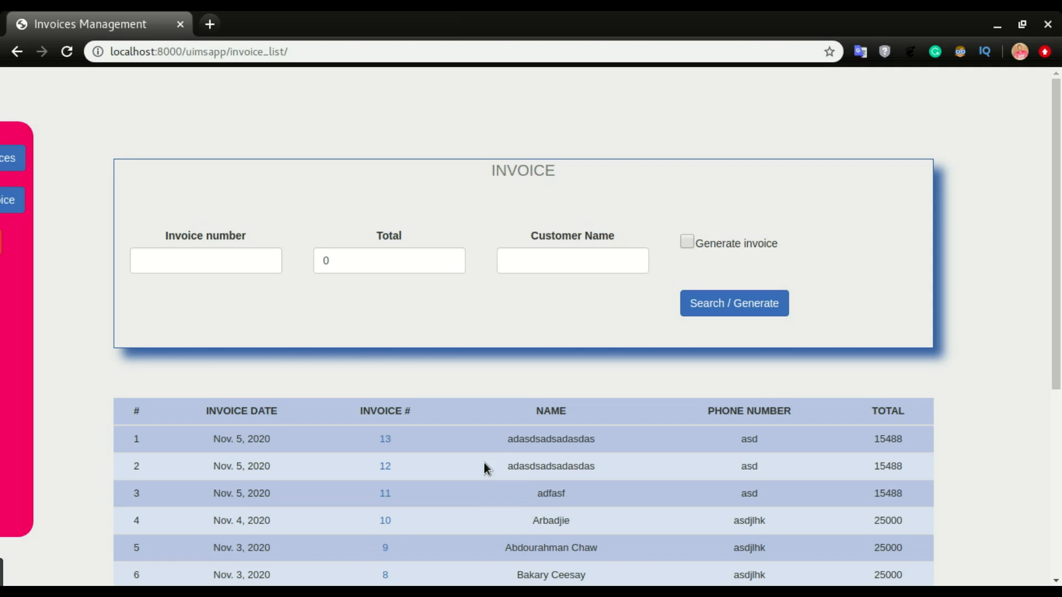
Search for invoice number 9 so only it is listed
{"action": "left_click", "coordinate": [206, 260]}
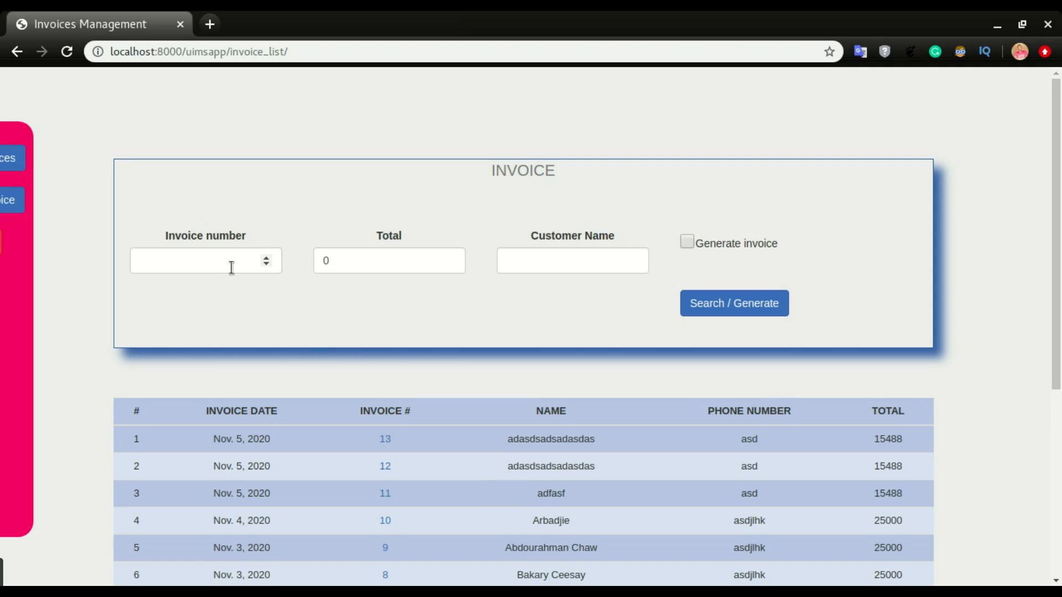
{"action": "type", "text": "9"}
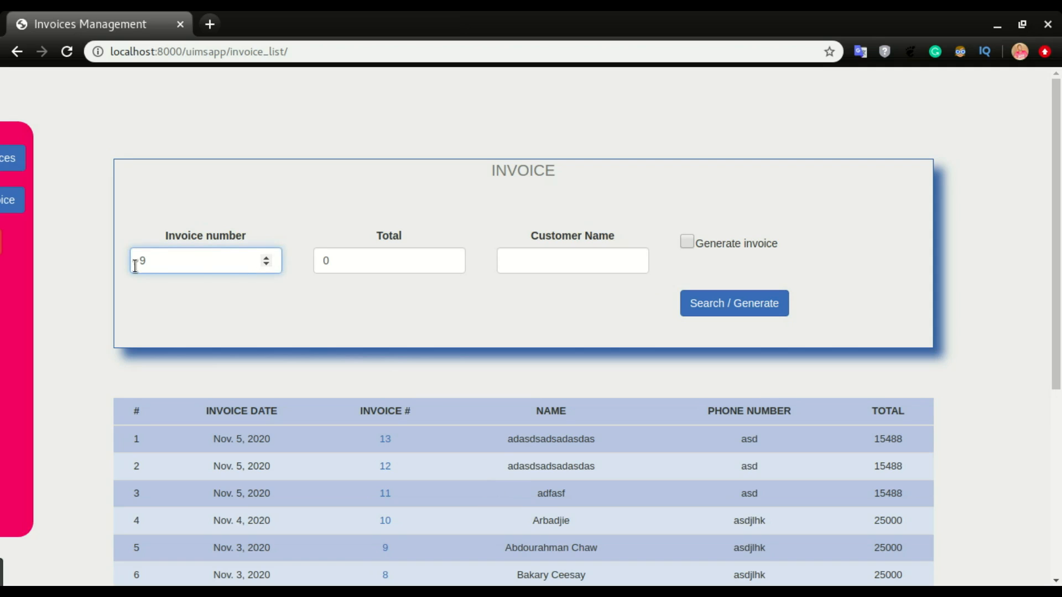
{"action": "left_click", "coordinate": [737, 303]}
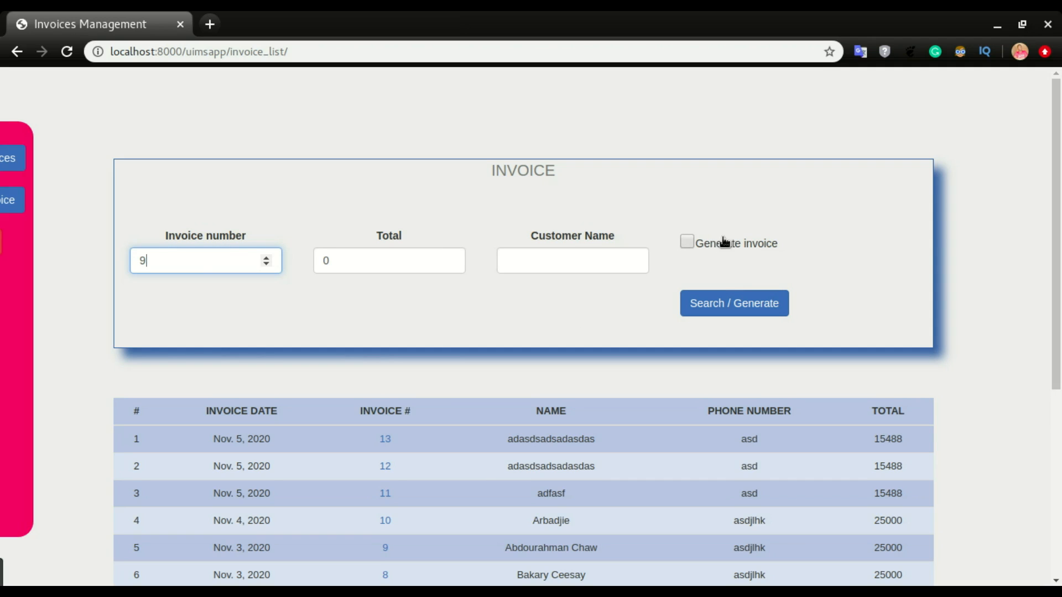
{"action": "left_click", "coordinate": [687, 241]}
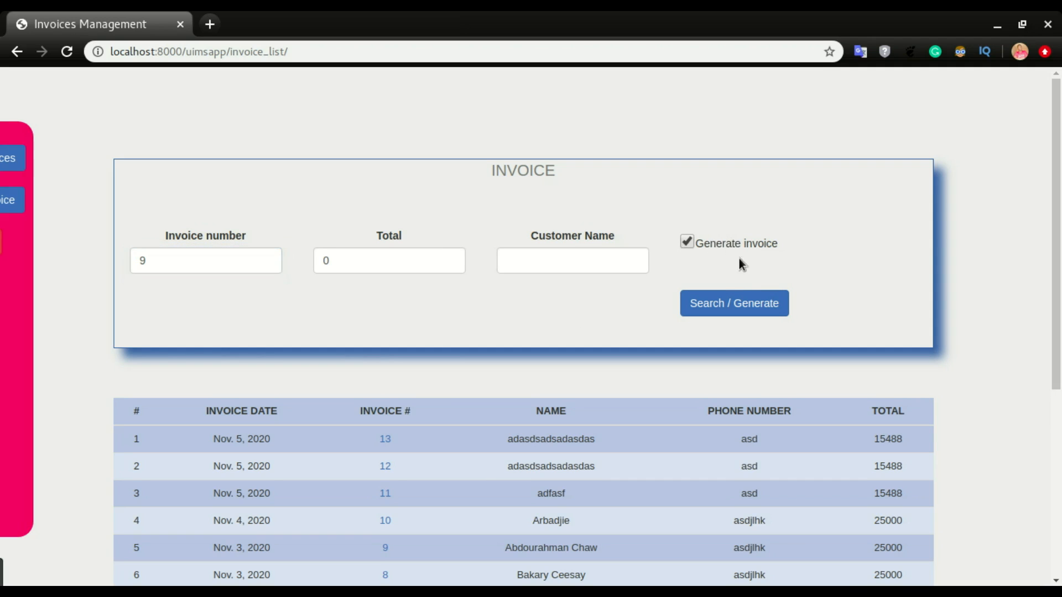
{"action": "key", "text": "super"}
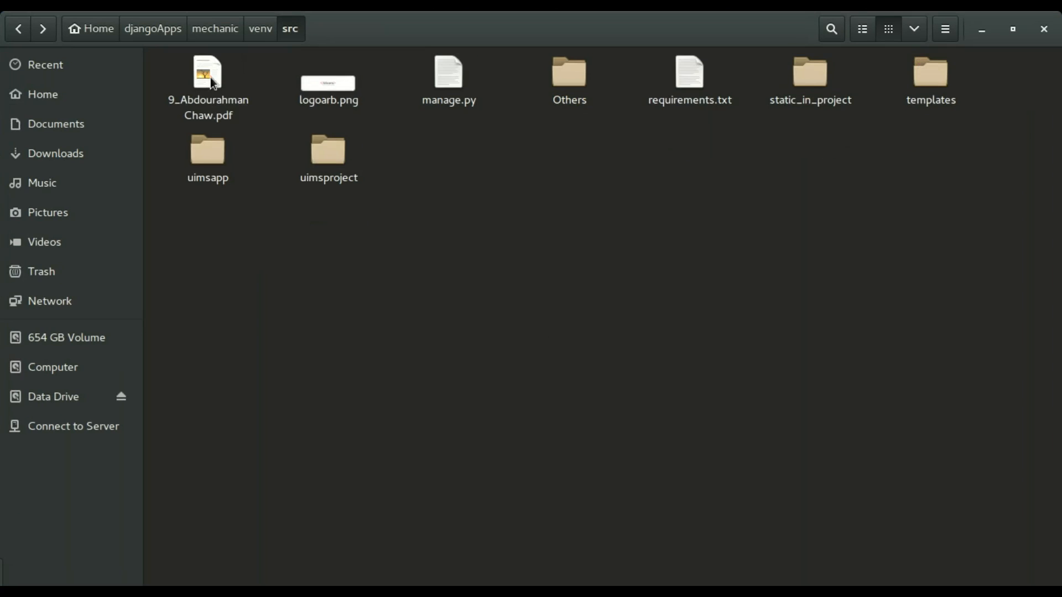
{"action": "mouse_move", "coordinate": [201, 91]}
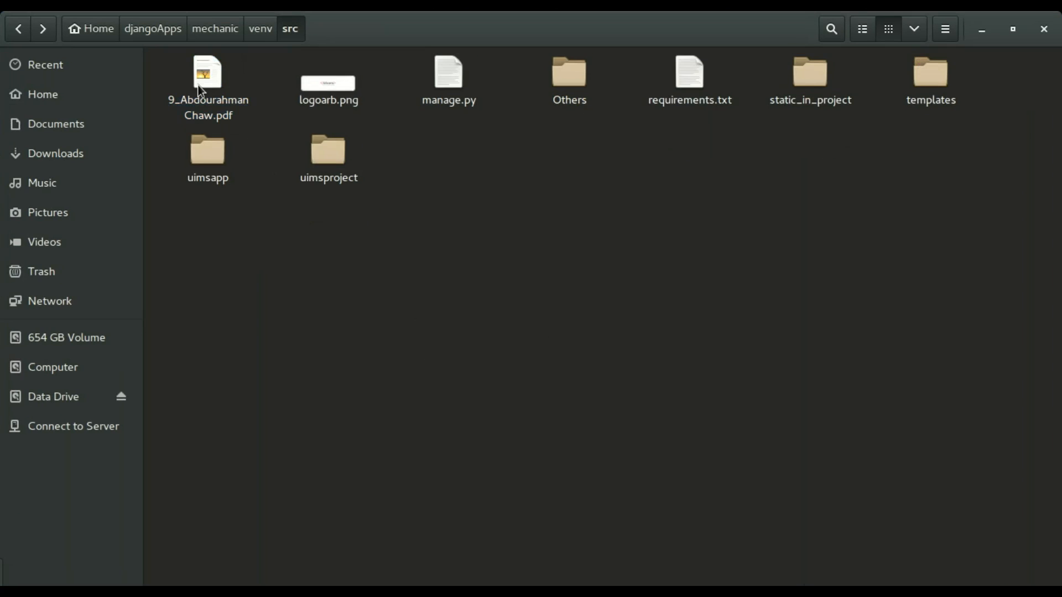
{"action": "double_click", "coordinate": [208, 70]}
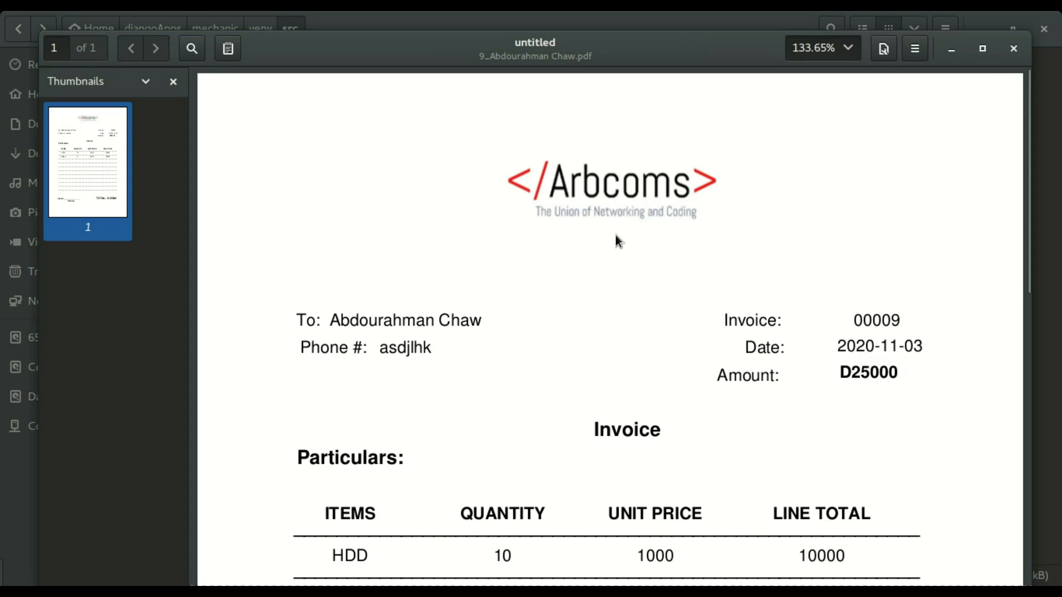
{"action": "mouse_move", "coordinate": [526, 160]}
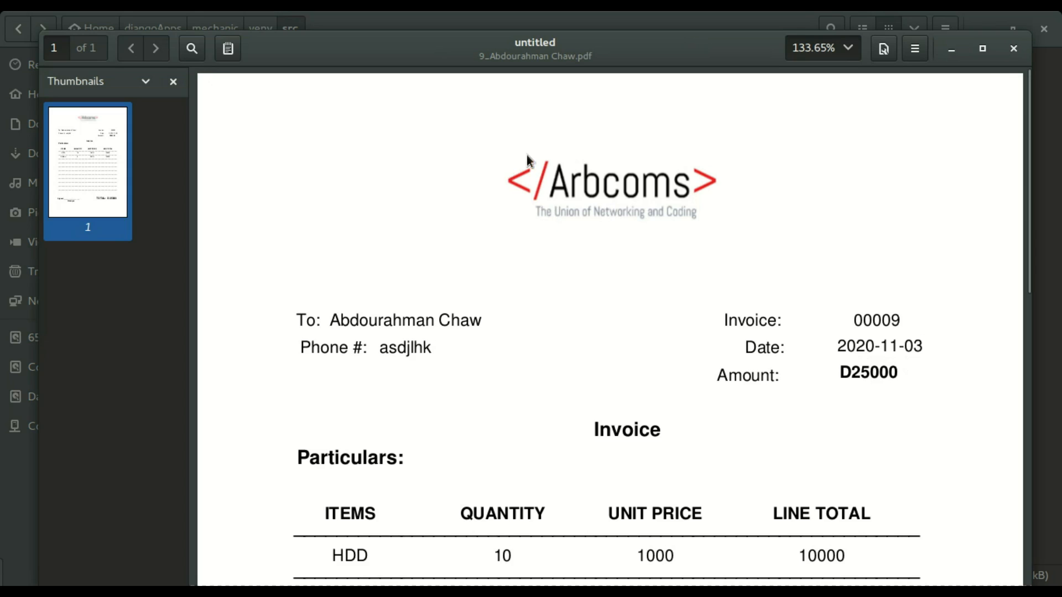
{"action": "mouse_move", "coordinate": [705, 149]}
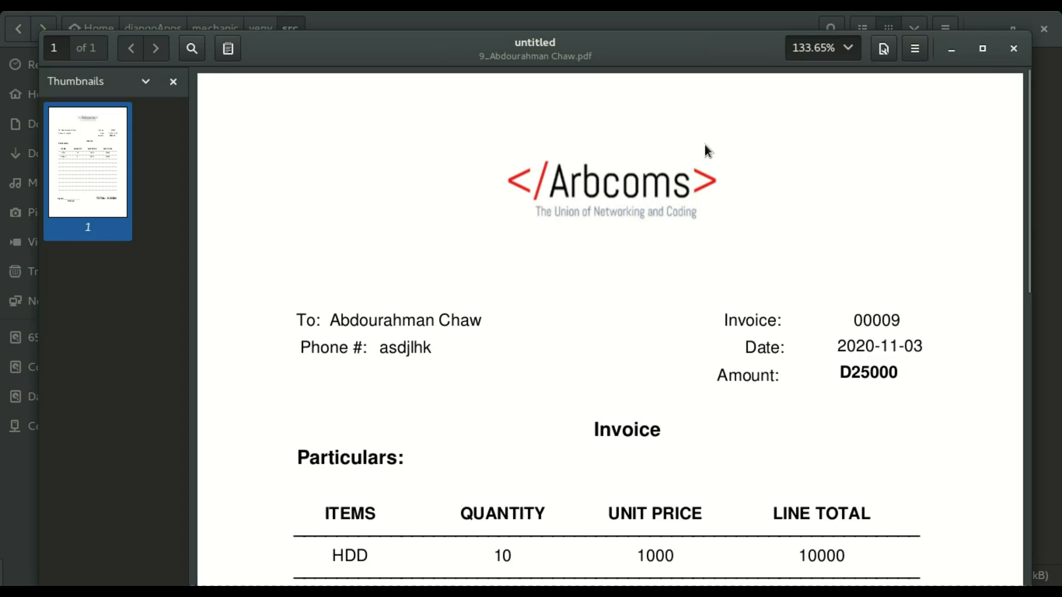
{"action": "mouse_move", "coordinate": [323, 315]}
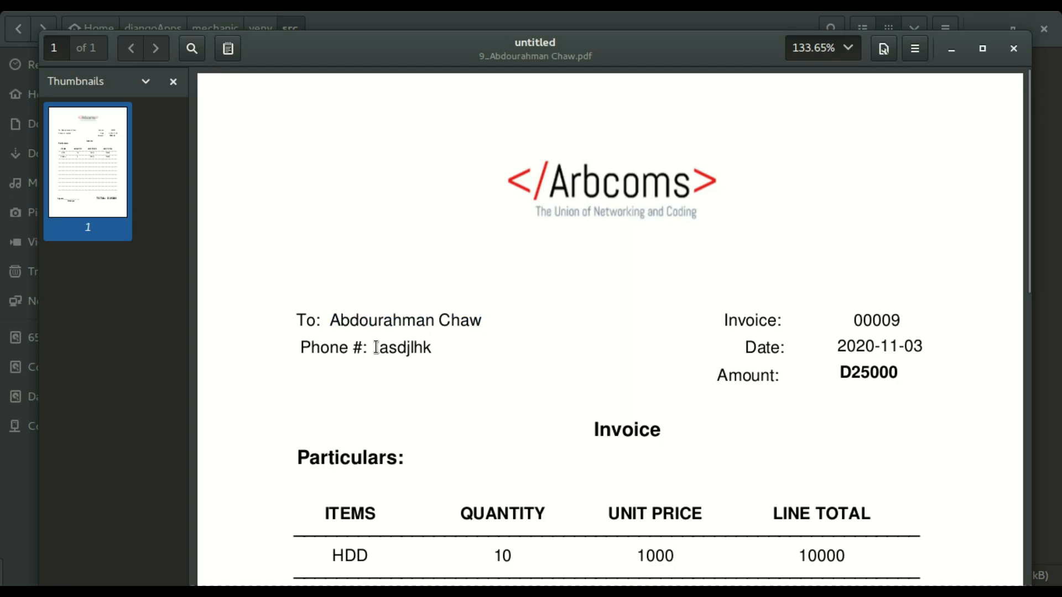
{"action": "mouse_move", "coordinate": [449, 355]}
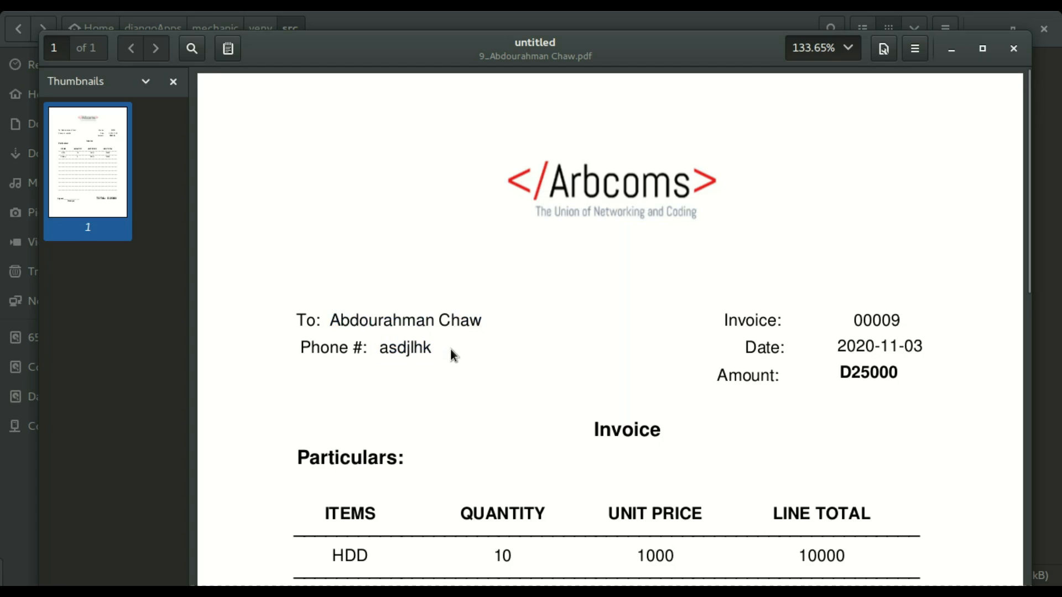
{"action": "mouse_move", "coordinate": [467, 392]}
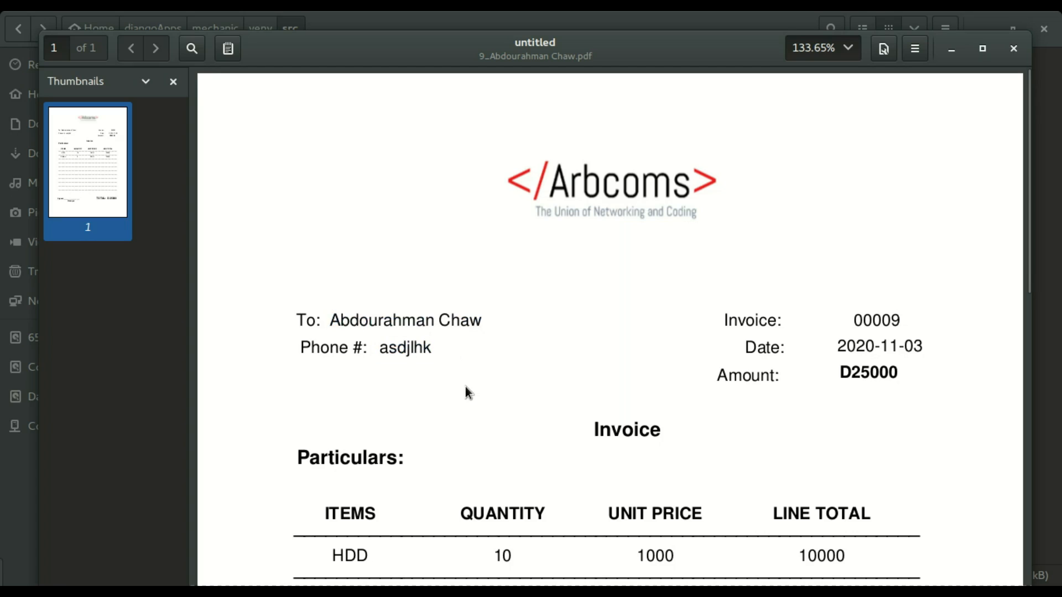
{"action": "mouse_move", "coordinate": [849, 347]}
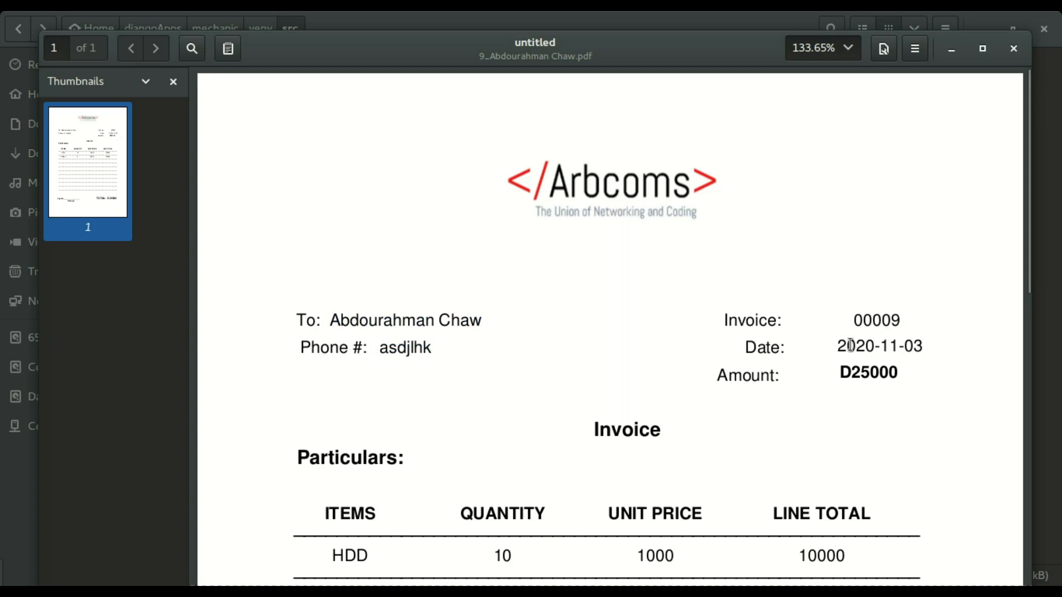
{"action": "scroll", "scroll_direction": "down", "scroll_amount": 3}
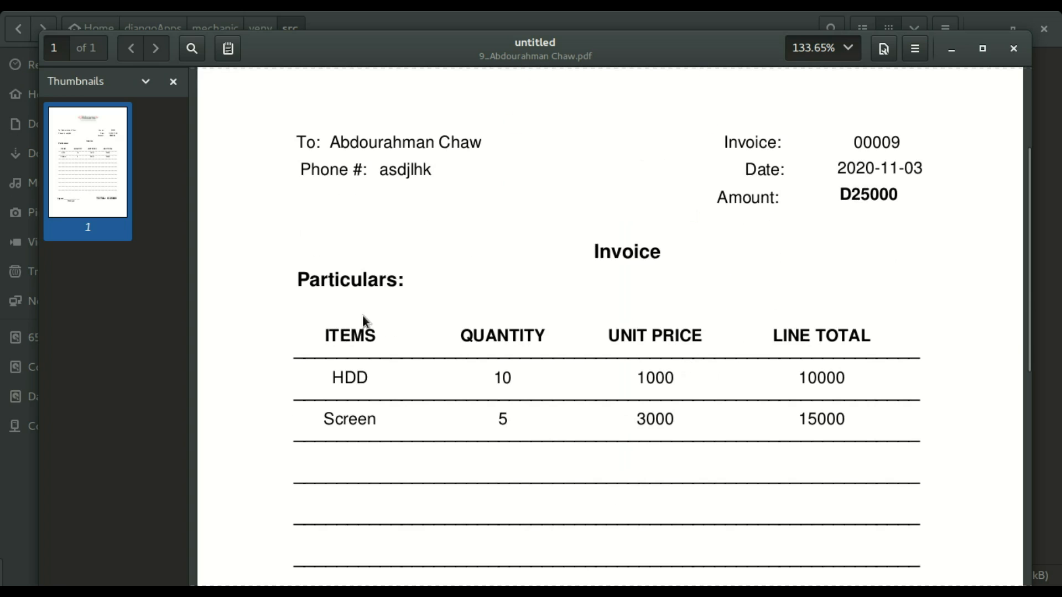
{"action": "scroll", "scroll_direction": "down", "scroll_amount": 3}
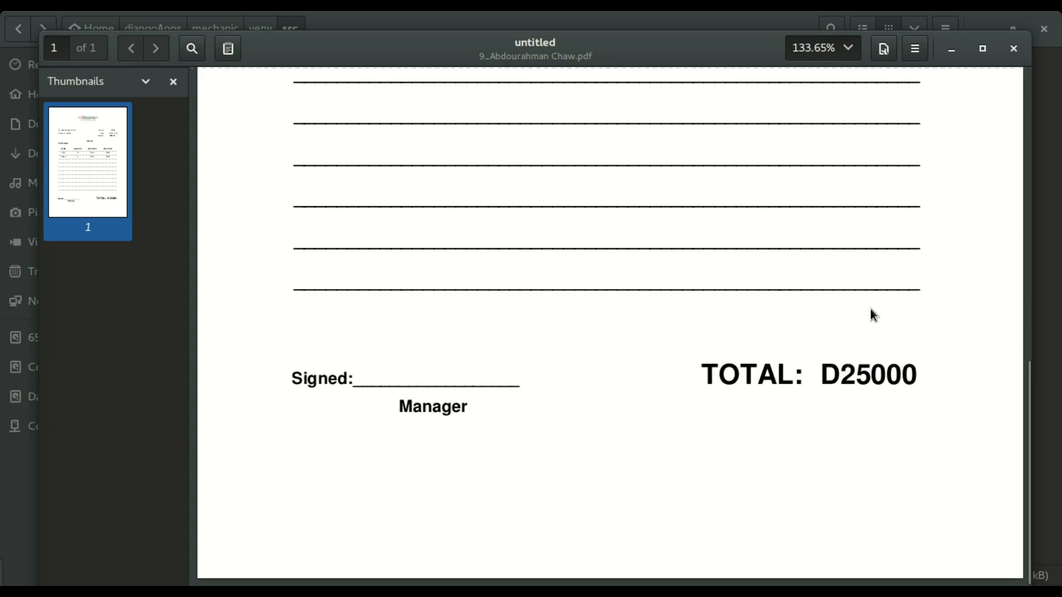
{"action": "mouse_move", "coordinate": [407, 400]}
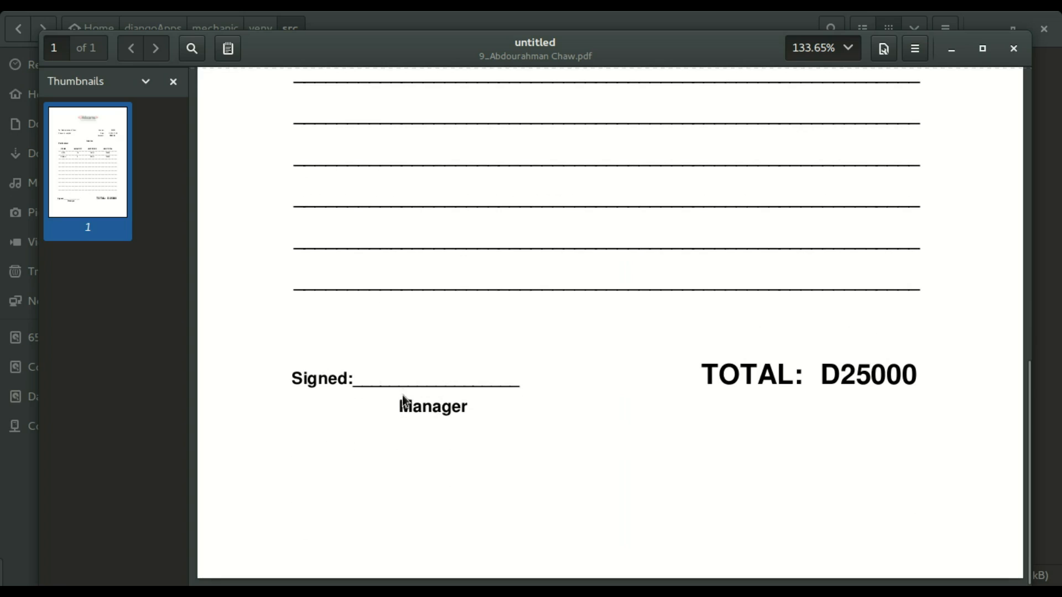
{"action": "mouse_move", "coordinate": [521, 385]}
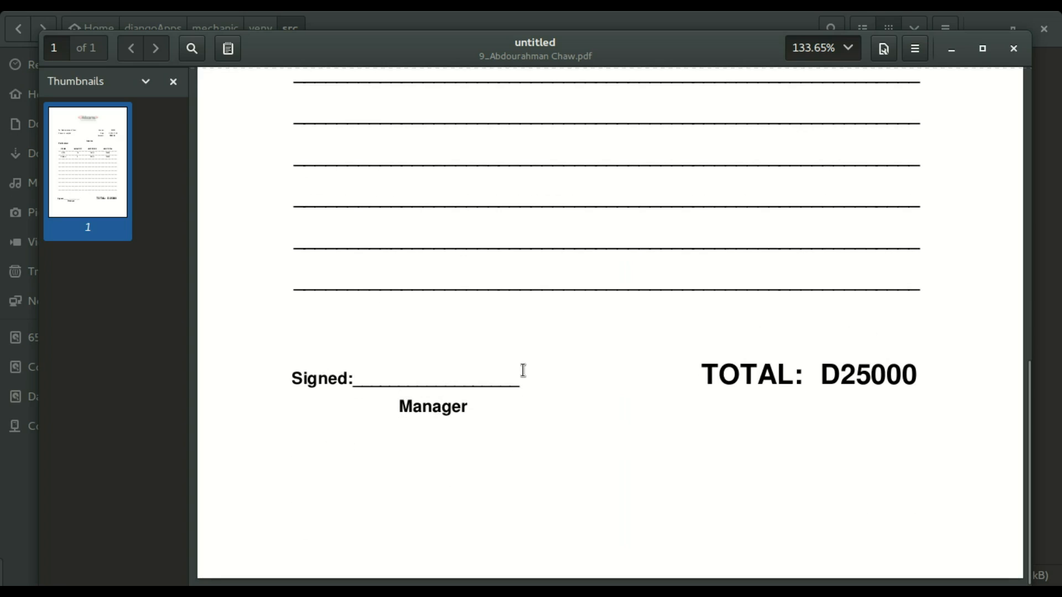
{"action": "mouse_move", "coordinate": [885, 361]}
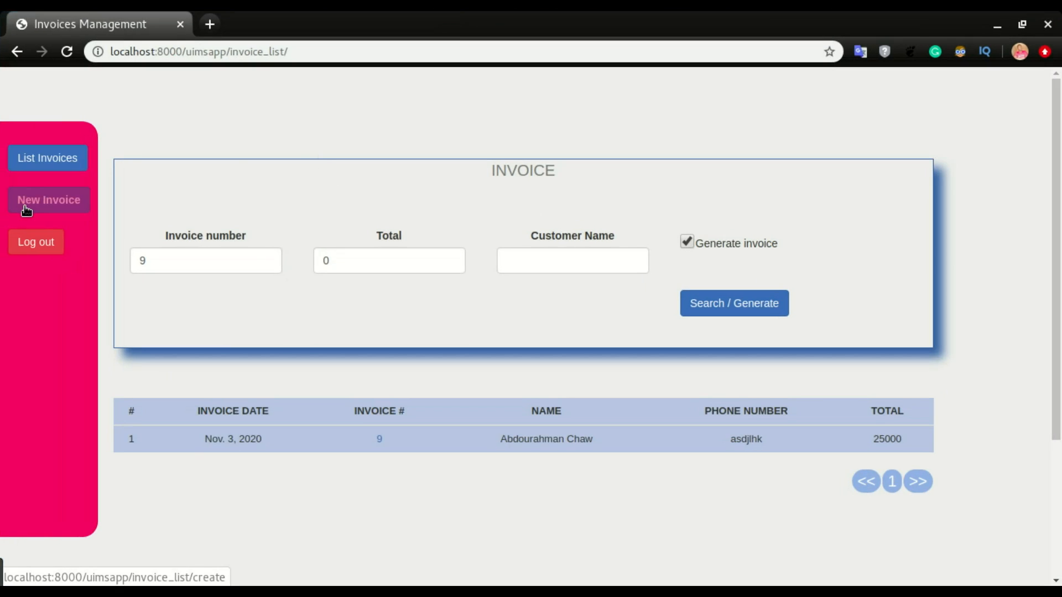
{"action": "left_click", "coordinate": [49, 199]}
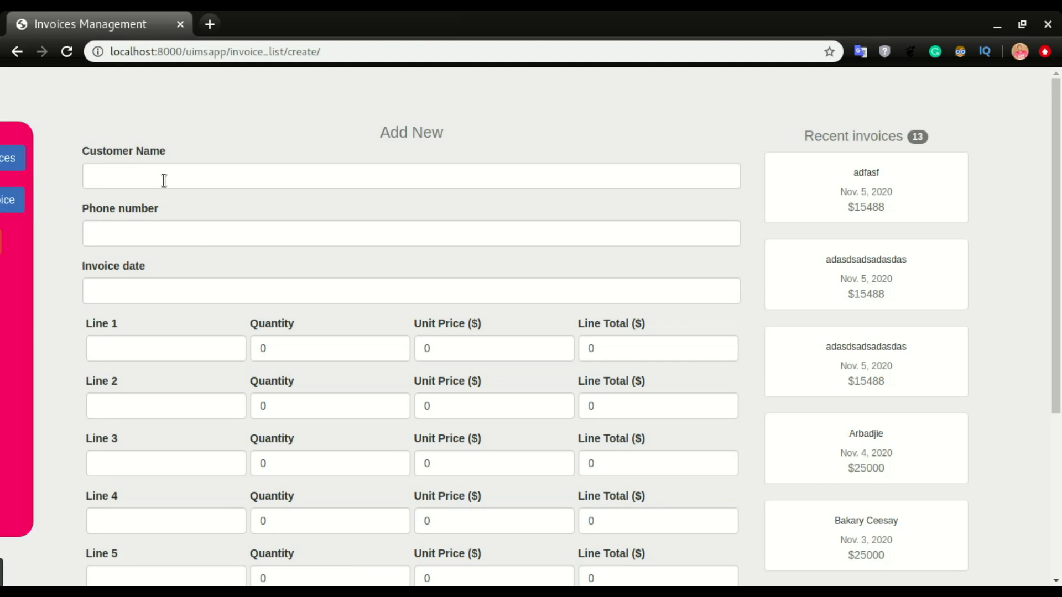
{"action": "left_click", "coordinate": [411, 183]}
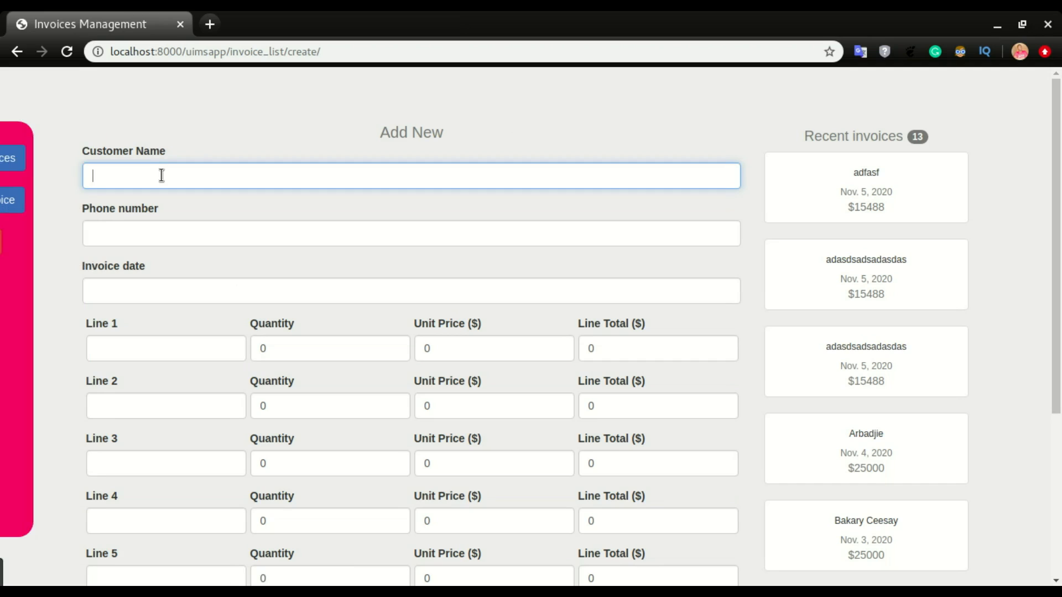
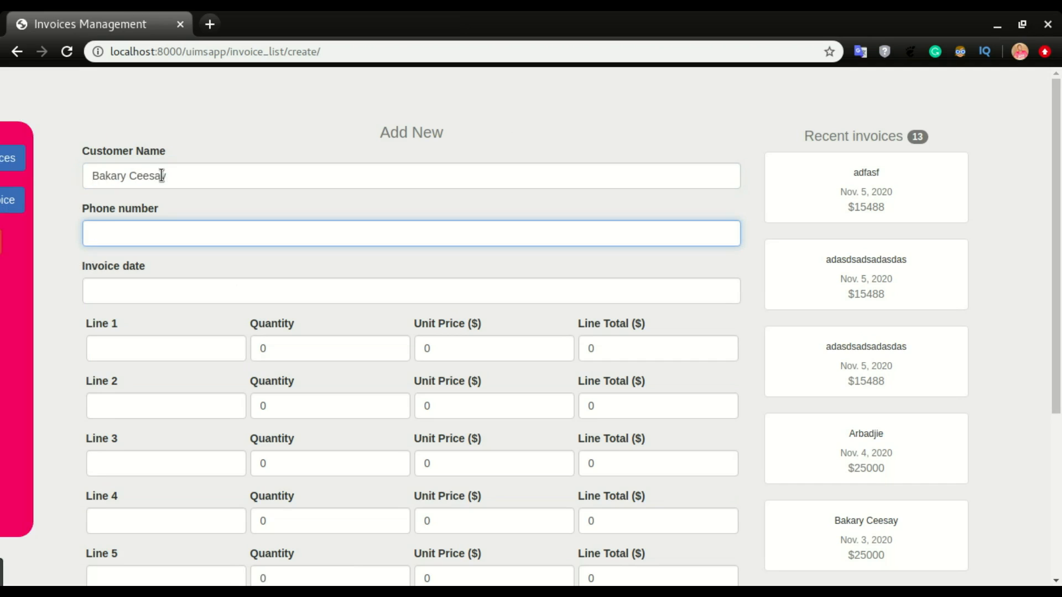
{"action": "type", "text": "4747474"}
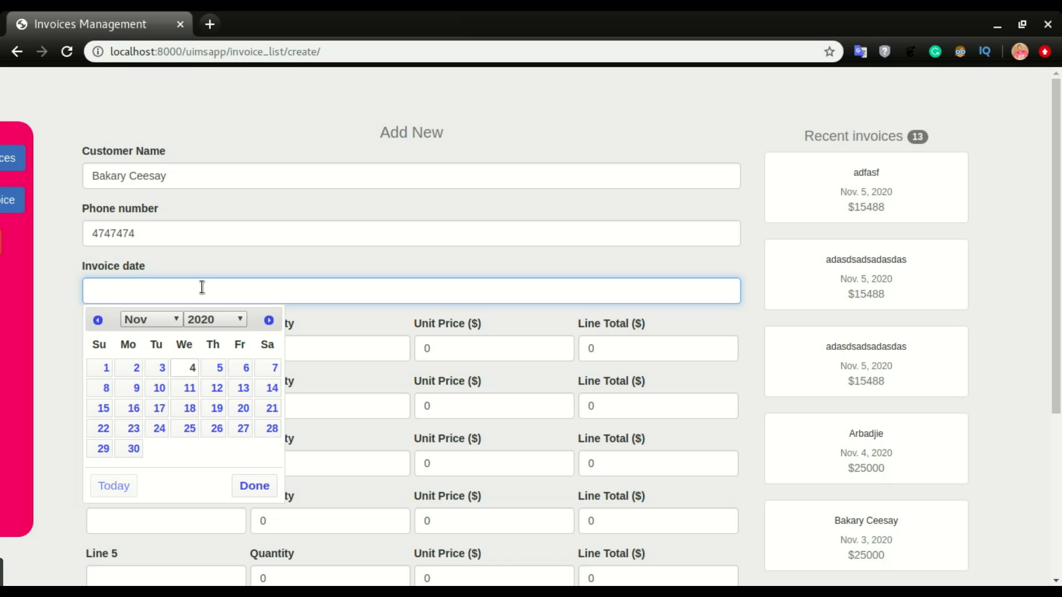
{"action": "mouse_move", "coordinate": [177, 300]}
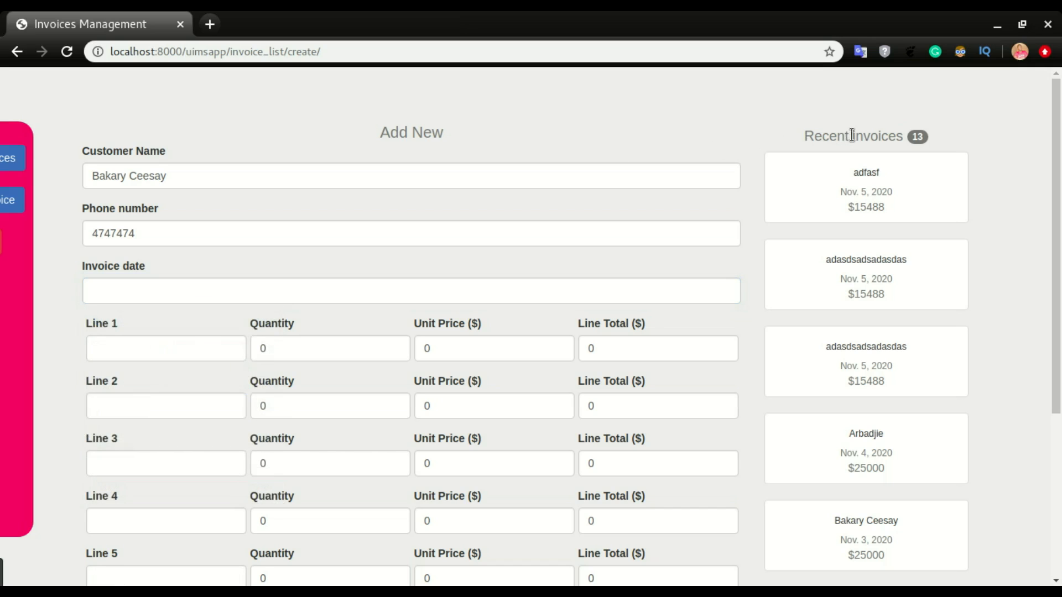
{"action": "mouse_move", "coordinate": [840, 193]}
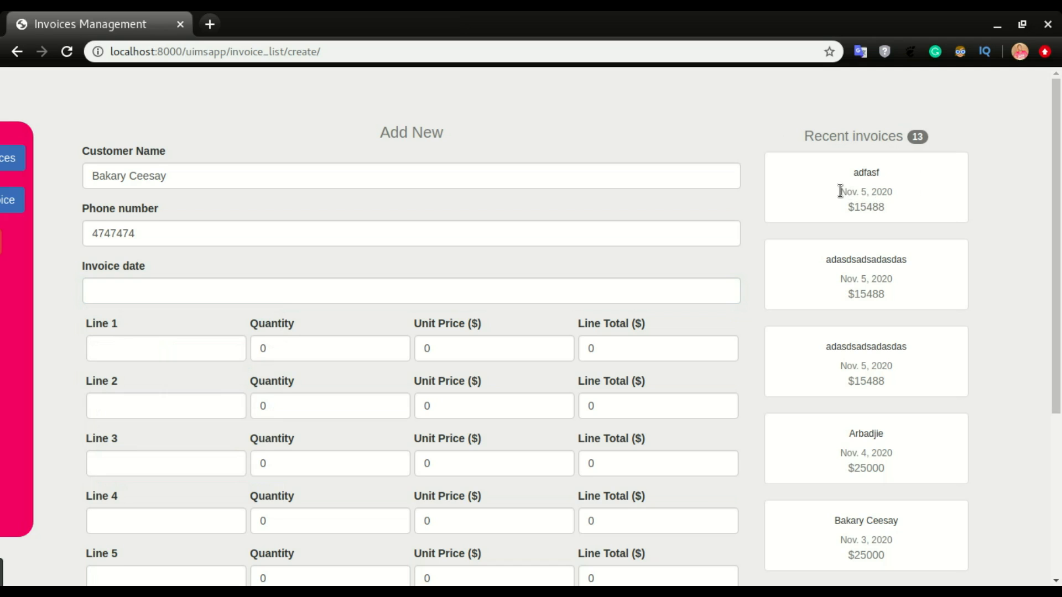
Bring up the November 2020 calendar for the new invoice's date
{"action": "scroll", "scroll_direction": "down", "scroll_amount": 3}
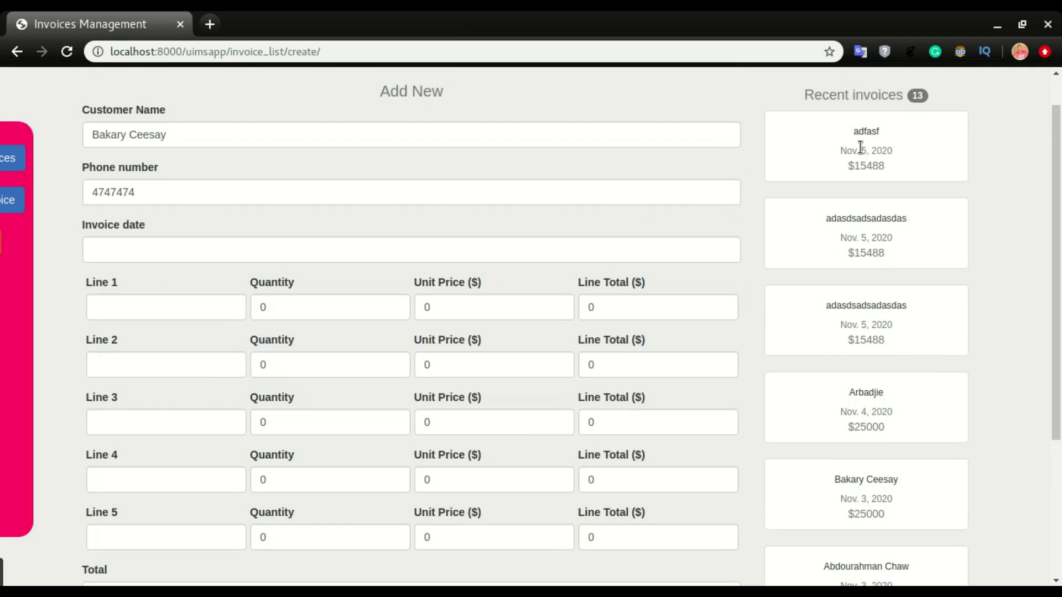
{"action": "mouse_move", "coordinate": [846, 174]}
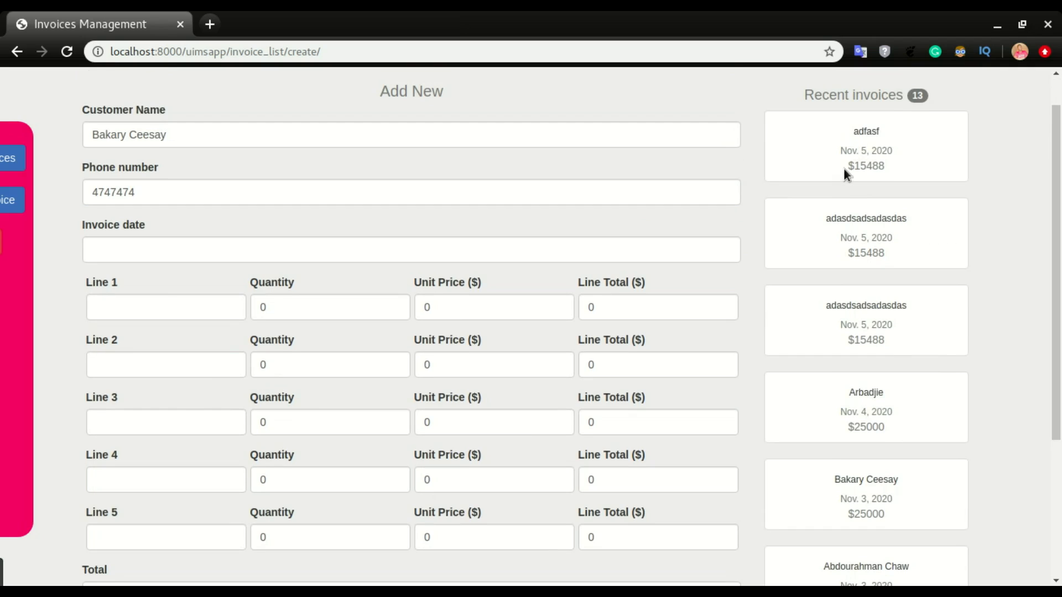
{"action": "mouse_move", "coordinate": [850, 158]}
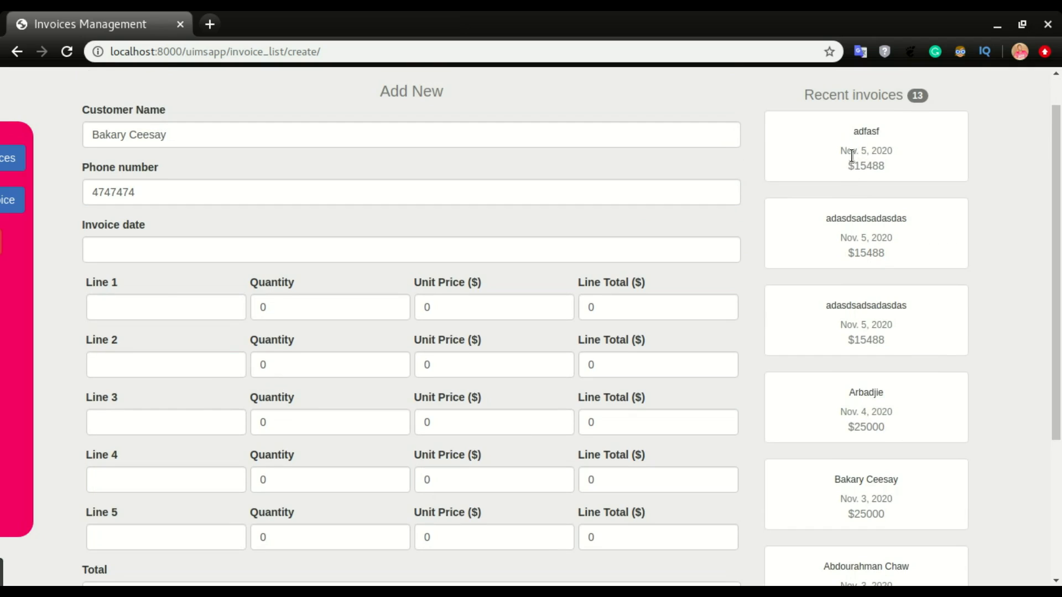
{"action": "mouse_move", "coordinate": [904, 347]}
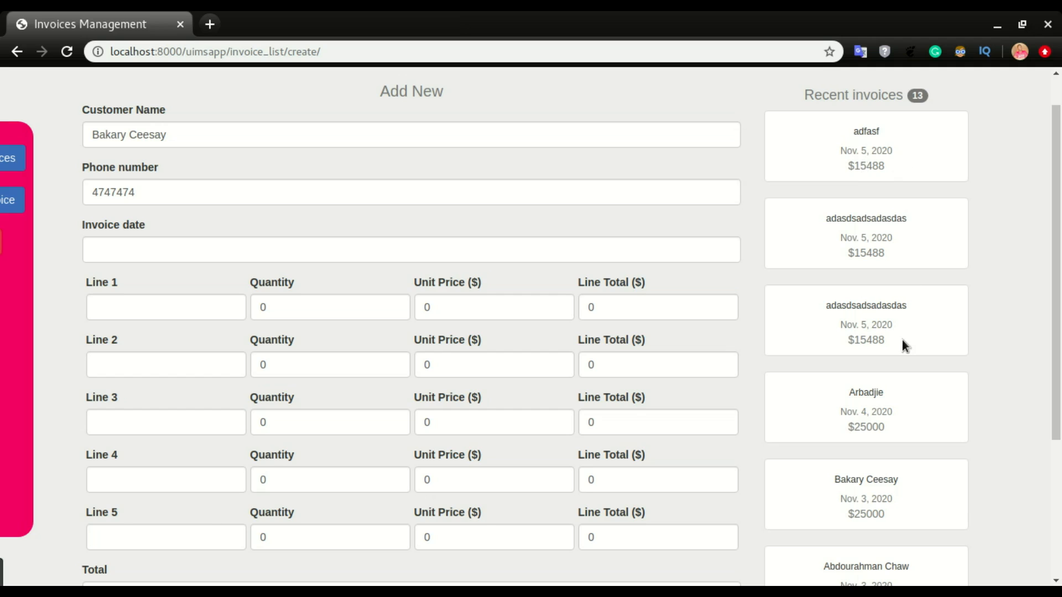
{"action": "scroll", "scroll_direction": "down", "scroll_amount": 3}
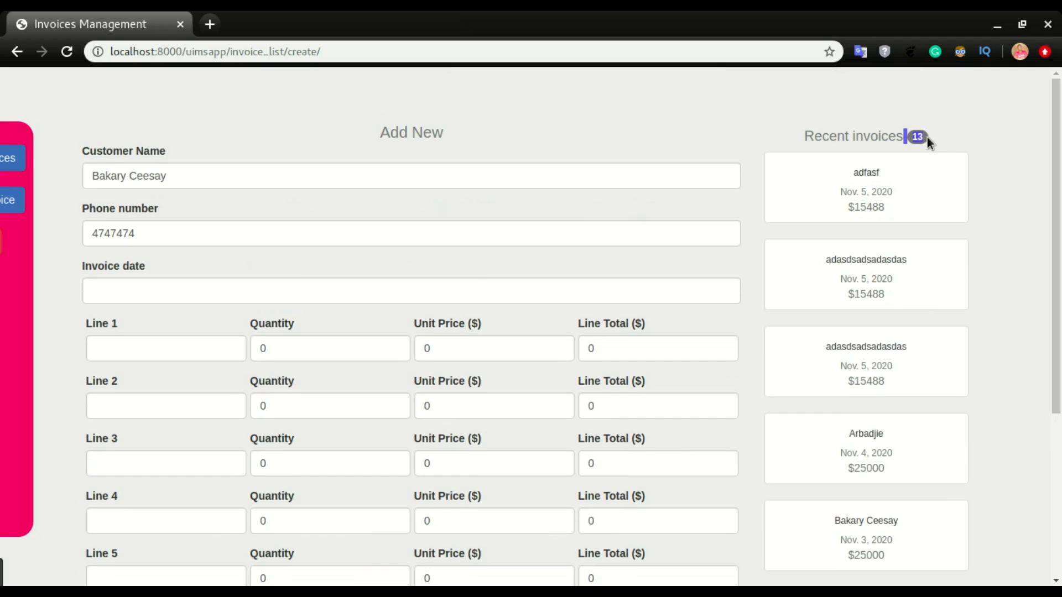
{"action": "mouse_move", "coordinate": [940, 146]}
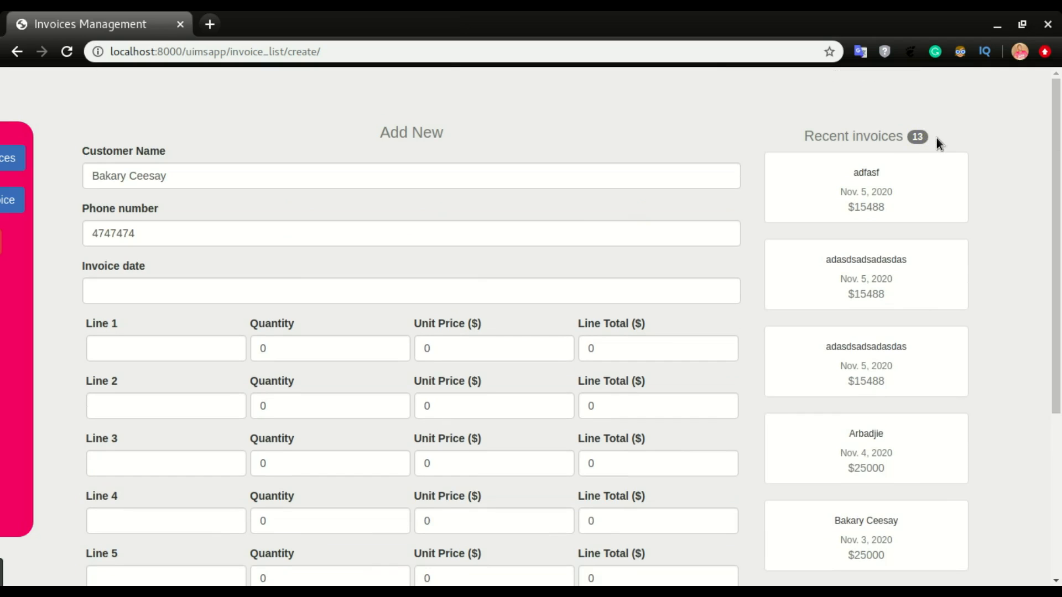
{"action": "mouse_move", "coordinate": [805, 206]}
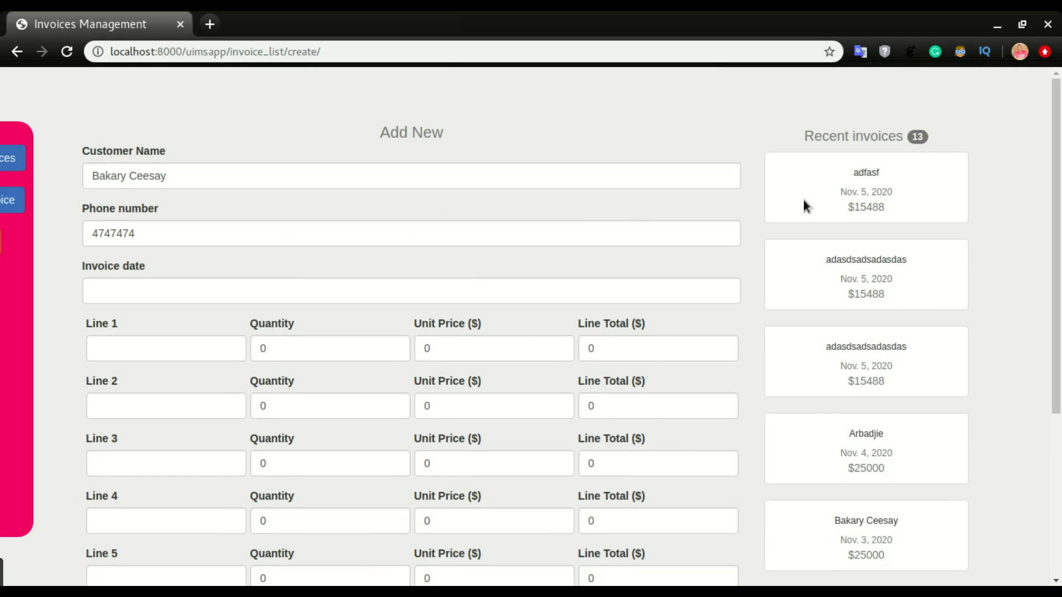
{"action": "scroll", "scroll_direction": "down", "scroll_amount": 3}
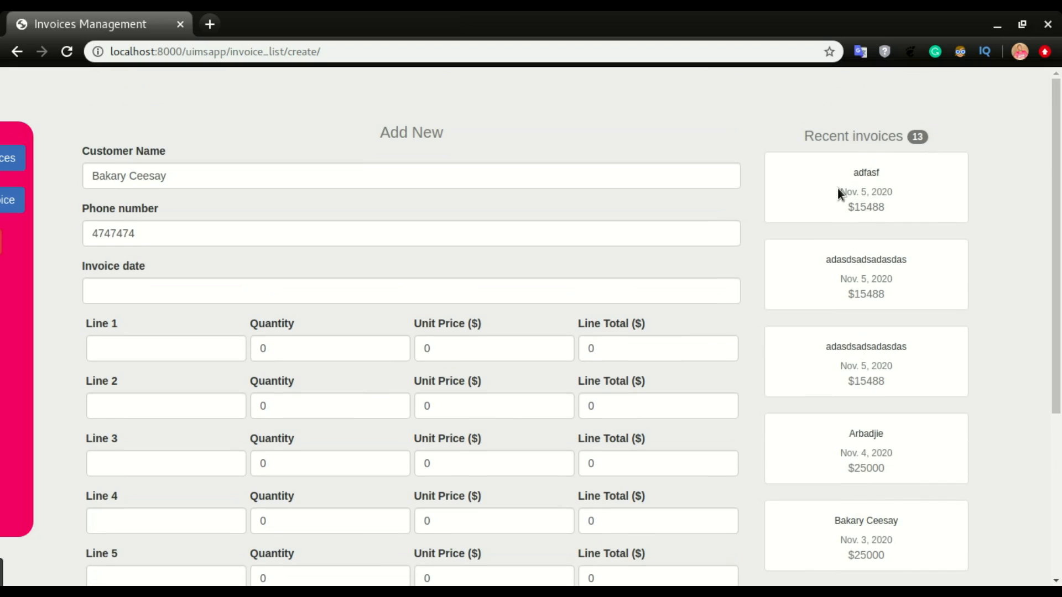
{"action": "double_click", "coordinate": [865, 193]}
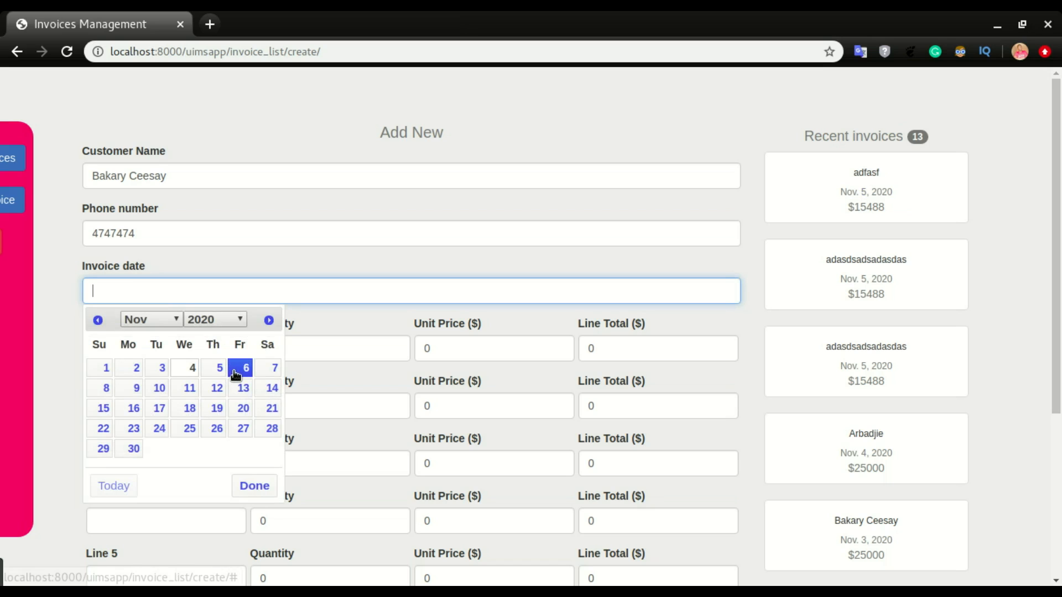
Date the invoice 2020-11-06 and enter line 1: 10 Laptops at 1000, total 10000
{"action": "left_click", "coordinate": [240, 367]}
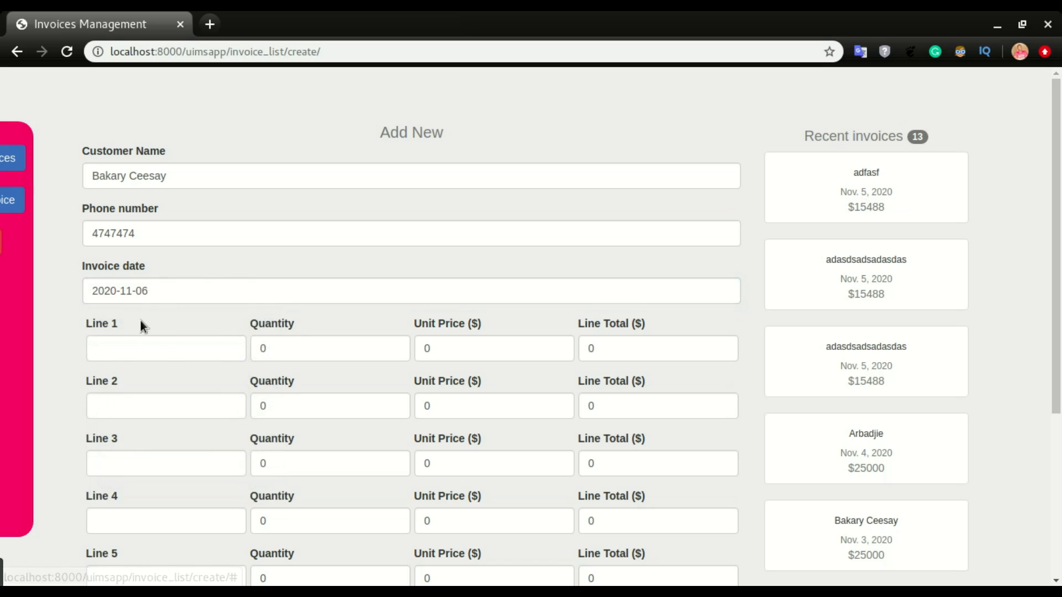
{"action": "left_click", "coordinate": [166, 348]}
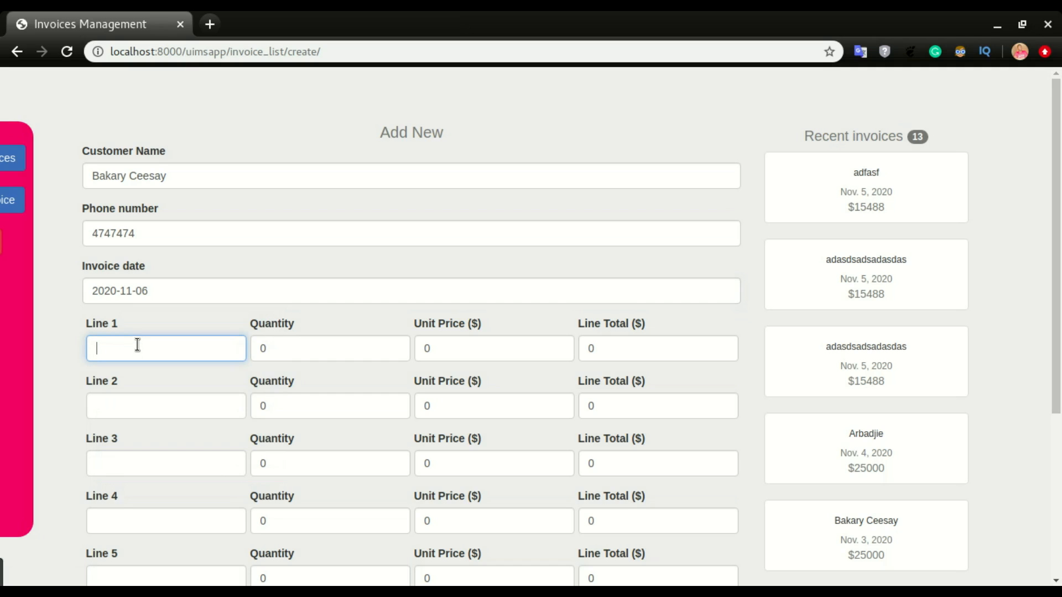
{"action": "type", "text": "Laptops"}
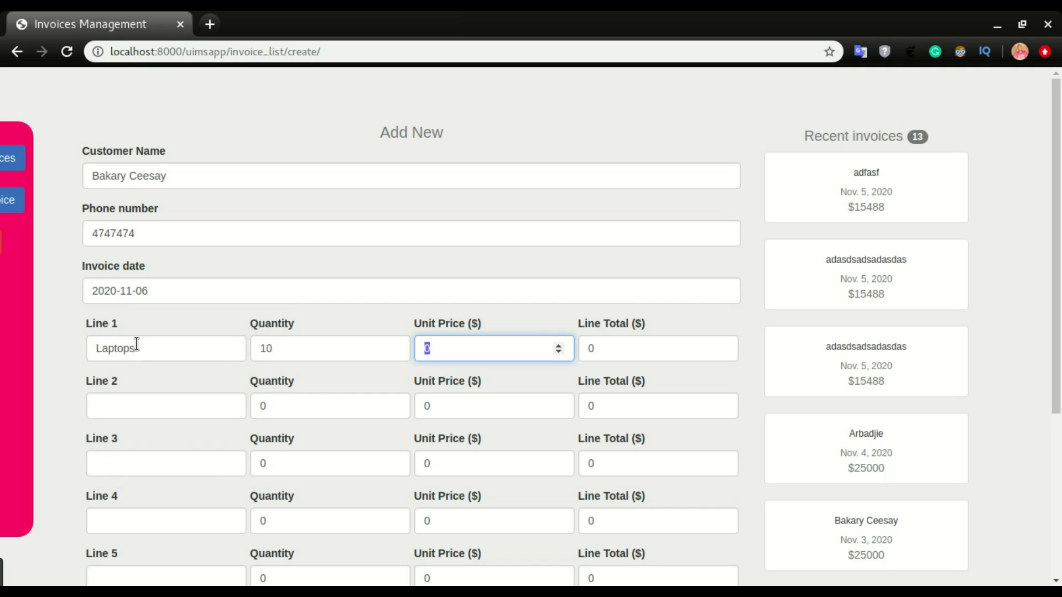
{"action": "mouse_move", "coordinate": [455, 334]}
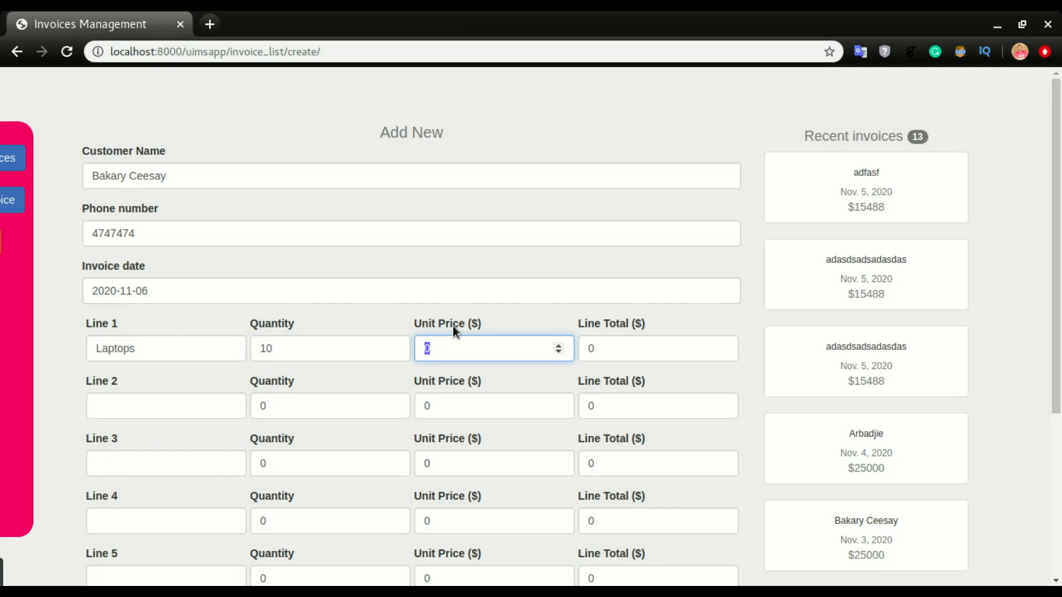
{"action": "mouse_move", "coordinate": [449, 348]}
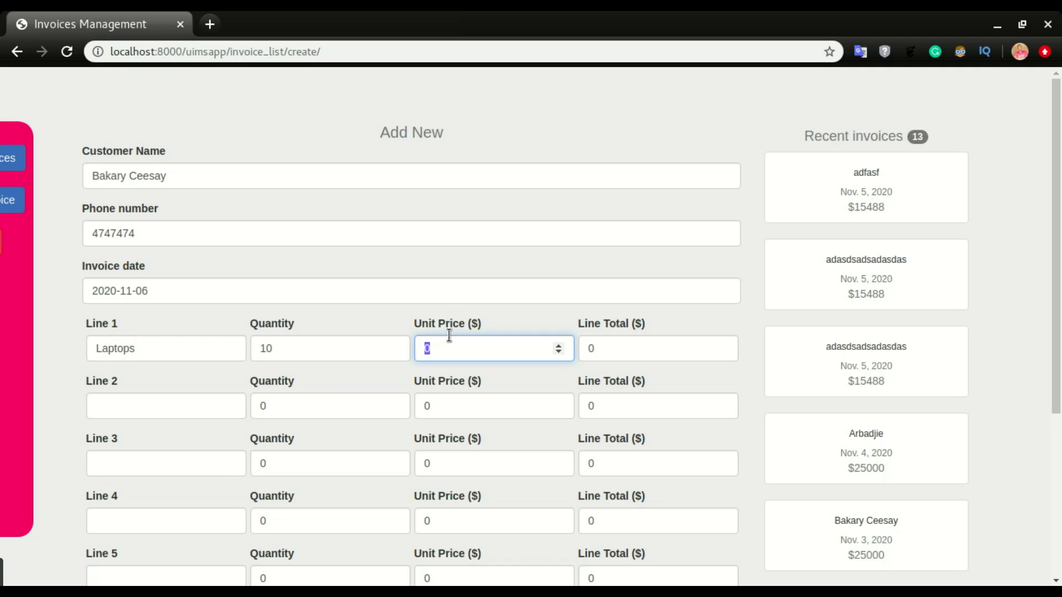
{"action": "key", "text": "Backspace"}
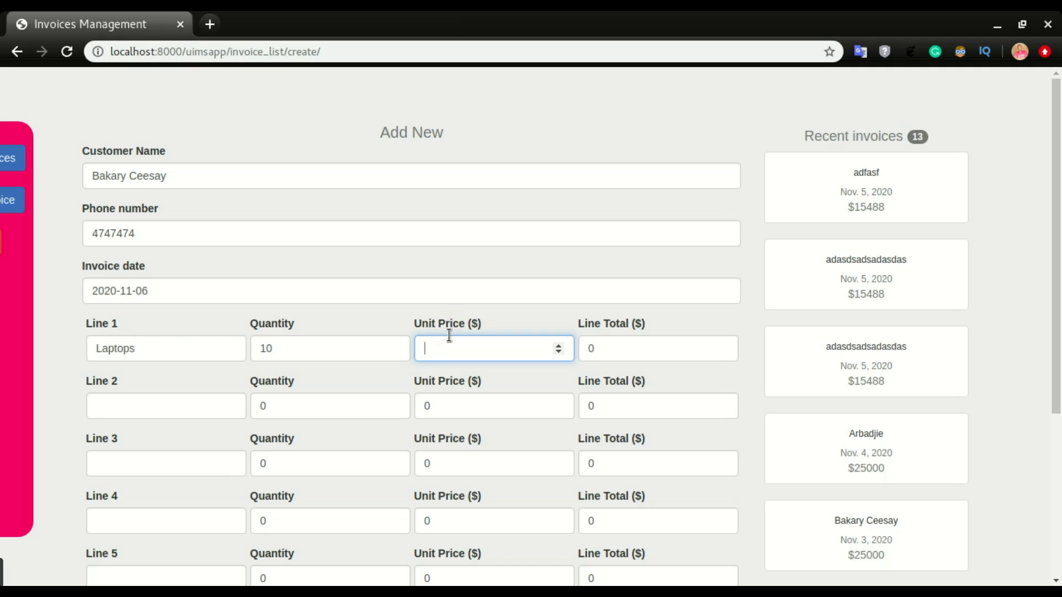
{"action": "type", "text": "1000"}
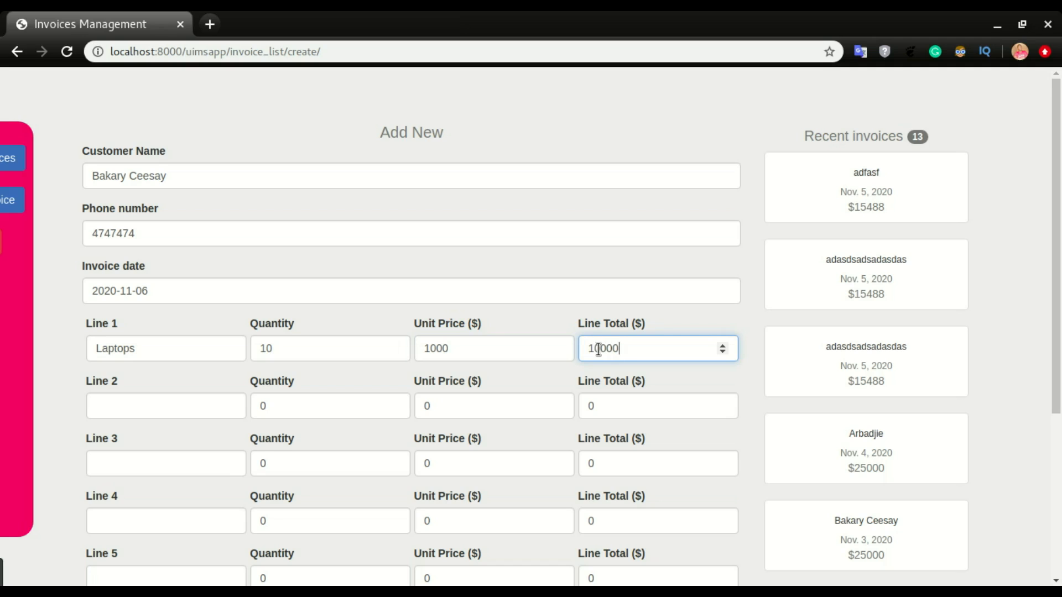
{"action": "double_click", "coordinate": [602, 348]}
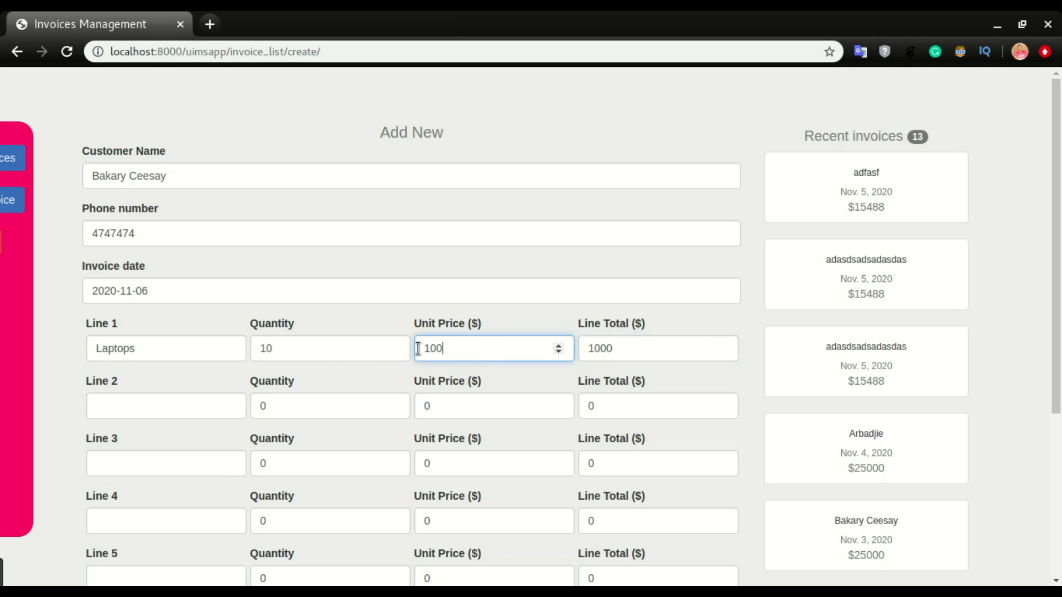
{"action": "mouse_move", "coordinate": [301, 343]}
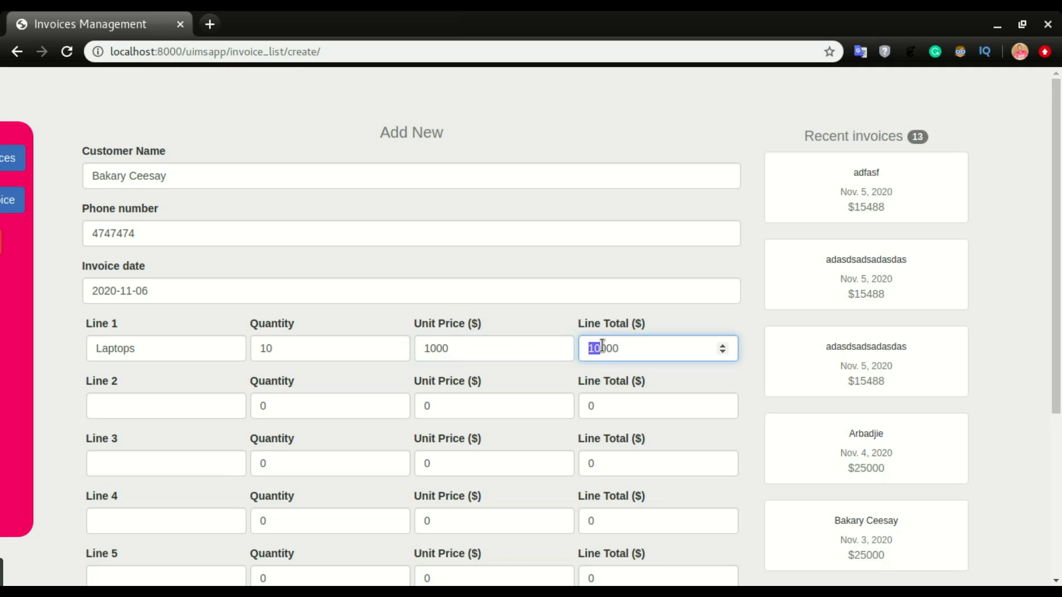
{"action": "scroll", "scroll_direction": "down", "scroll_amount": 3}
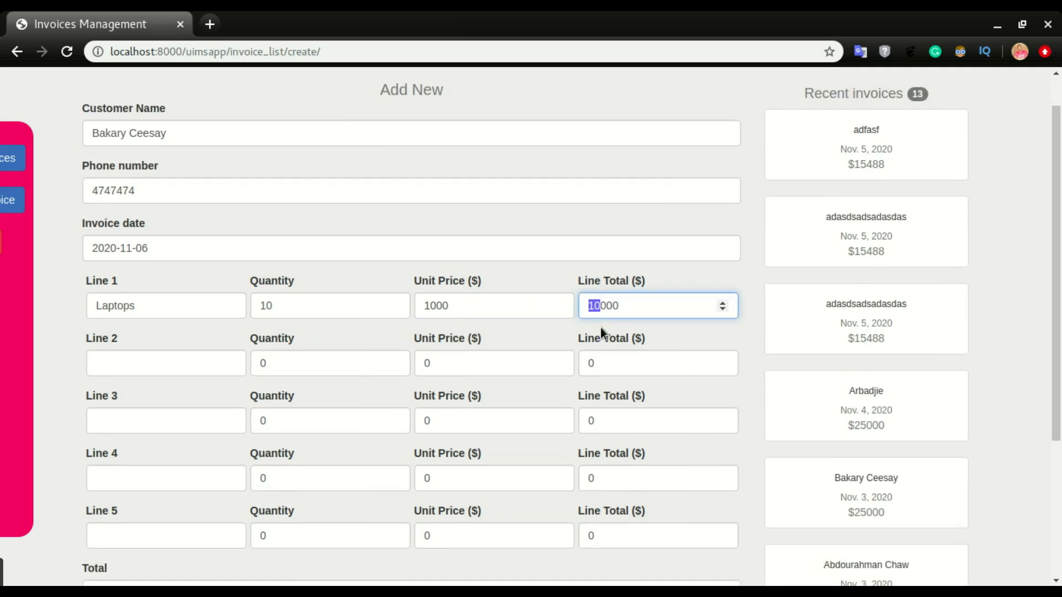
{"action": "scroll", "scroll_direction": "down", "scroll_amount": 3}
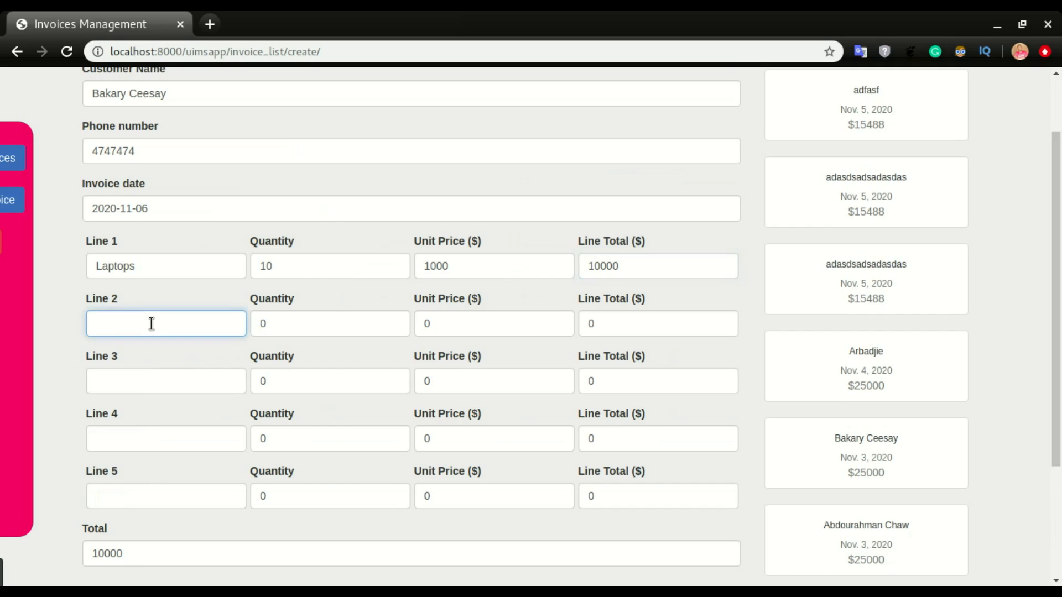
Enter line 2: 30 Monitors at 500, bringing the invoice total to 25000
{"action": "type", "text": "Monitors"}
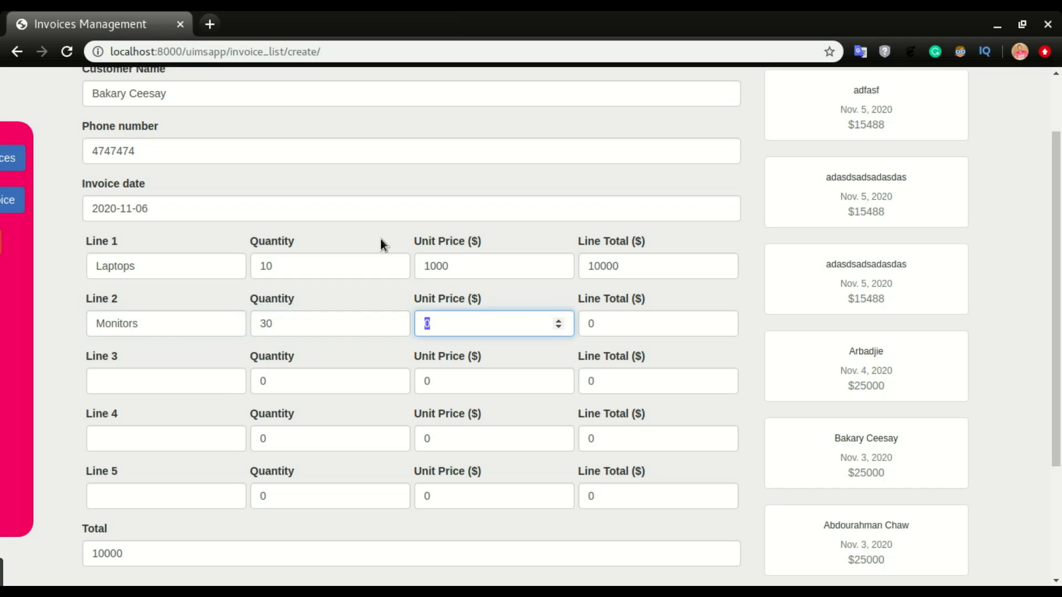
{"action": "type", "text": "500"}
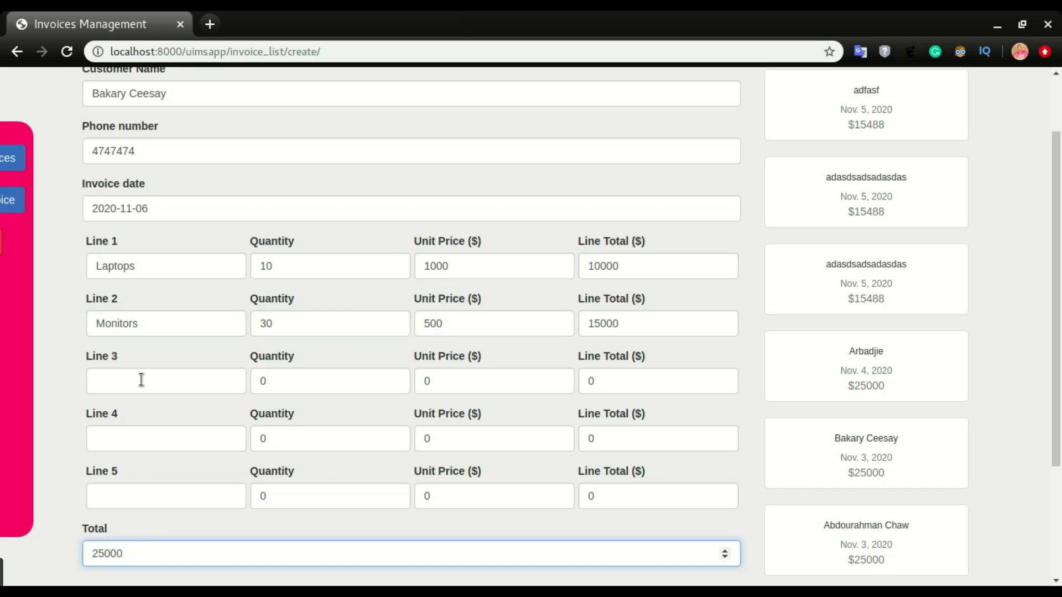
{"action": "mouse_move", "coordinate": [303, 382]}
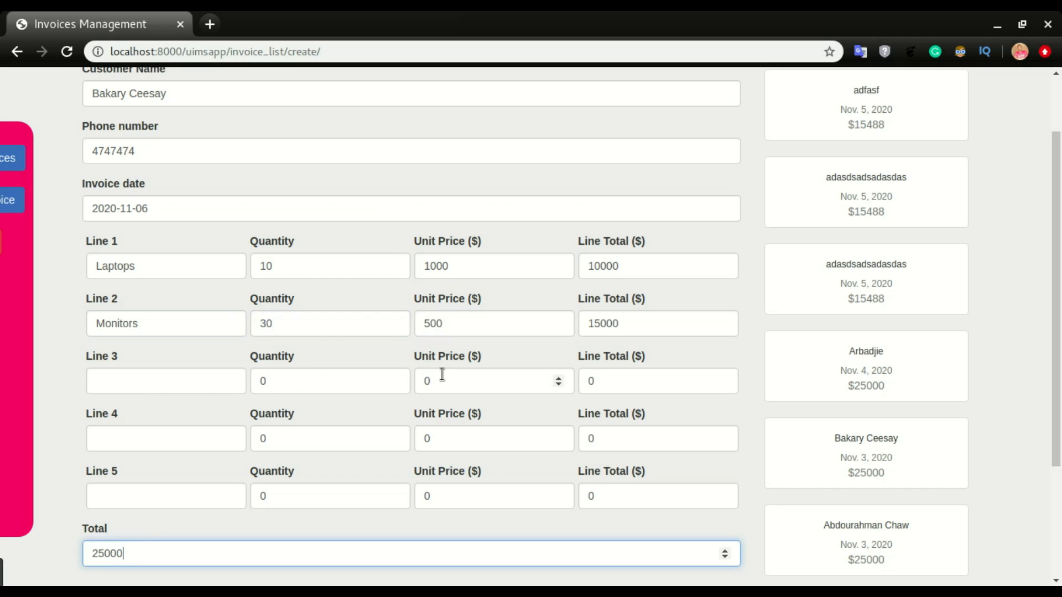
{"action": "mouse_move", "coordinate": [622, 381]}
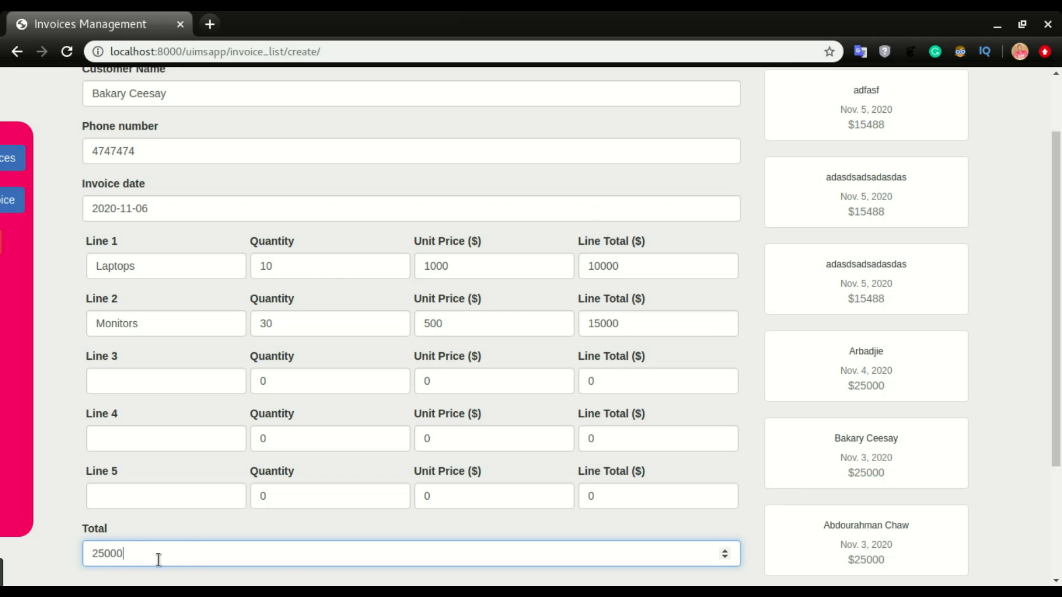
{"action": "scroll", "scroll_direction": "down", "scroll_amount": 3}
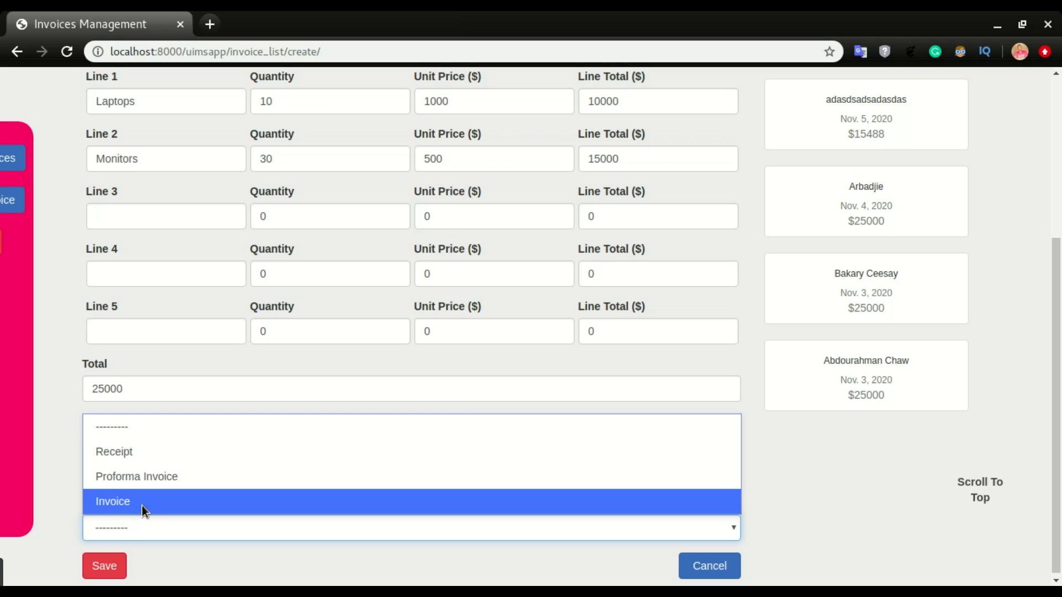
Set the invoice type to Invoice and reveal the extra lines 6 to 10
{"action": "left_click", "coordinate": [111, 501]}
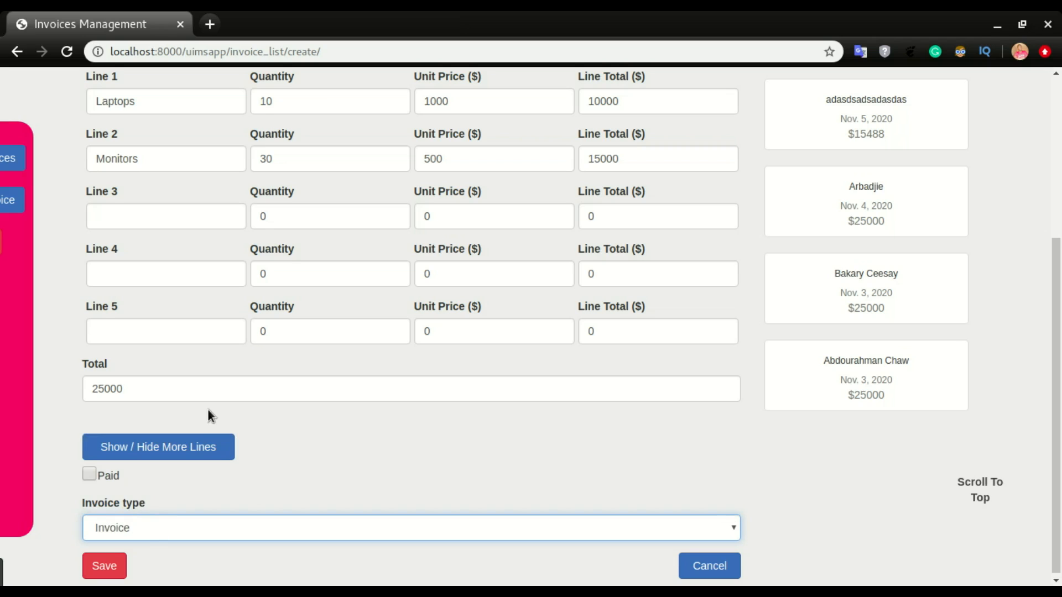
{"action": "mouse_move", "coordinate": [206, 312]}
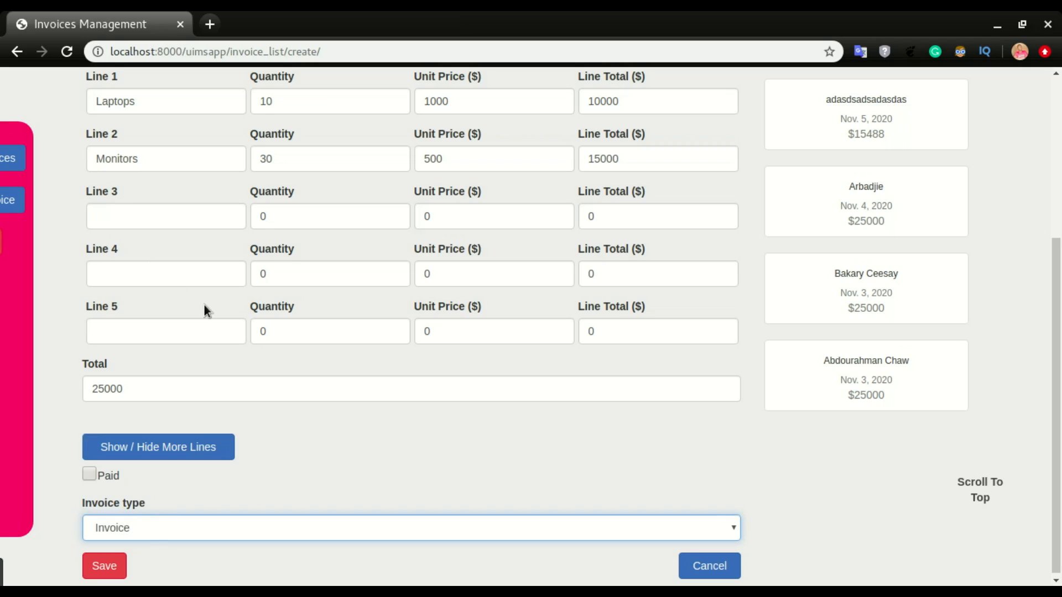
{"action": "left_click", "coordinate": [157, 447]}
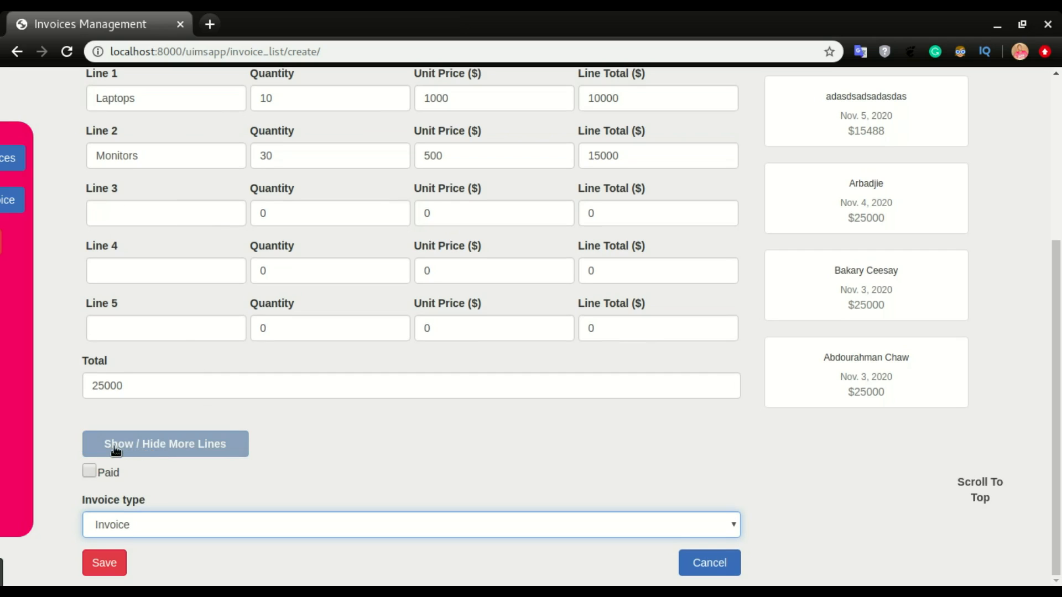
{"action": "mouse_move", "coordinate": [174, 451]}
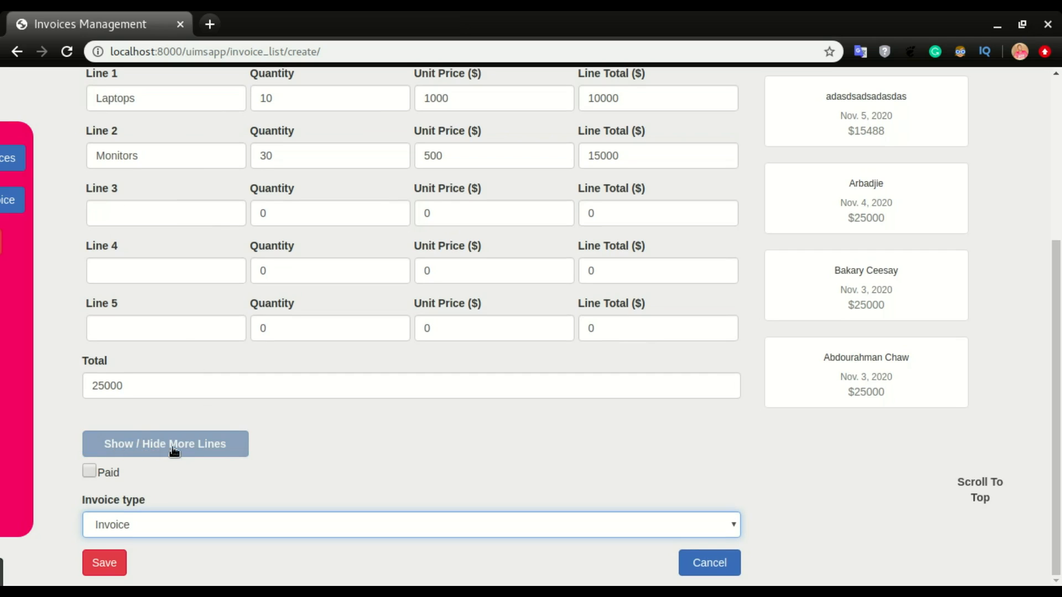
{"action": "left_click", "coordinate": [166, 445]}
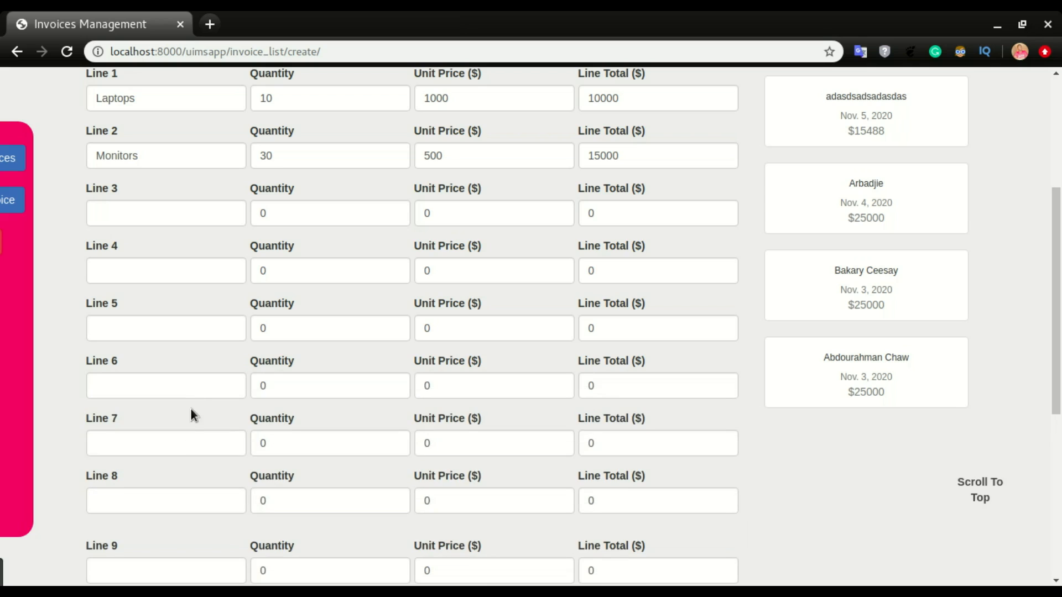
{"action": "scroll", "scroll_direction": "down", "scroll_amount": 3}
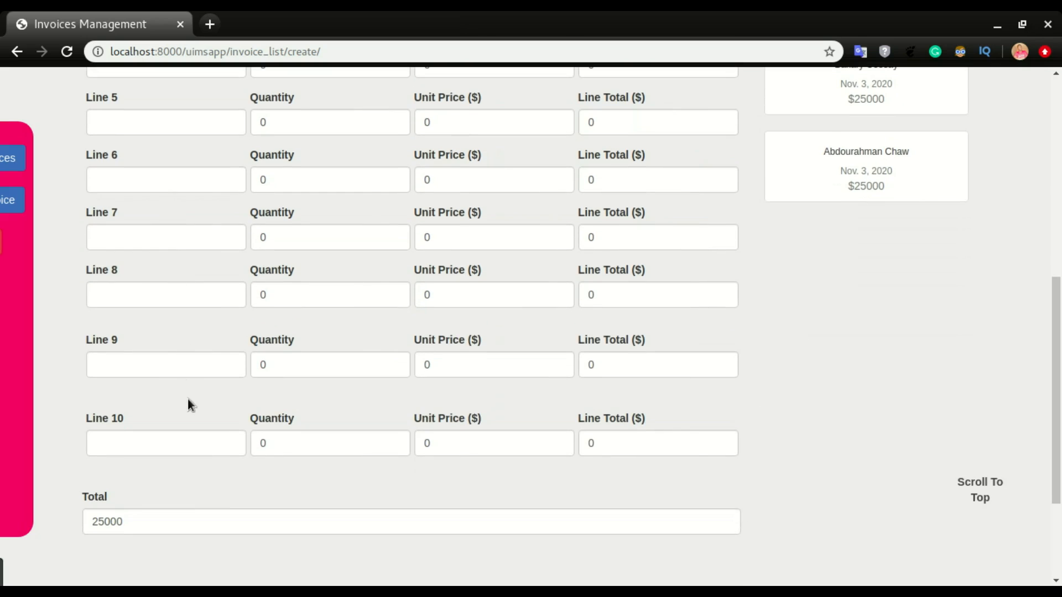
{"action": "mouse_move", "coordinate": [155, 388]}
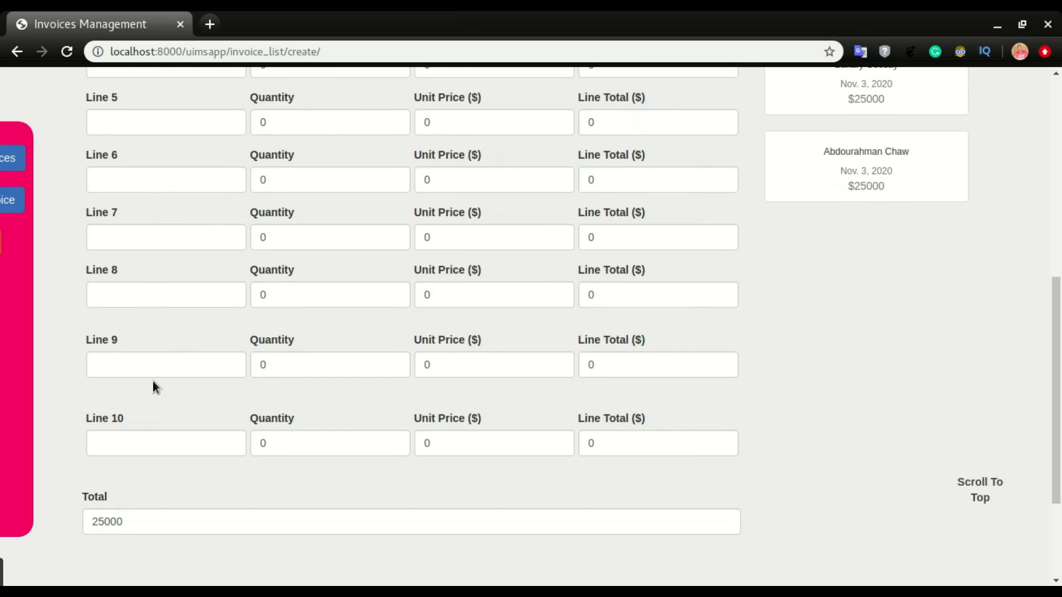
Collapse lines 6 to 10 again so only lines 1 to 5 remain
{"action": "left_click", "coordinate": [155, 365]}
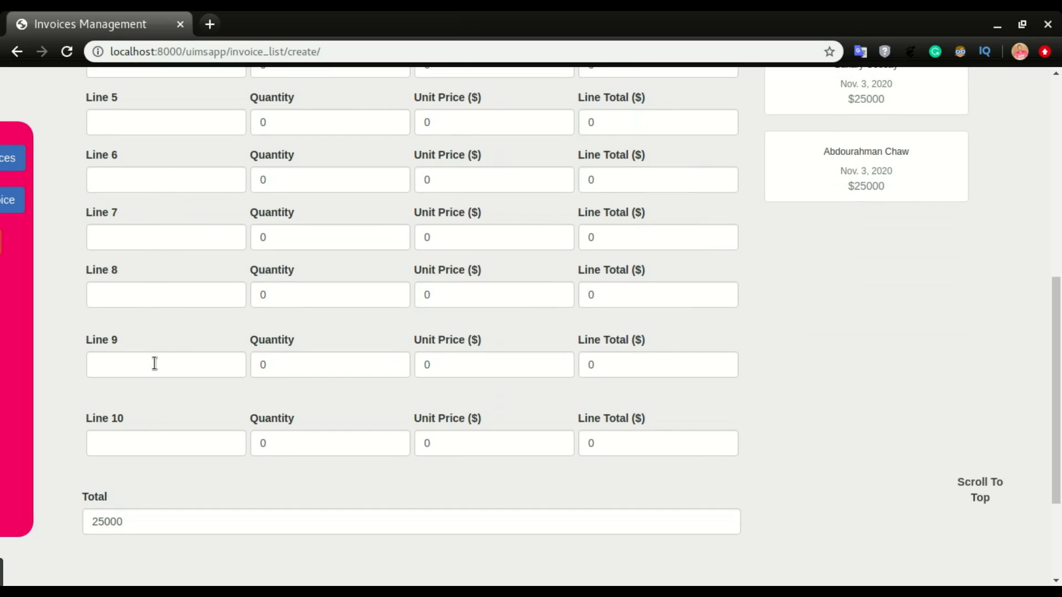
{"action": "scroll", "scroll_direction": "down", "scroll_amount": 3}
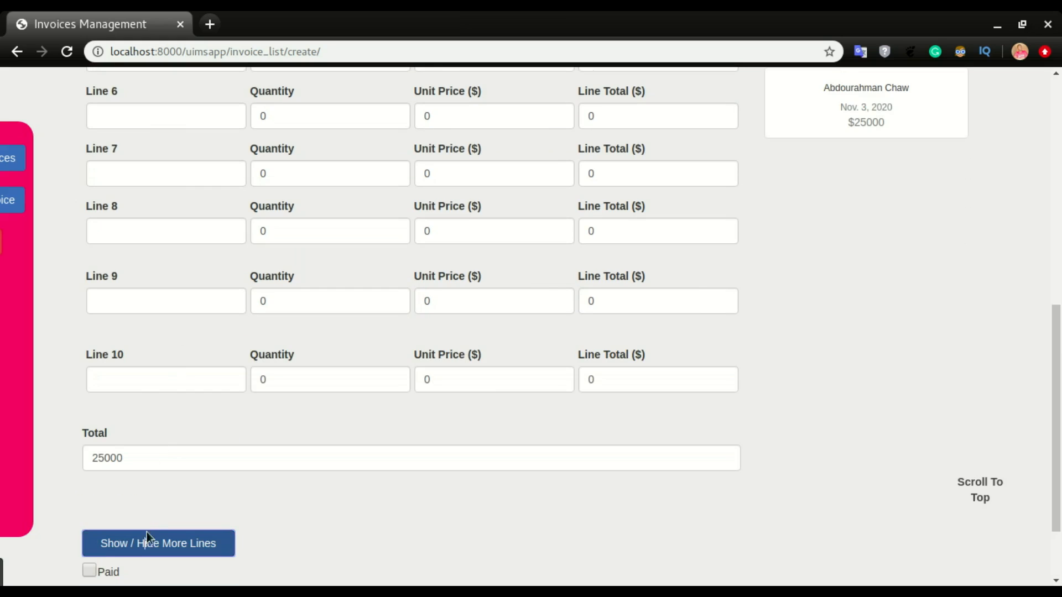
{"action": "left_click", "coordinate": [158, 542]}
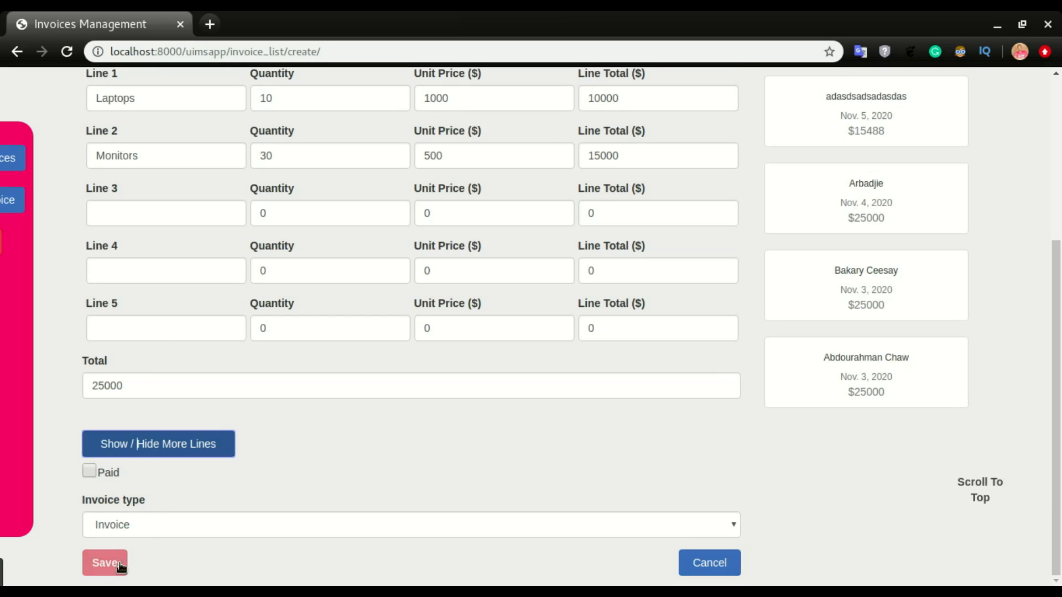
Save the current Laptops and Monitors invoice
{"action": "left_click", "coordinate": [104, 563]}
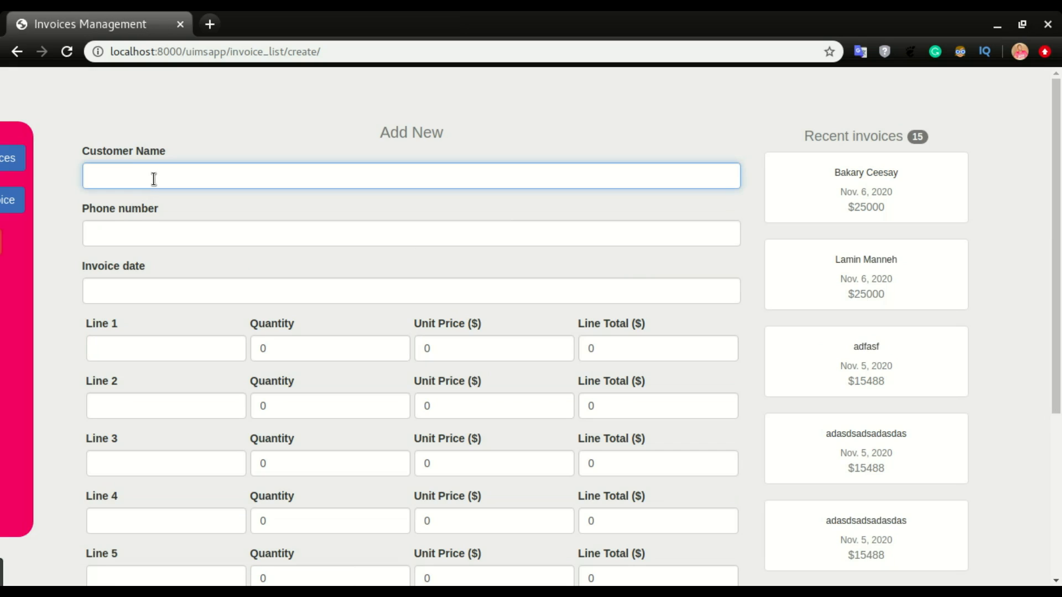
{"action": "type", "text": "Lamin S"}
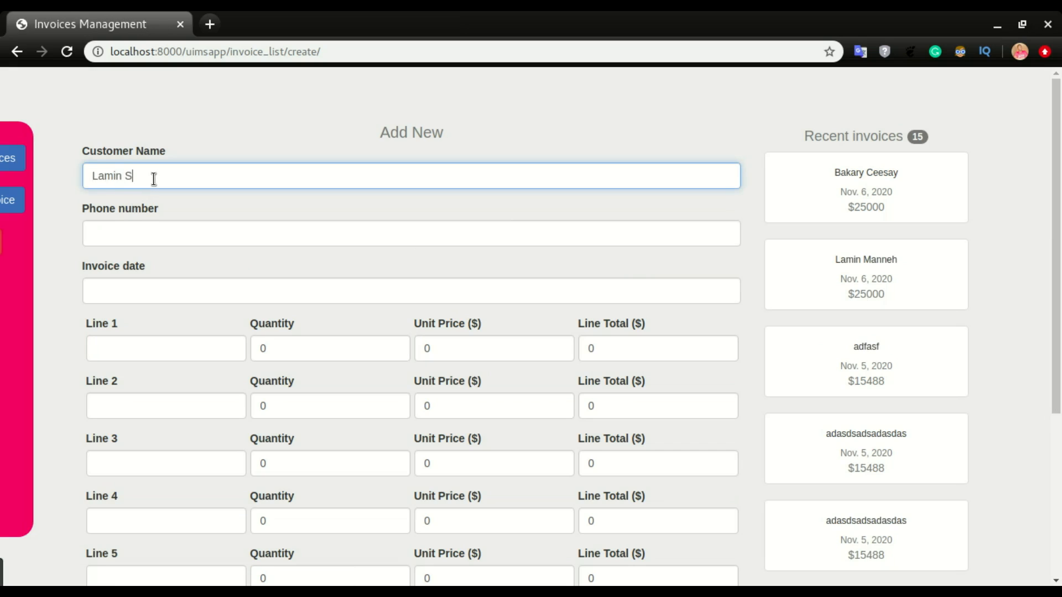
{"action": "type", "text": "774774"}
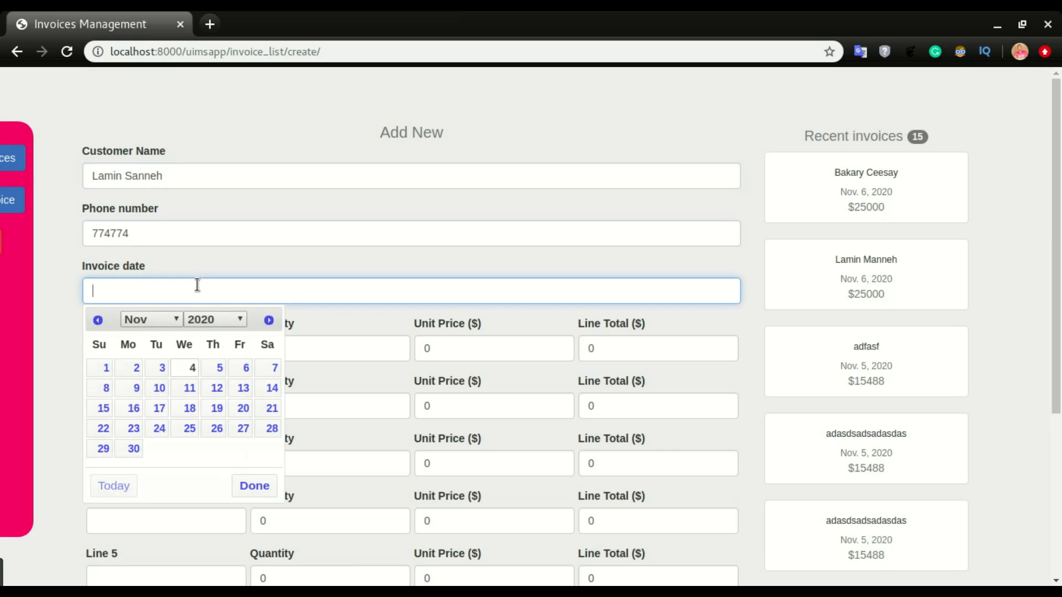
{"action": "left_click", "coordinate": [245, 367]}
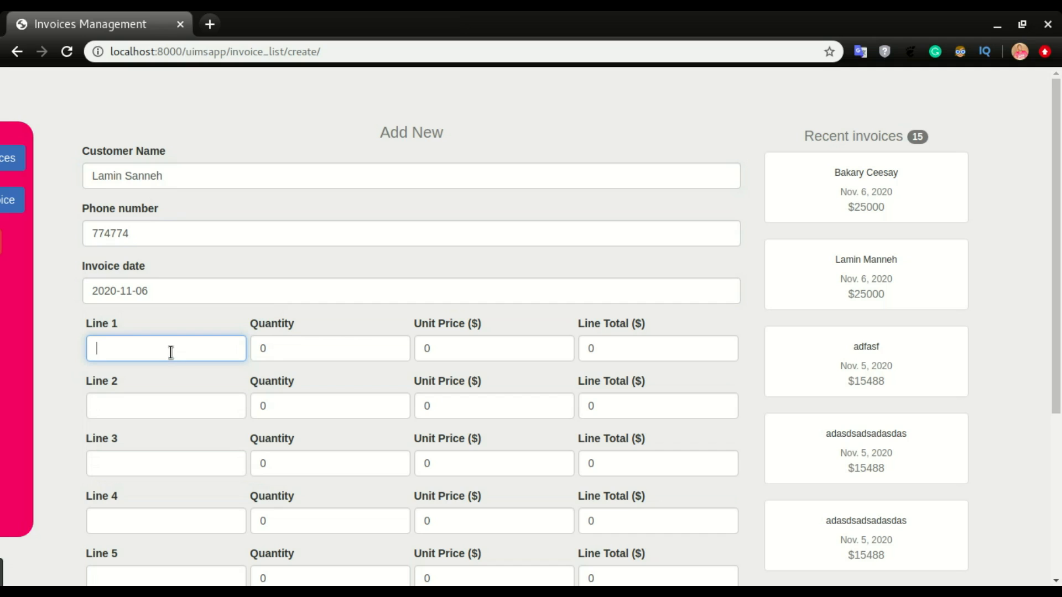
Add line items Memory Cards 50×10 and Keyboards 10×150, totalling 2000
{"action": "type", "text": "Memory"}
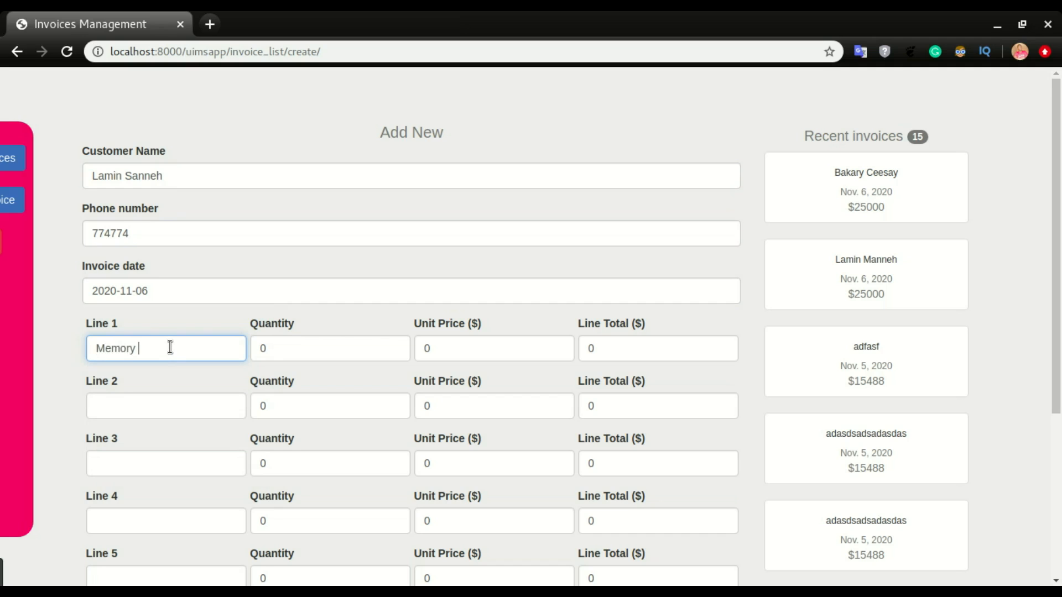
{"action": "type", "text": "Cards"}
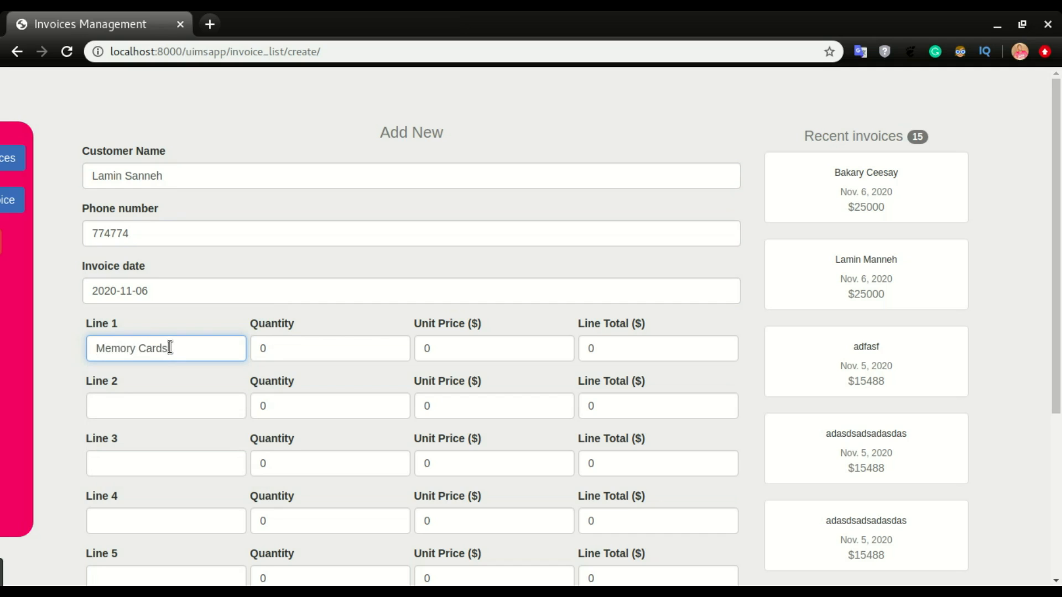
{"action": "left_click", "coordinate": [329, 348]}
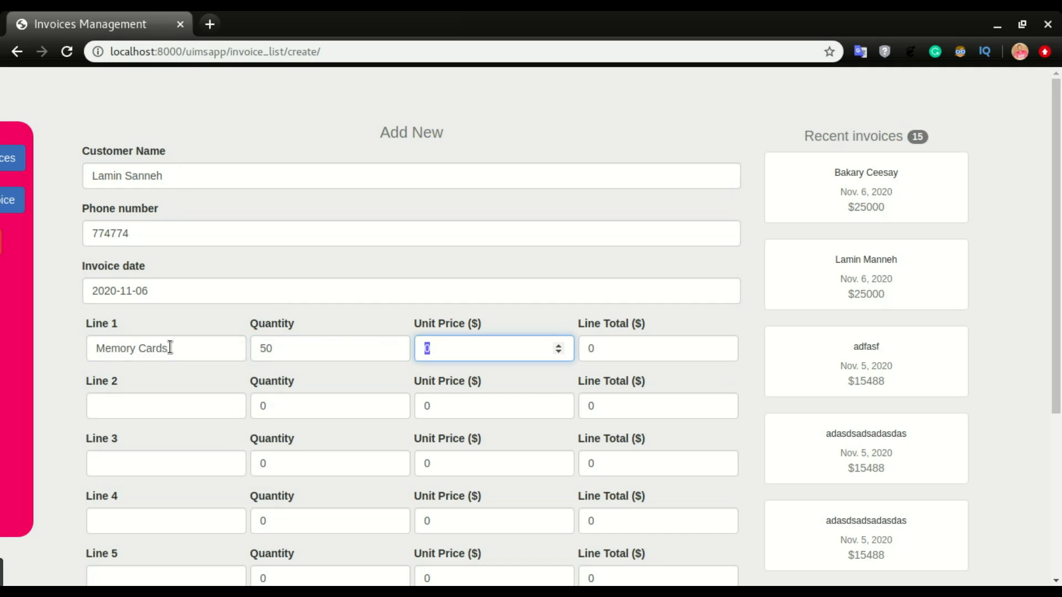
{"action": "type", "text": "10"}
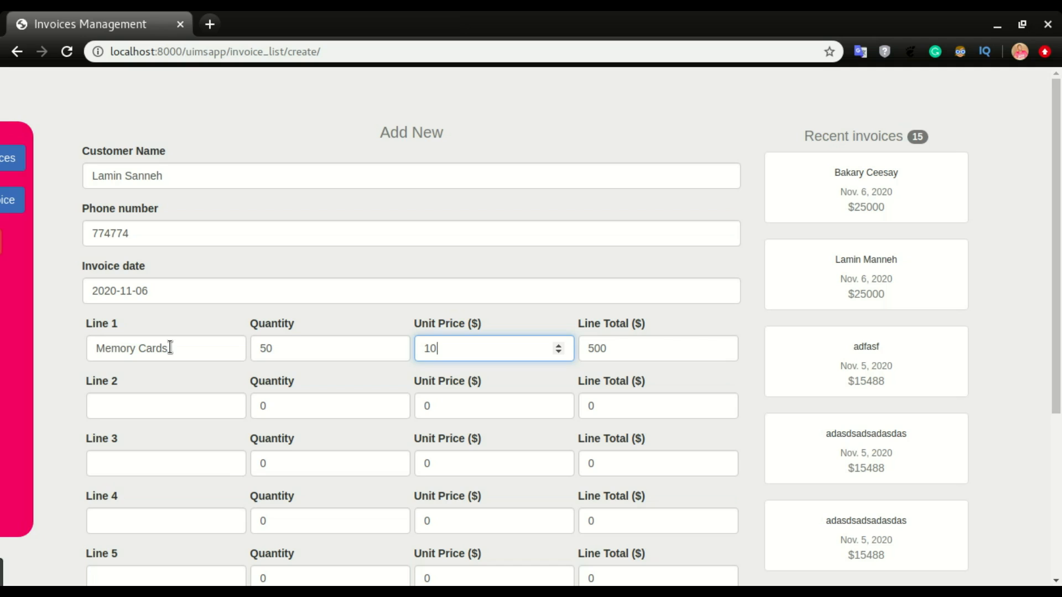
{"action": "left_click", "coordinate": [166, 405]}
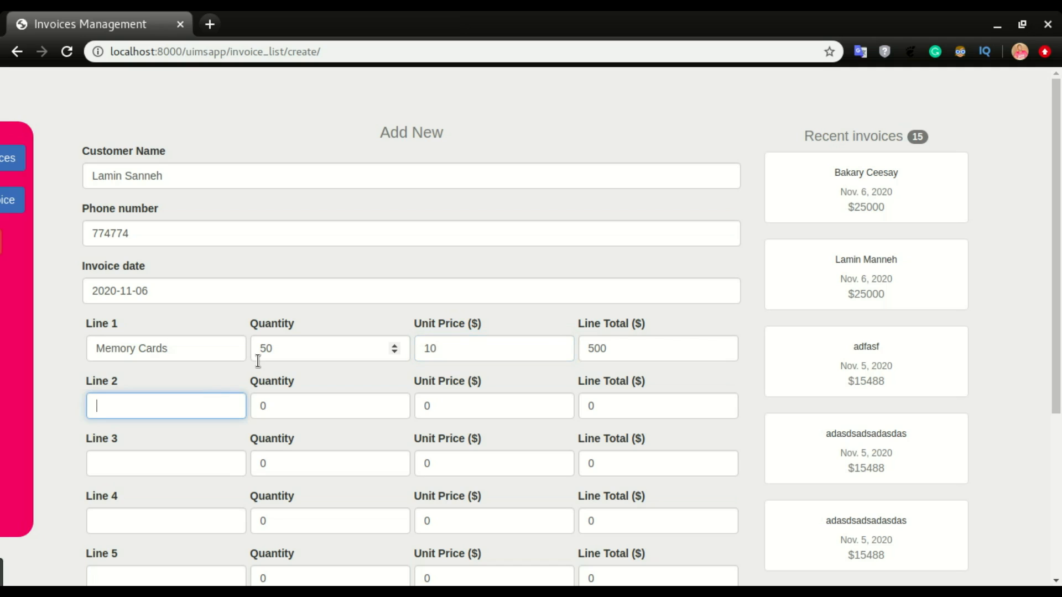
{"action": "type", "text": "Key"}
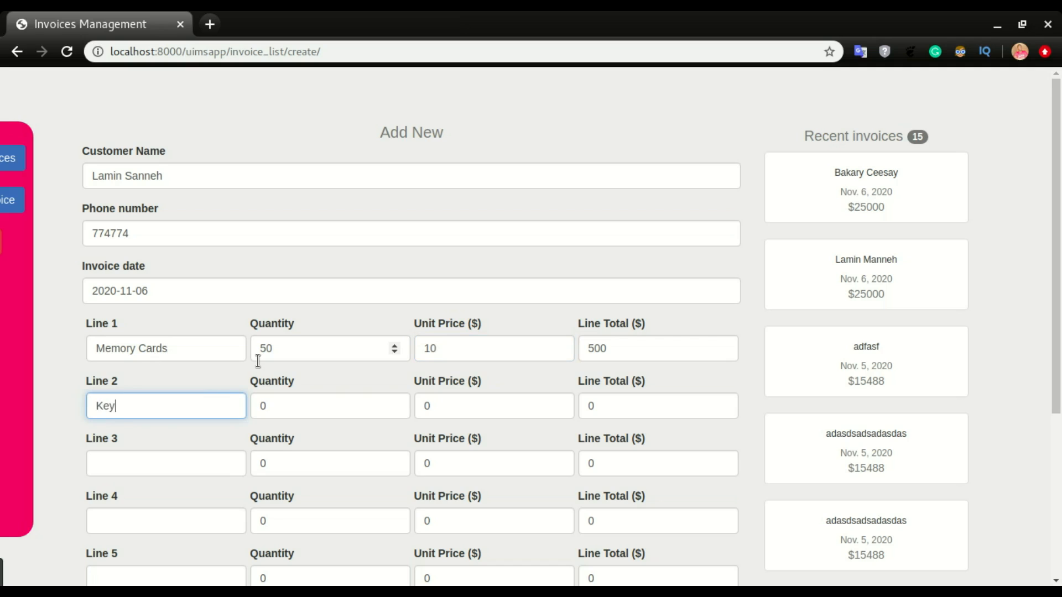
{"action": "type", "text": "bo"}
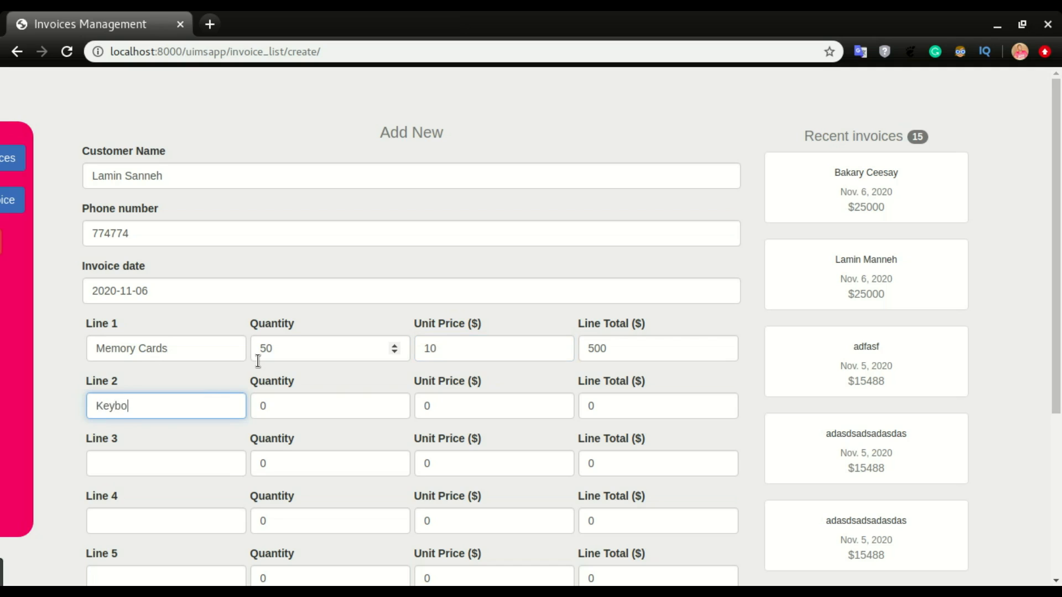
{"action": "type", "text": "ards"}
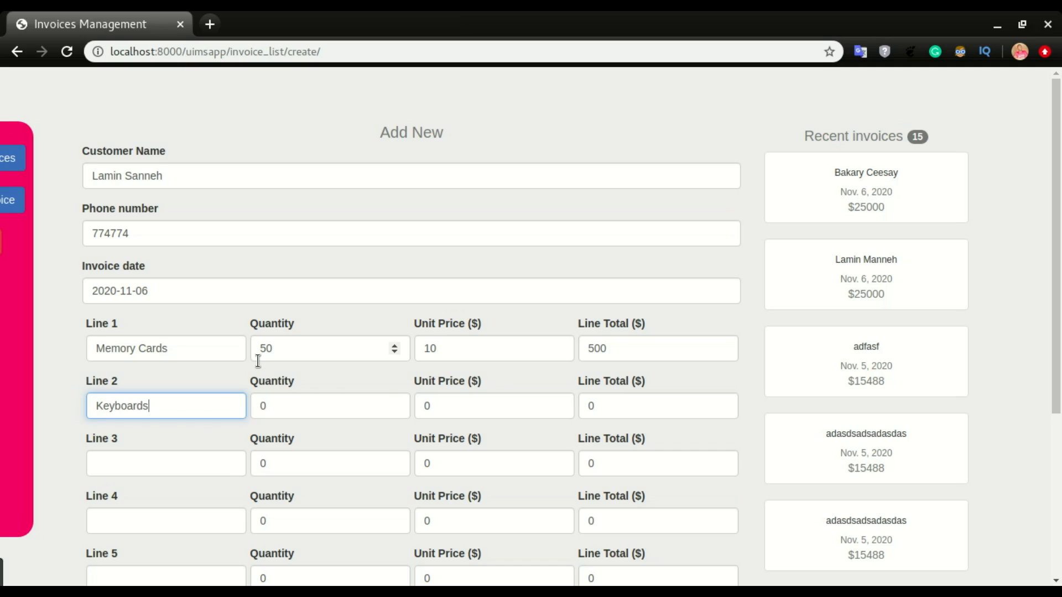
{"action": "left_click", "coordinate": [319, 406]}
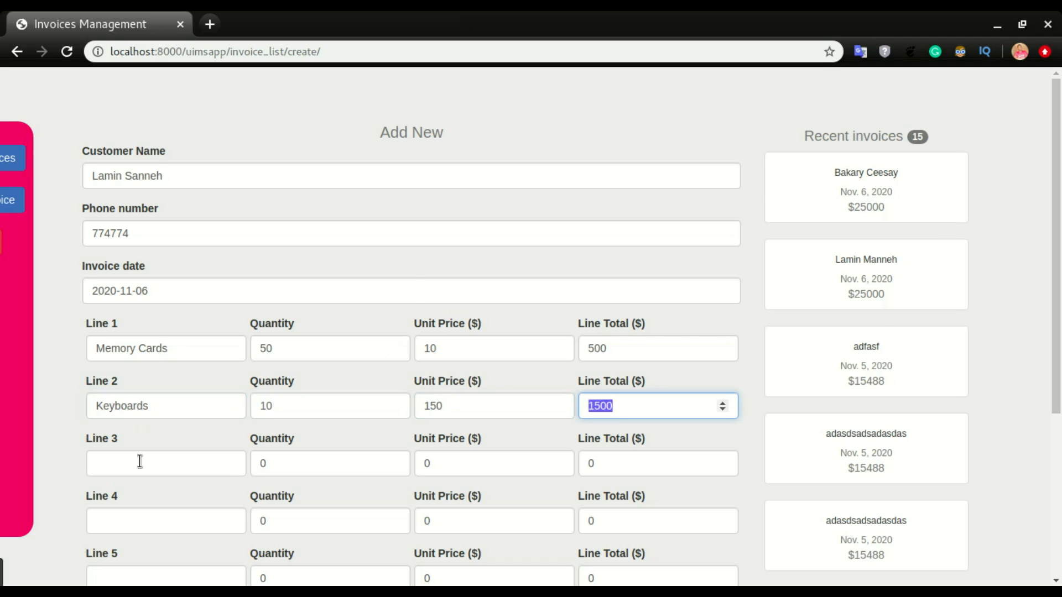
Set the invoice type to Invoice and save the new invoice
{"action": "scroll", "scroll_direction": "down", "scroll_amount": 3}
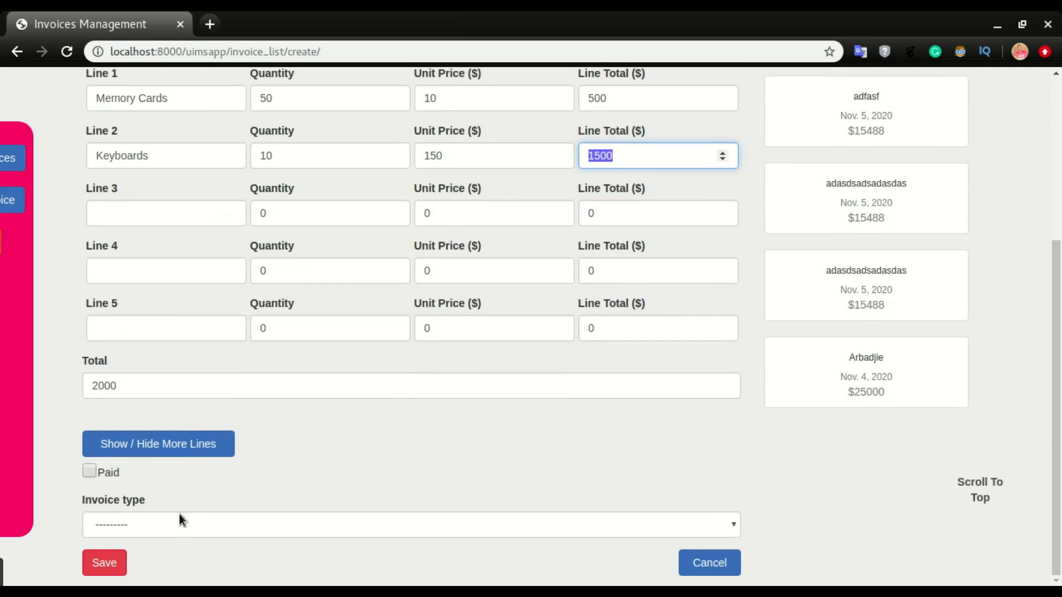
{"action": "left_click", "coordinate": [409, 534]}
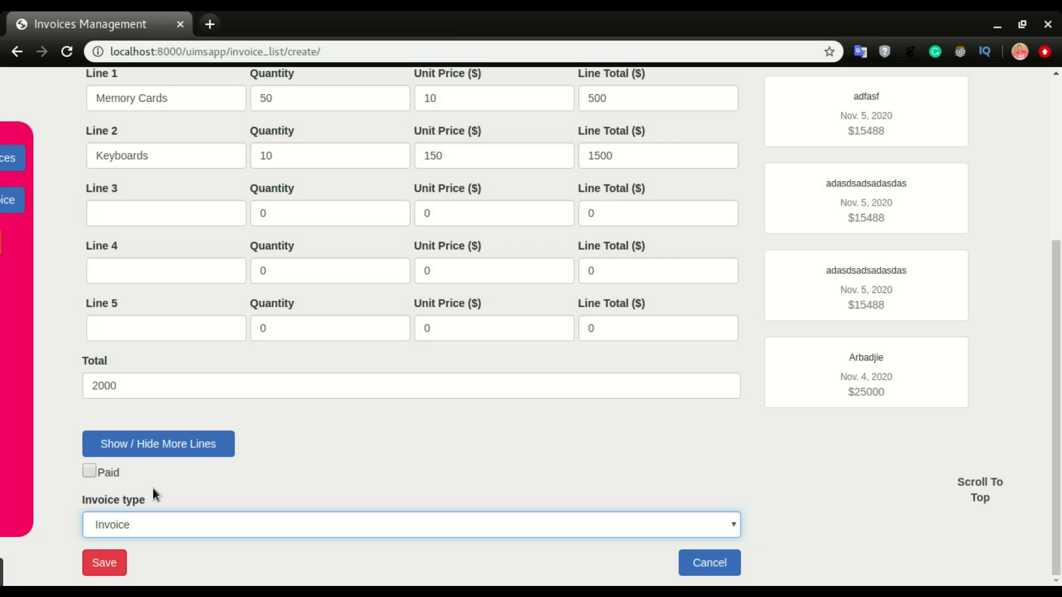
{"action": "left_click", "coordinate": [103, 563]}
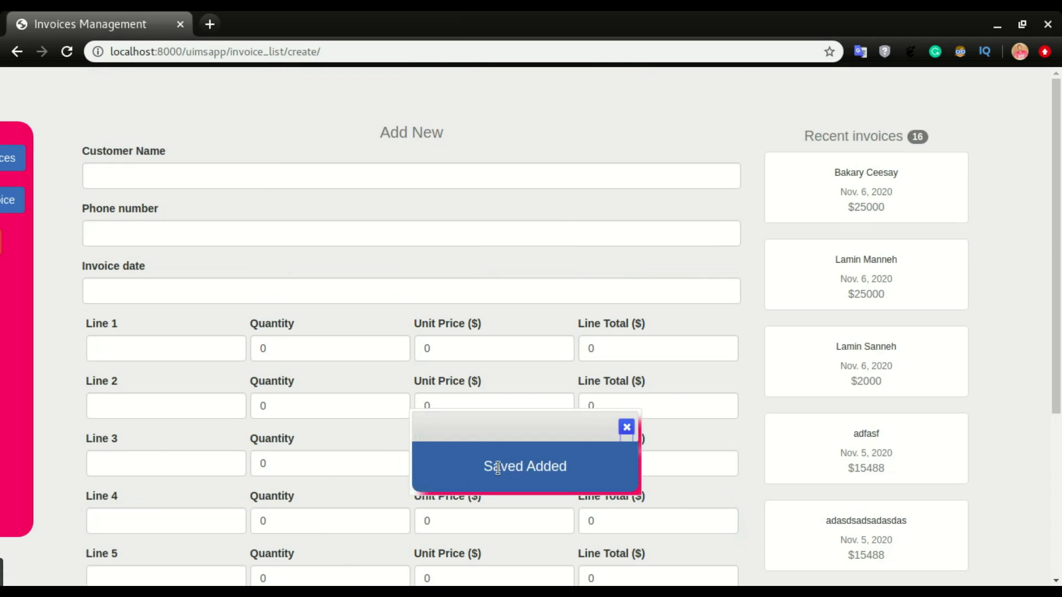
Dismiss the 'Saved Added' confirmation to show the blank new-invoice form
{"action": "left_click", "coordinate": [625, 427]}
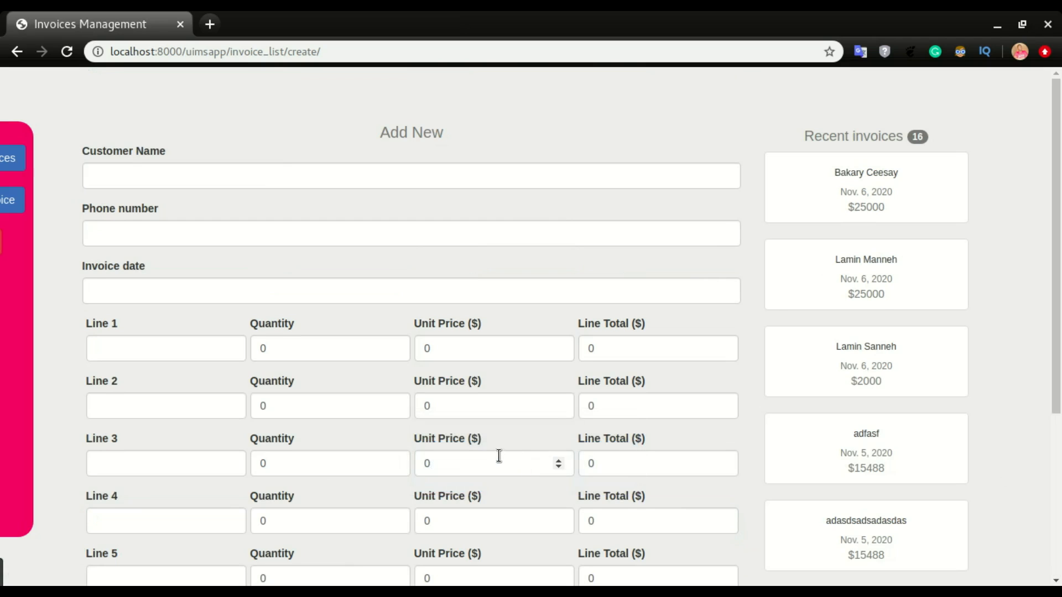
{"action": "mouse_move", "coordinate": [491, 469]}
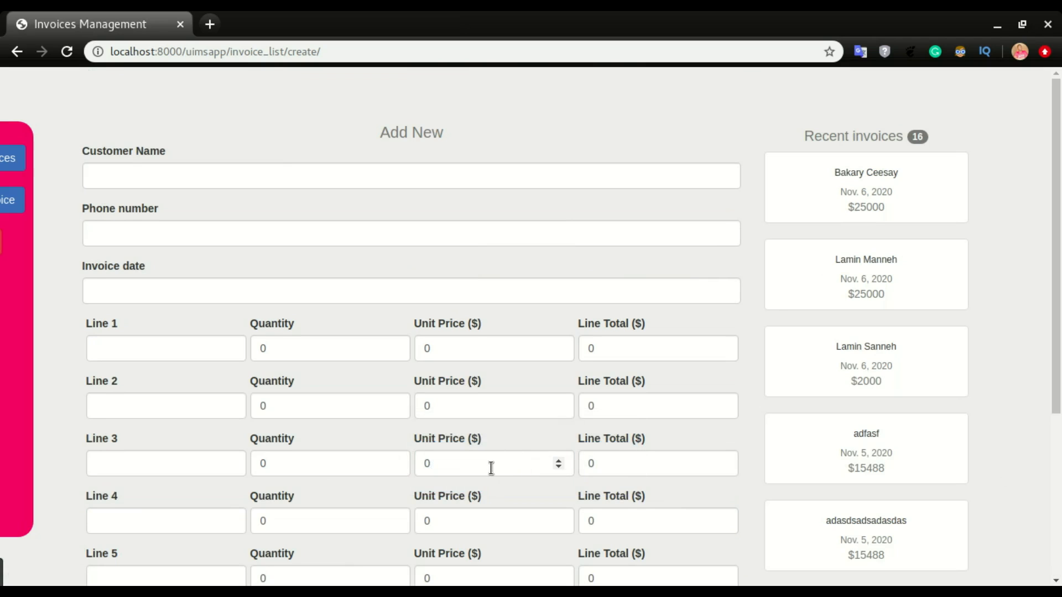
{"action": "mouse_move", "coordinate": [518, 438]}
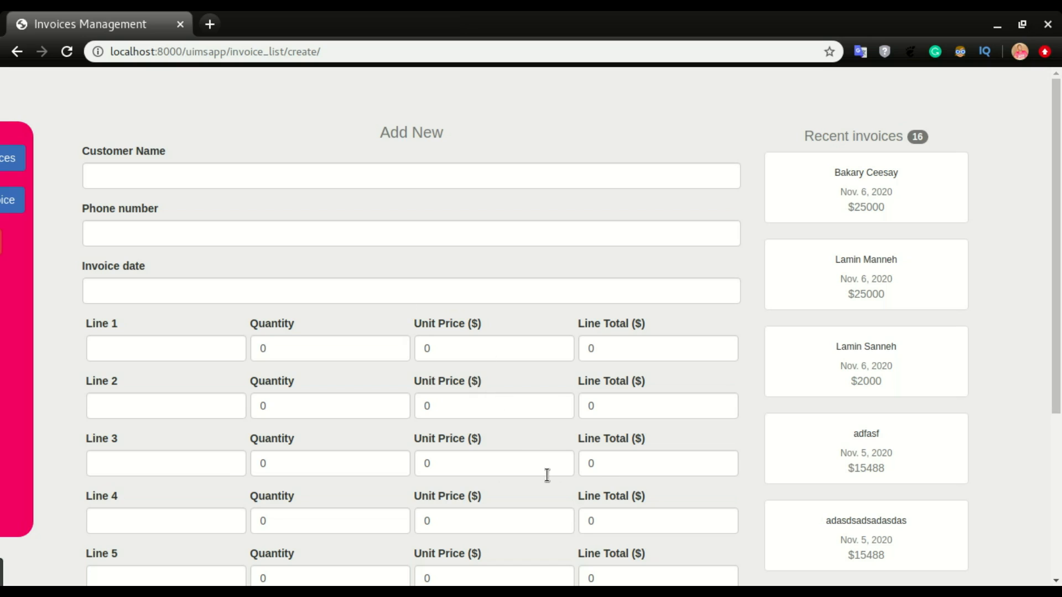
{"action": "mouse_move", "coordinate": [484, 437]}
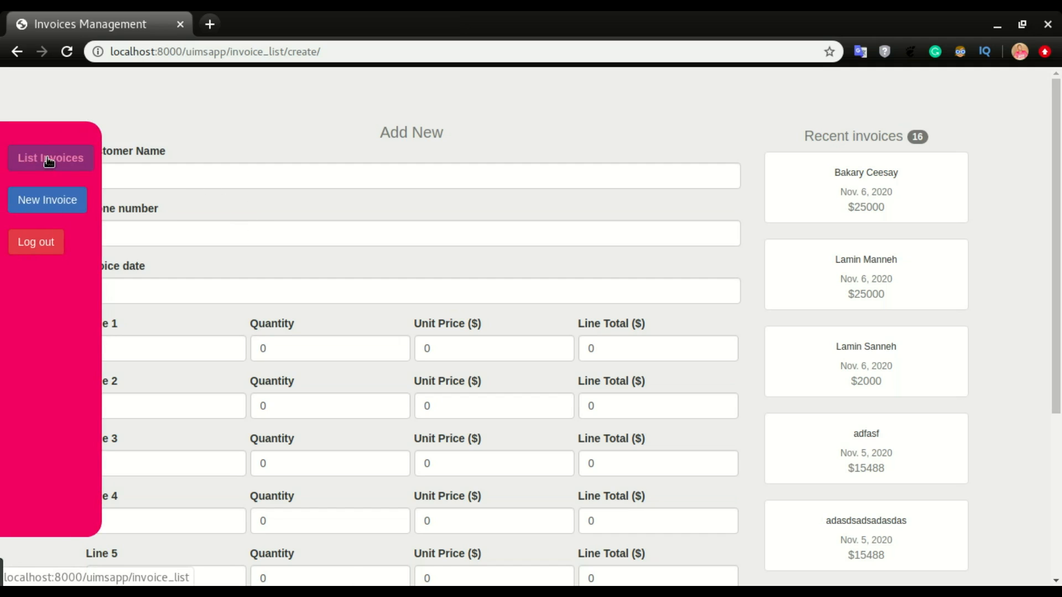
Reopen invoice 16 from the list and change its type to Receipt
{"action": "left_click", "coordinate": [47, 159]}
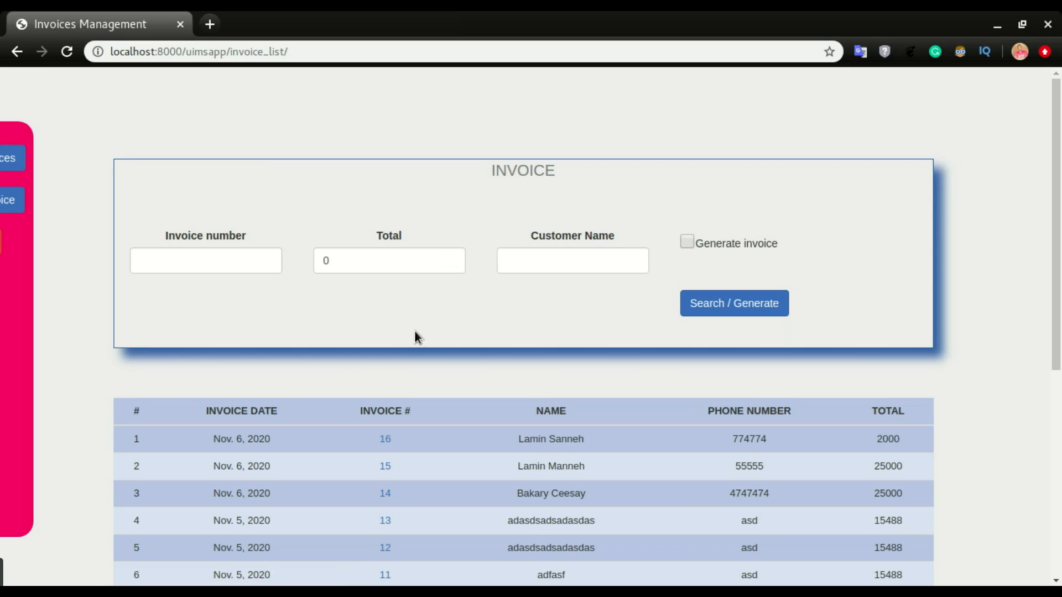
{"action": "mouse_move", "coordinate": [385, 440]}
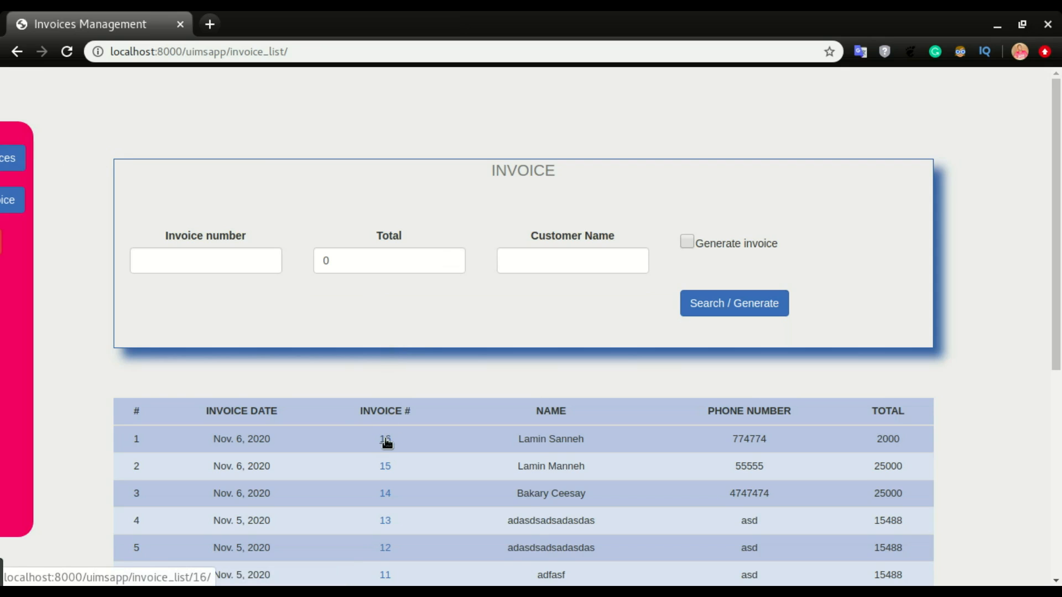
{"action": "left_click", "coordinate": [385, 439]}
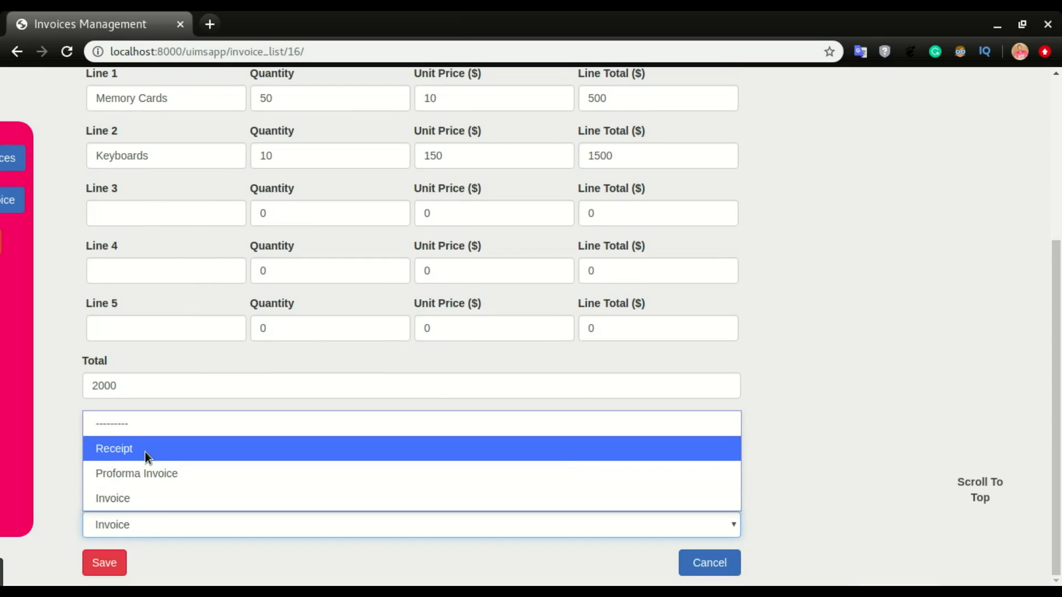
{"action": "left_click", "coordinate": [113, 450]}
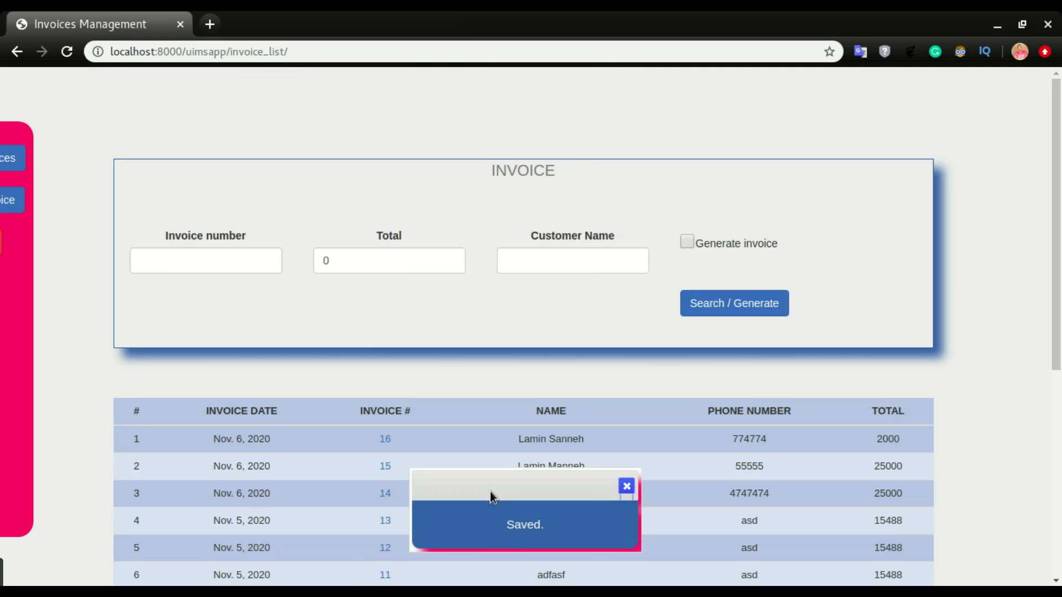
Search invoice number 16 with Generate invoice ticked to produce its PDF
{"action": "left_click", "coordinate": [206, 260]}
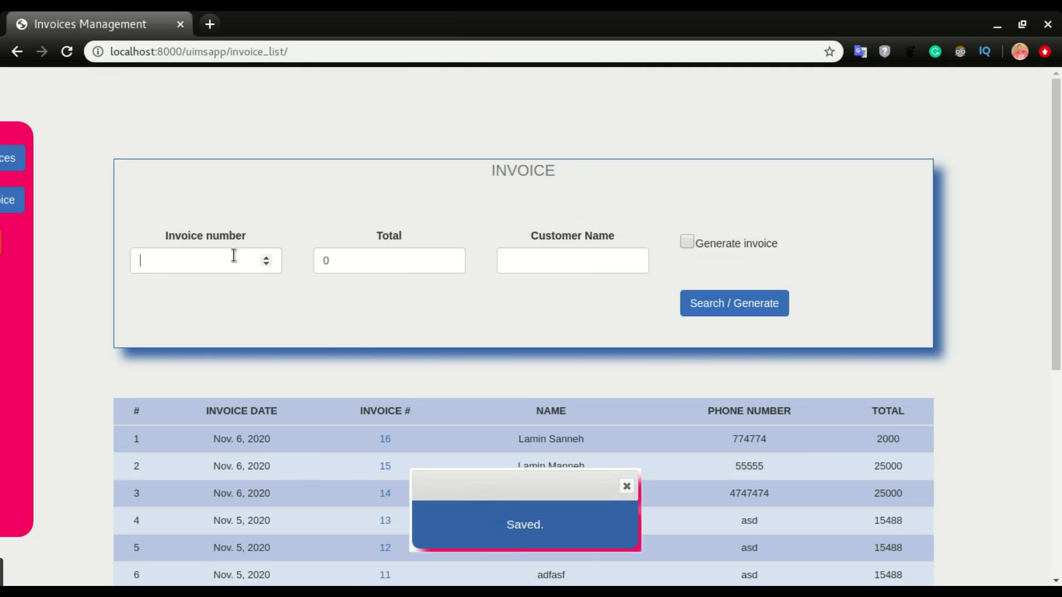
{"action": "type", "text": "16"}
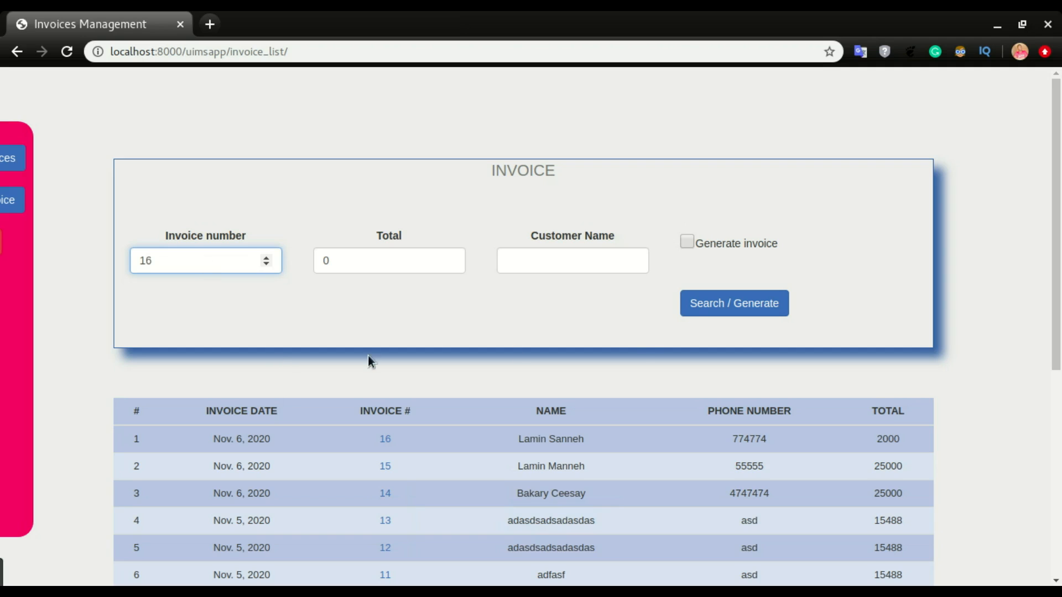
{"action": "left_click", "coordinate": [687, 242]}
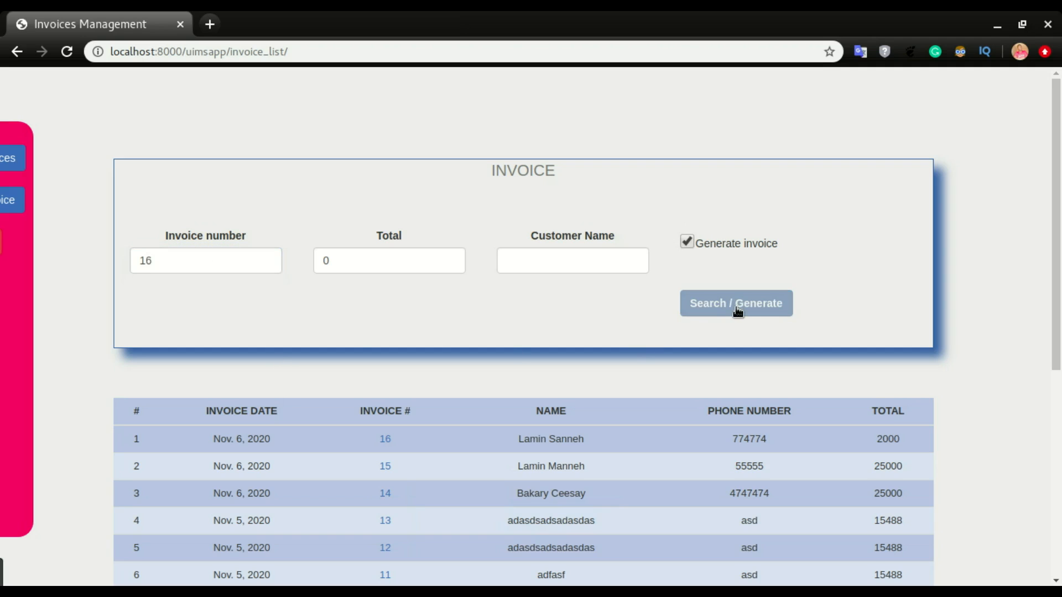
{"action": "left_click", "coordinate": [735, 303]}
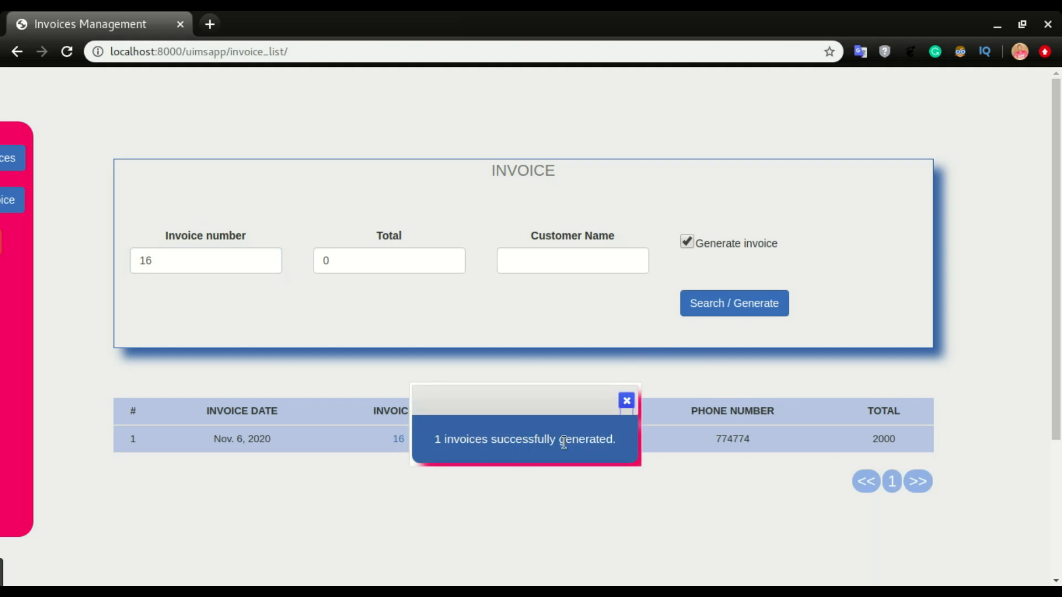
Dismiss the success message and bring up the open-windows overview
{"action": "key", "text": "super"}
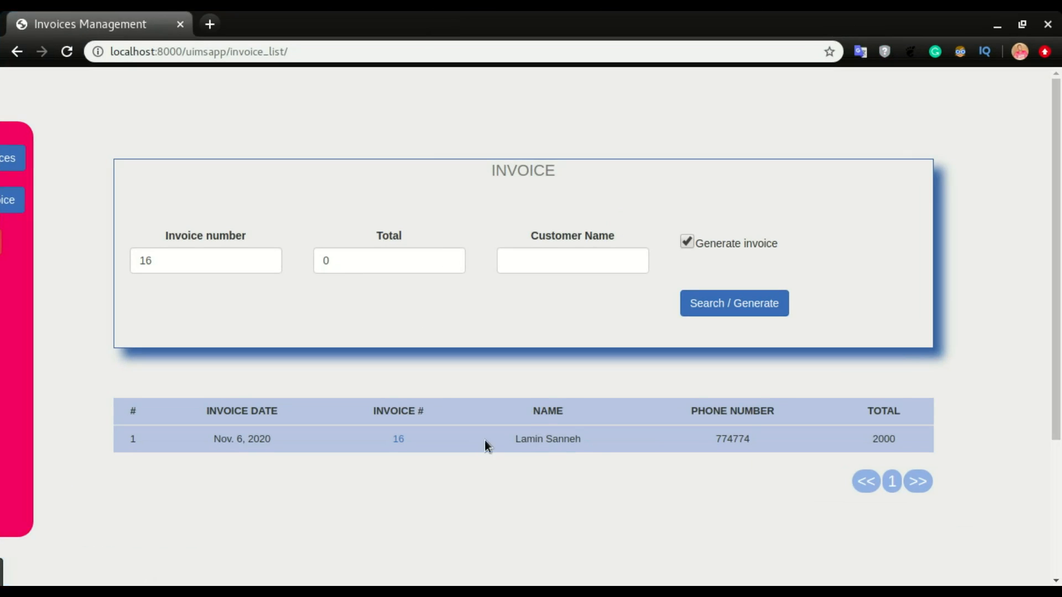
{"action": "key", "text": "Super"}
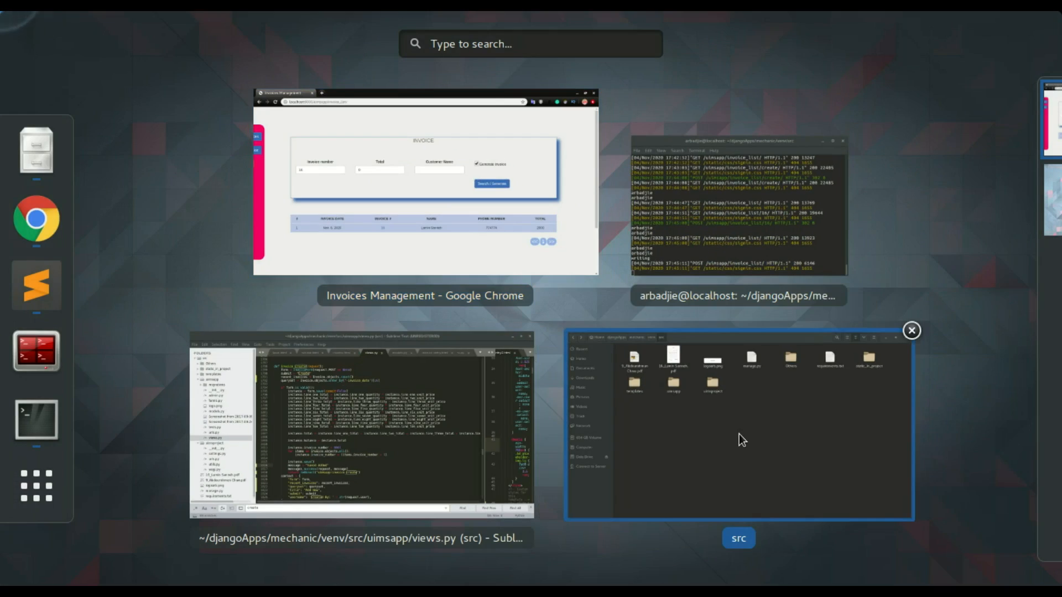
{"action": "double_click", "coordinate": [673, 358]}
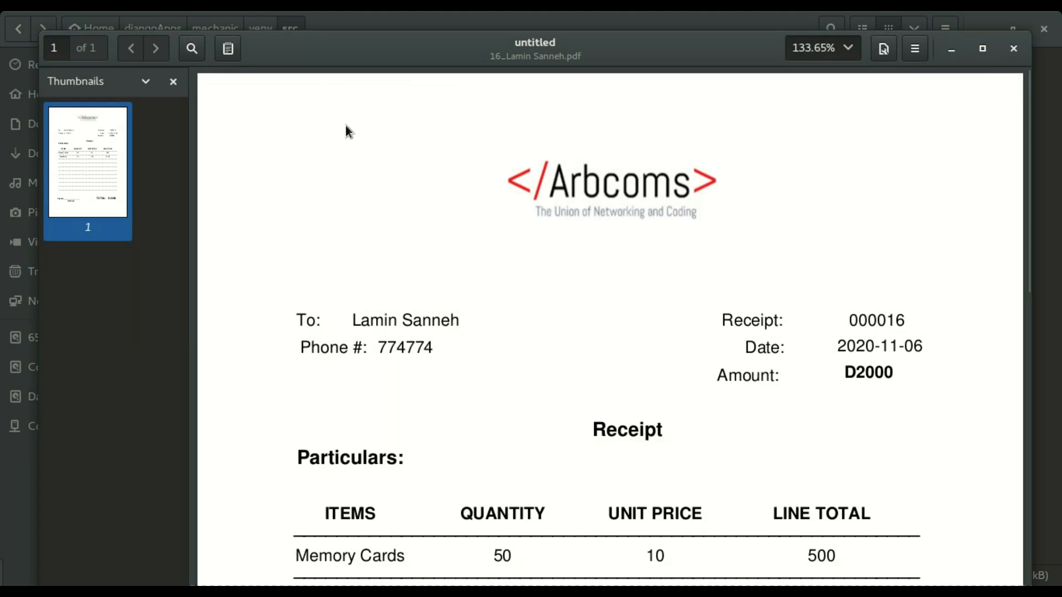
{"action": "mouse_move", "coordinate": [828, 371]}
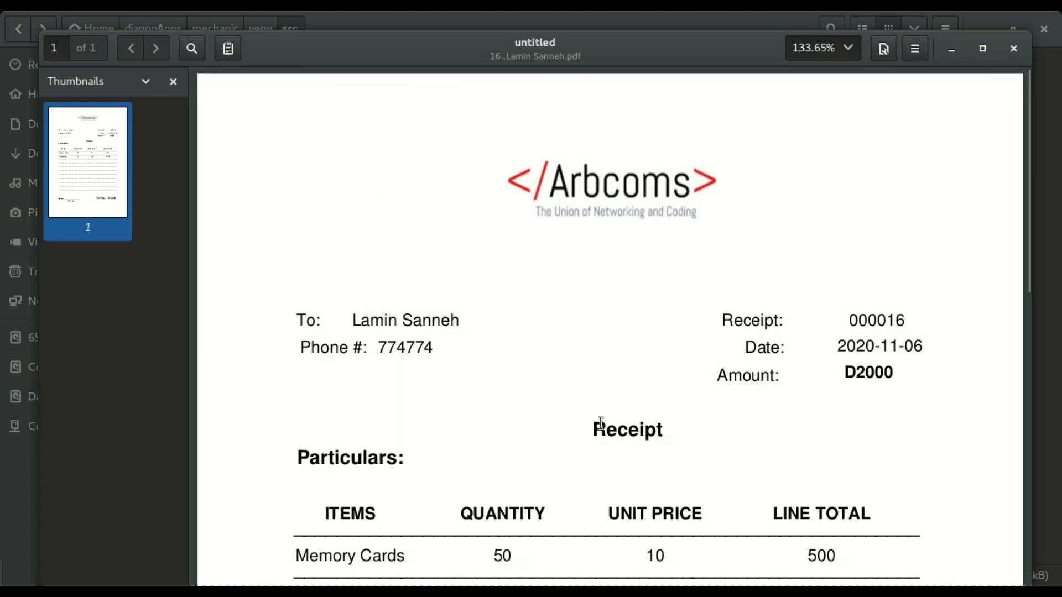
{"action": "double_click", "coordinate": [628, 430]}
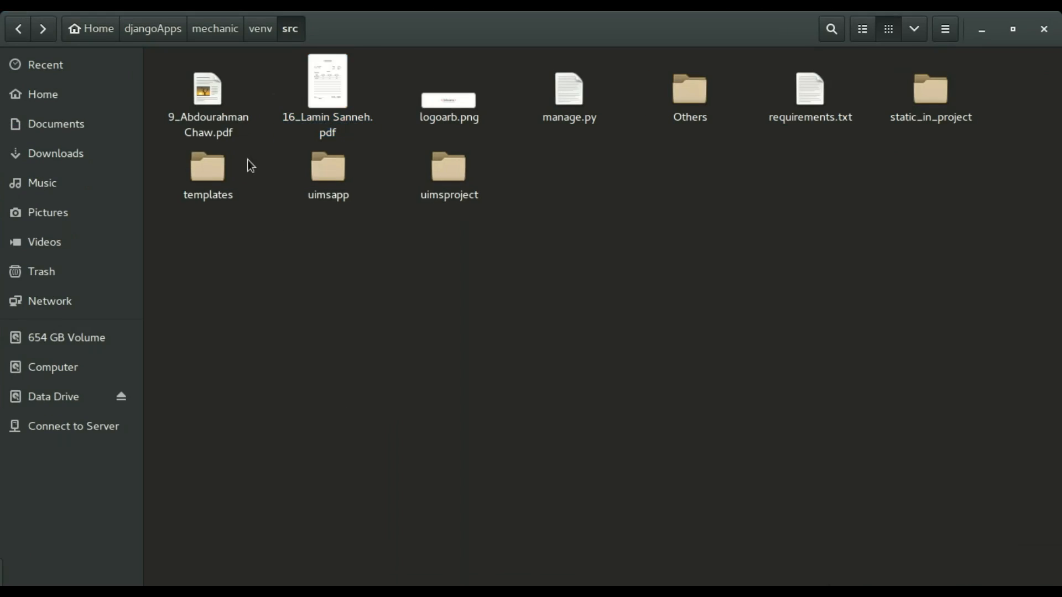
{"action": "double_click", "coordinate": [208, 88]}
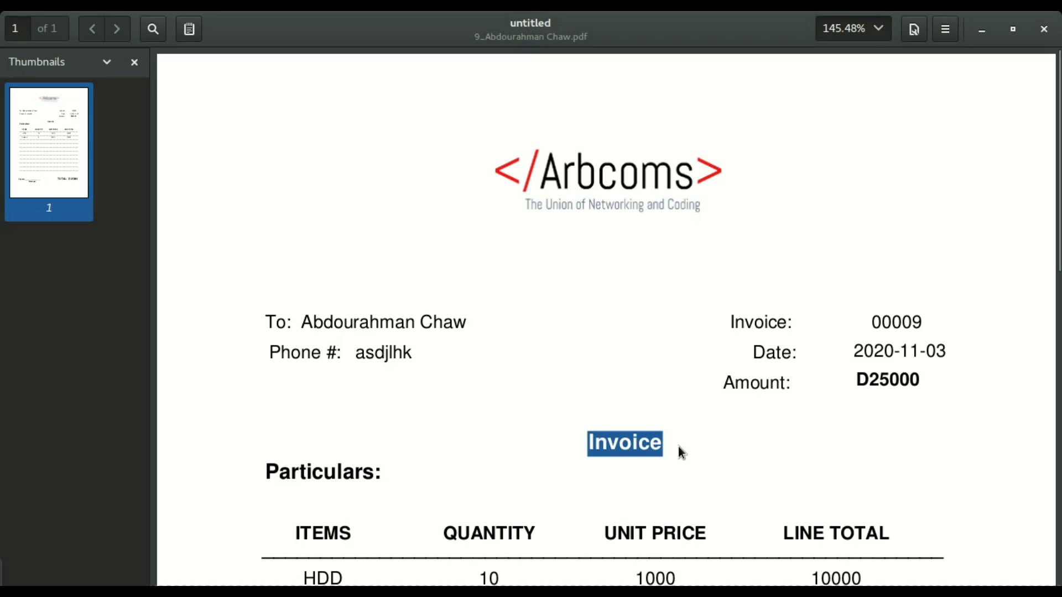
{"action": "key", "text": "super"}
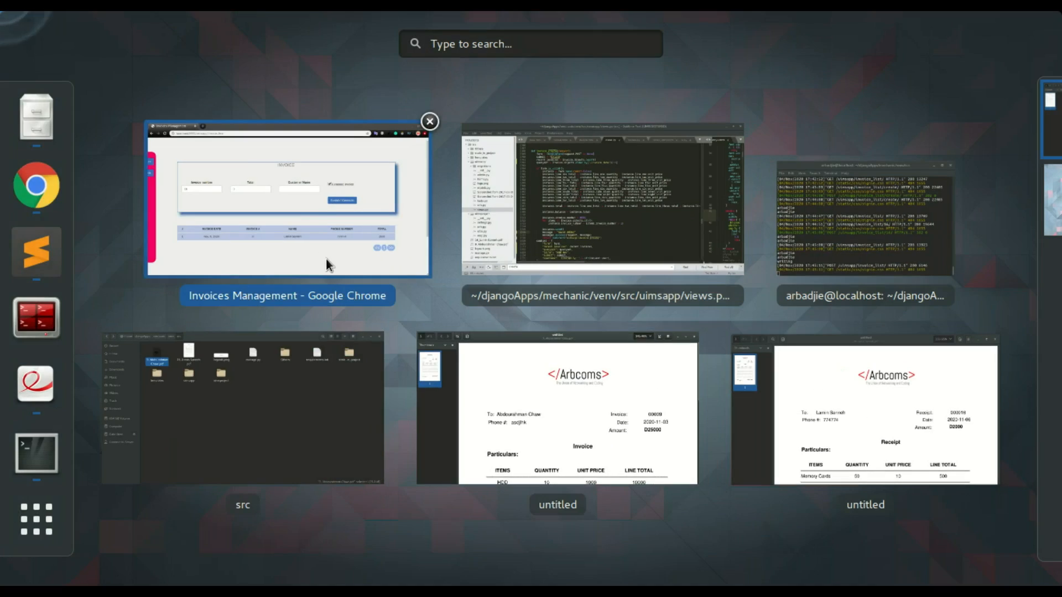
Switch back to the web app and view invoice 16's paid Receipt details
{"action": "left_click", "coordinate": [286, 197]}
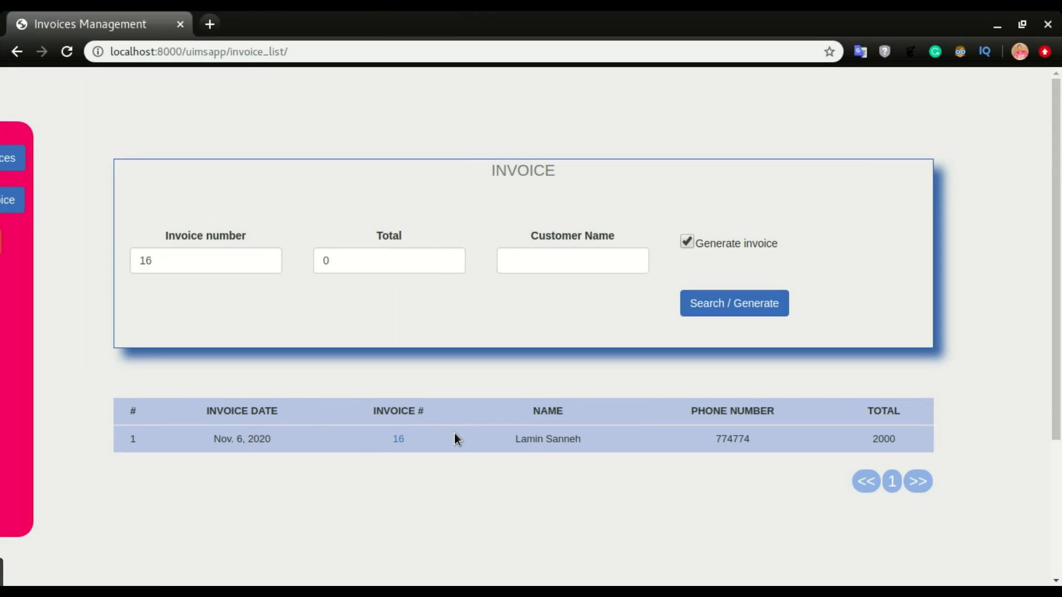
{"action": "mouse_move", "coordinate": [388, 444]}
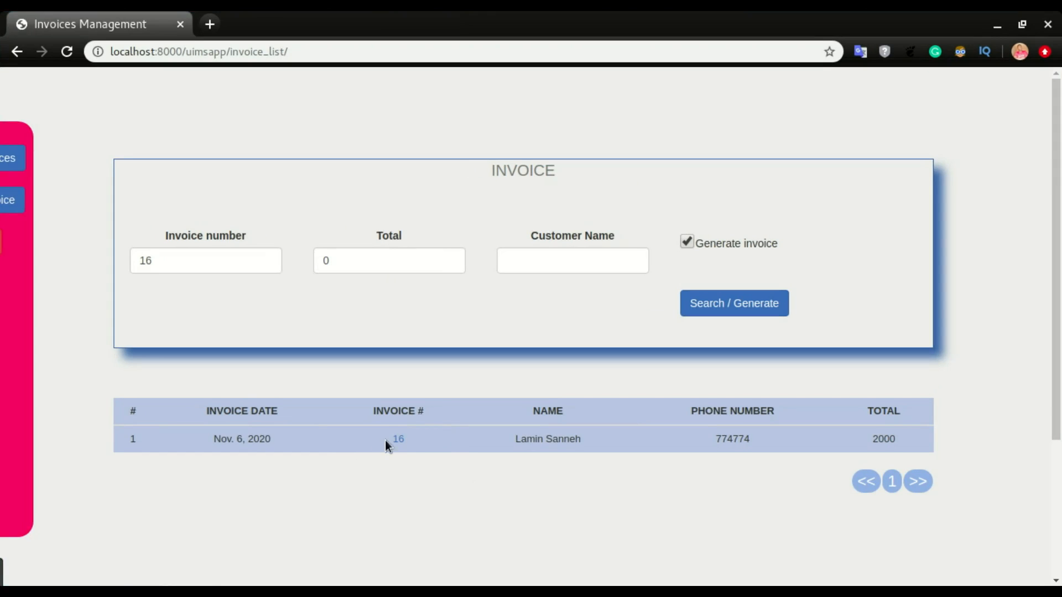
{"action": "left_click", "coordinate": [396, 439]}
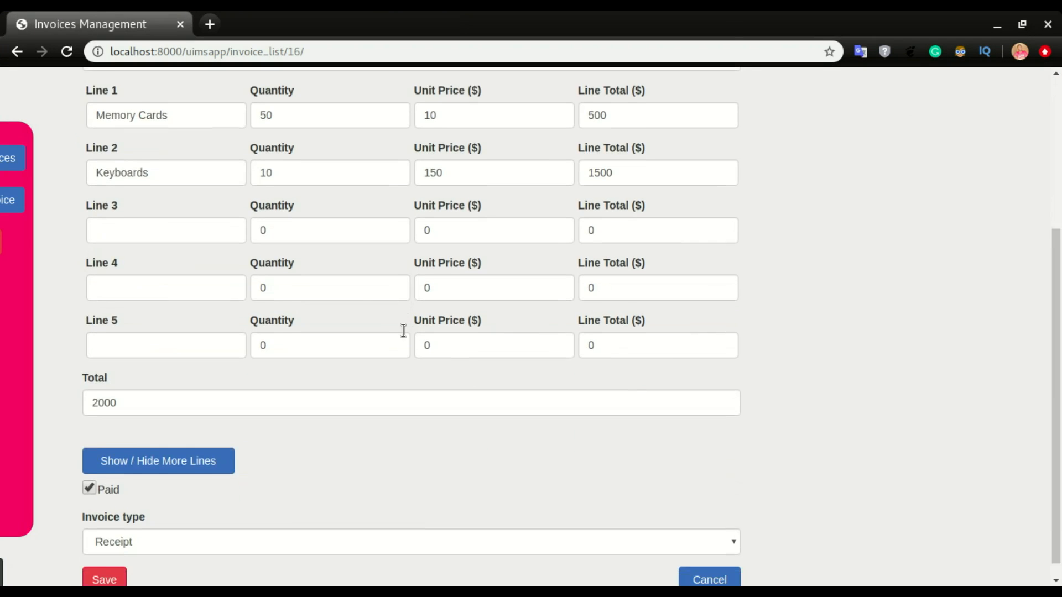
{"action": "scroll", "scroll_direction": "up", "scroll_amount": 3}
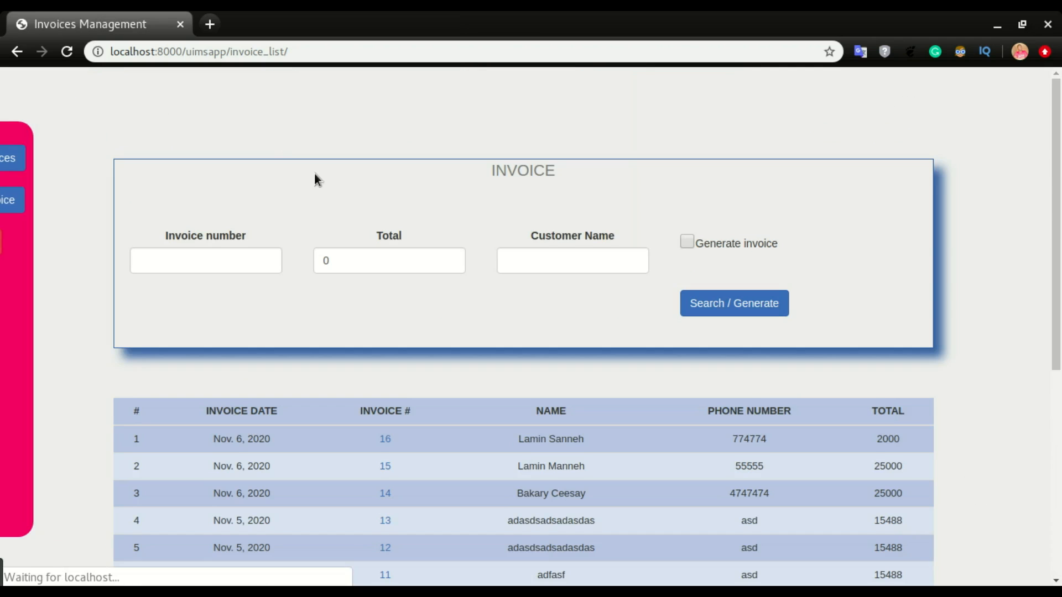
{"action": "scroll", "scroll_direction": "down", "scroll_amount": 3}
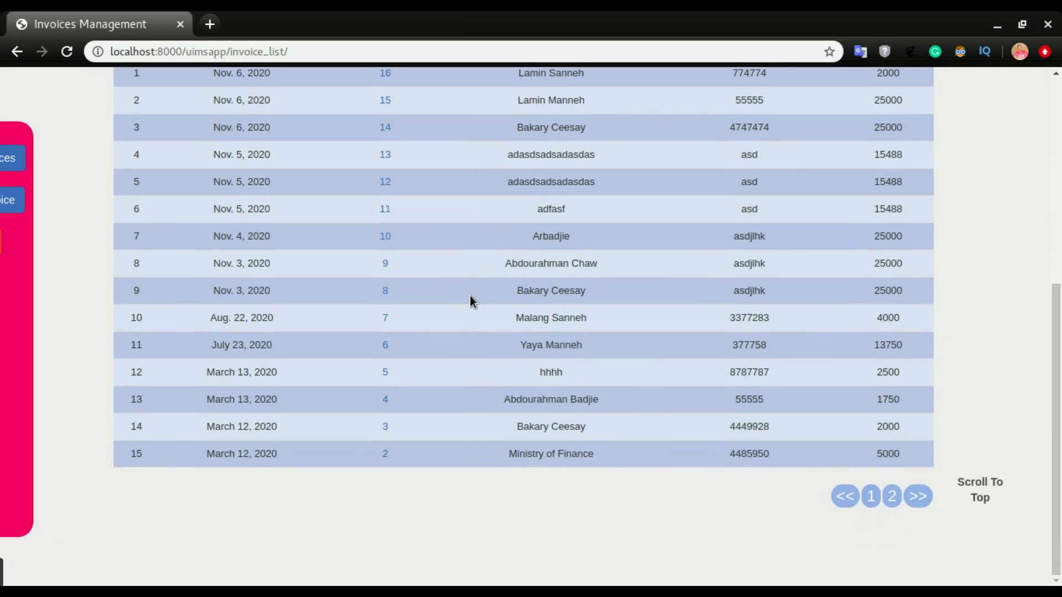
{"action": "mouse_move", "coordinate": [806, 459]}
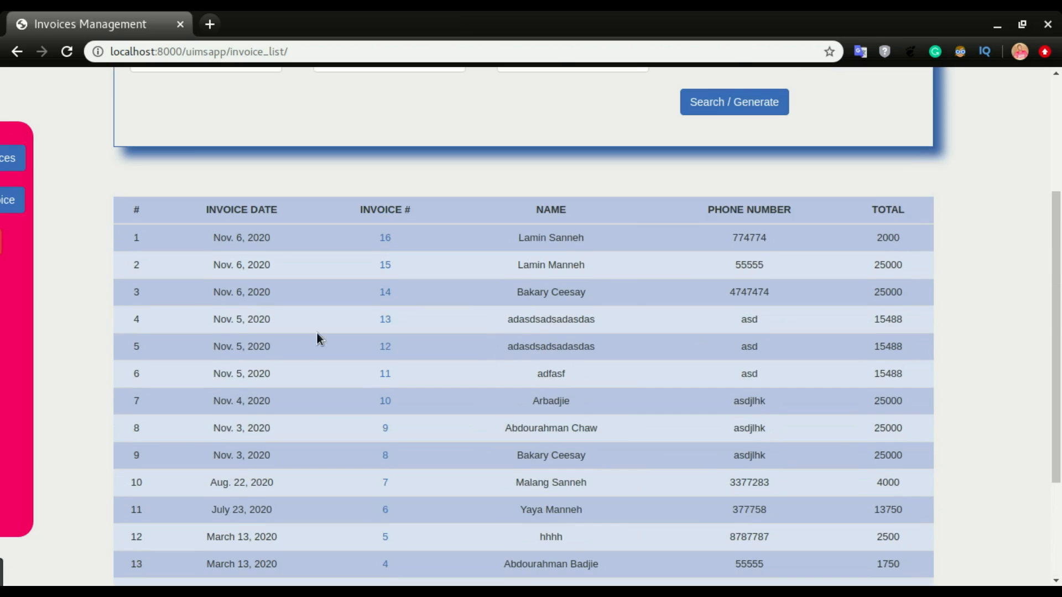
{"action": "scroll", "scroll_direction": "down", "scroll_amount": 3}
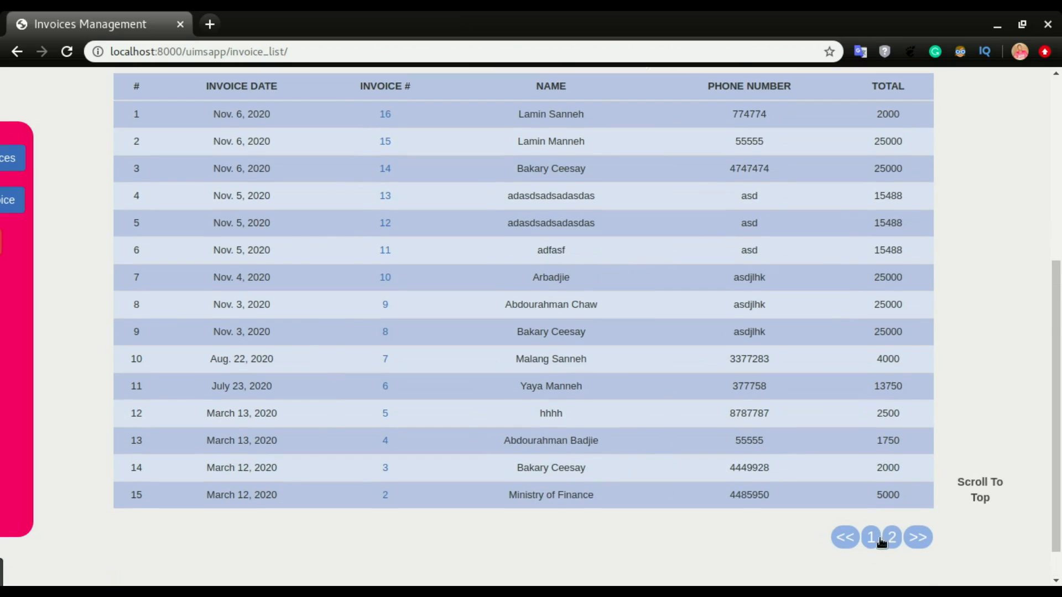
{"action": "mouse_move", "coordinate": [890, 538]}
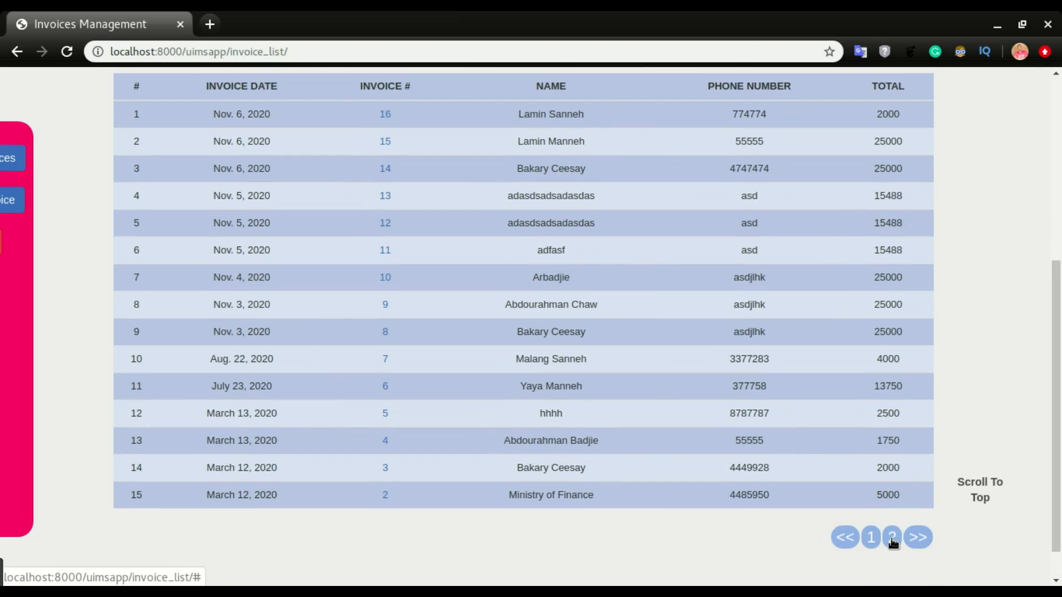
{"action": "left_click", "coordinate": [889, 538]}
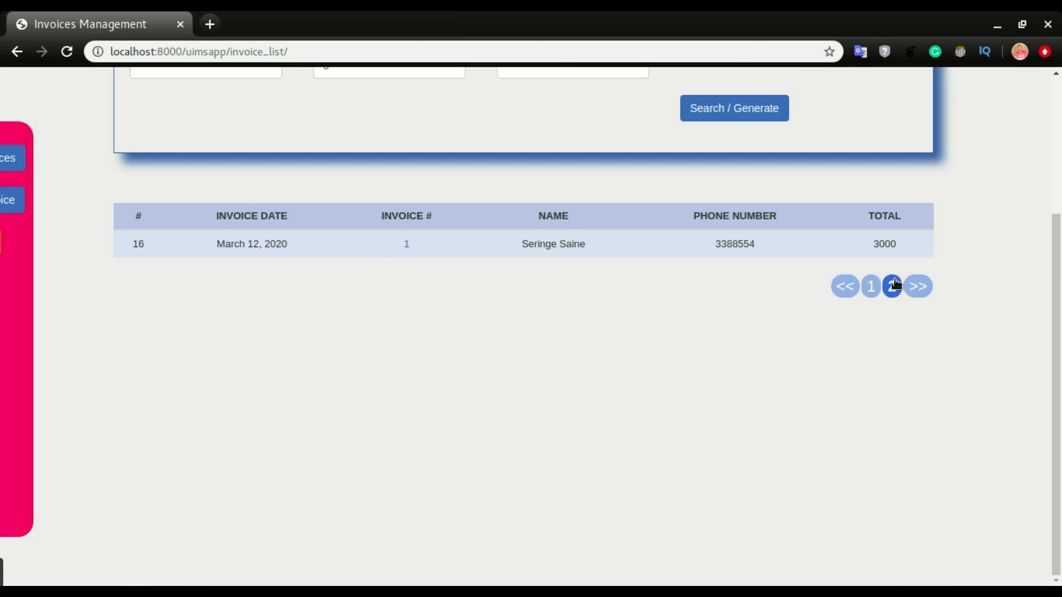
Return to page 1 of the invoice list
{"action": "left_click", "coordinate": [870, 287]}
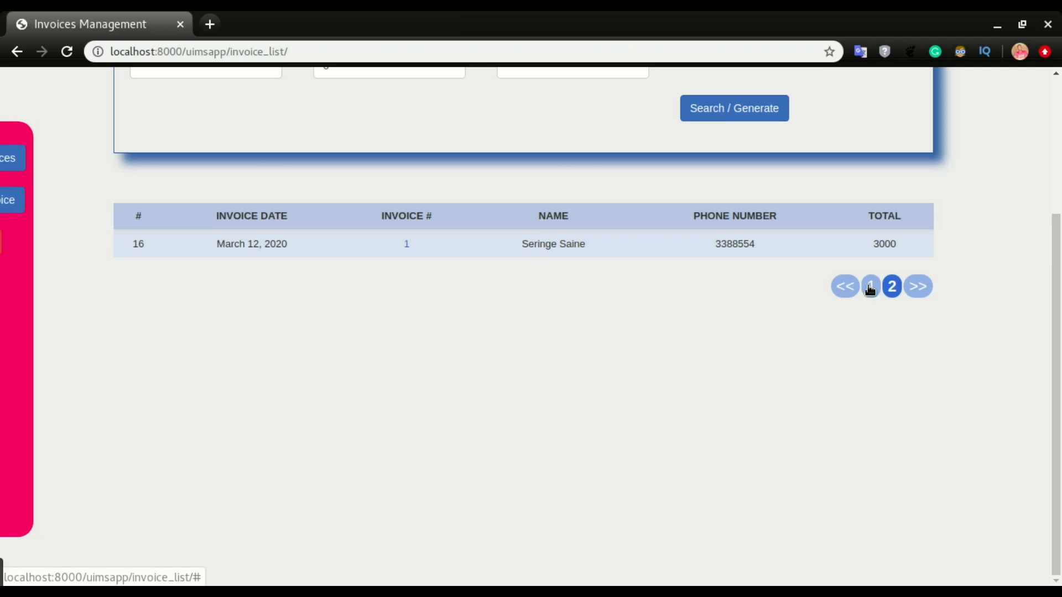
{"action": "left_click", "coordinate": [868, 285]}
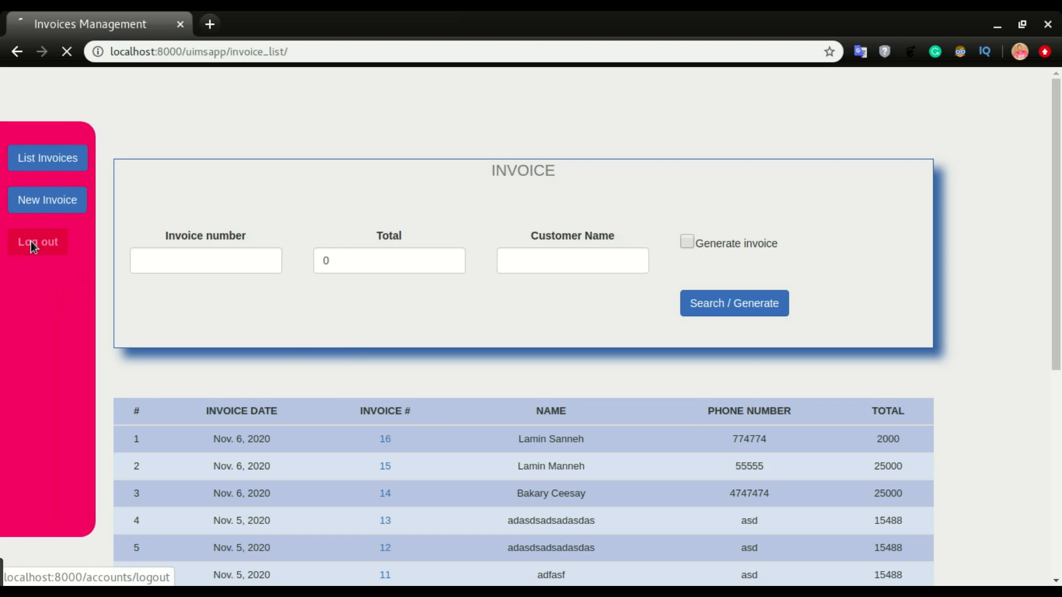
Log out of Invoices Management to reach the login page
{"action": "left_click", "coordinate": [37, 241]}
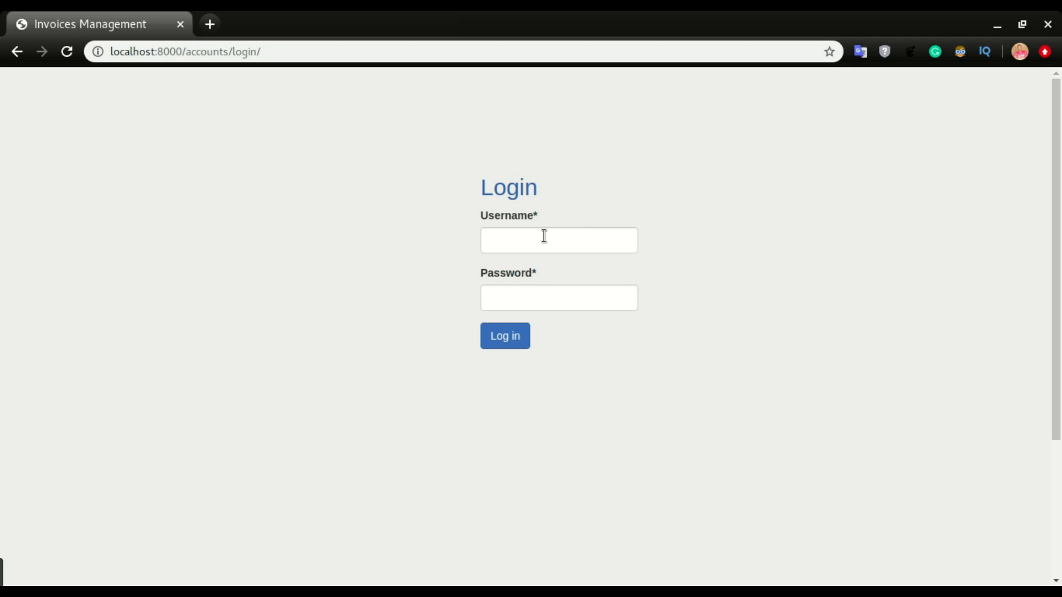
{"action": "mouse_move", "coordinate": [540, 236]}
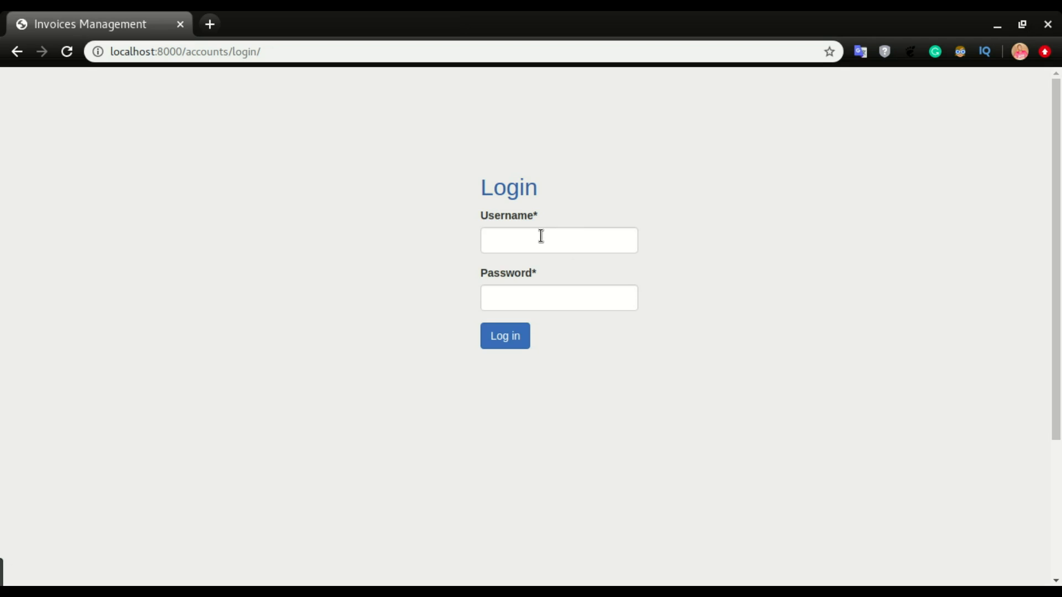